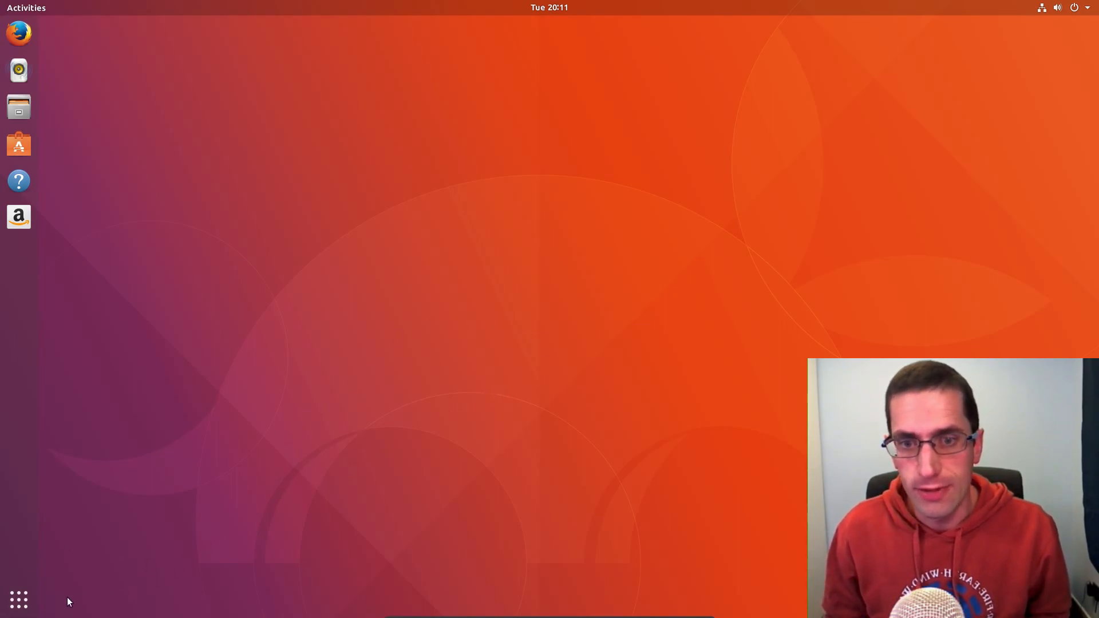
Browse the application grid and activities overview, then return to the desktop
left_click(19, 599)
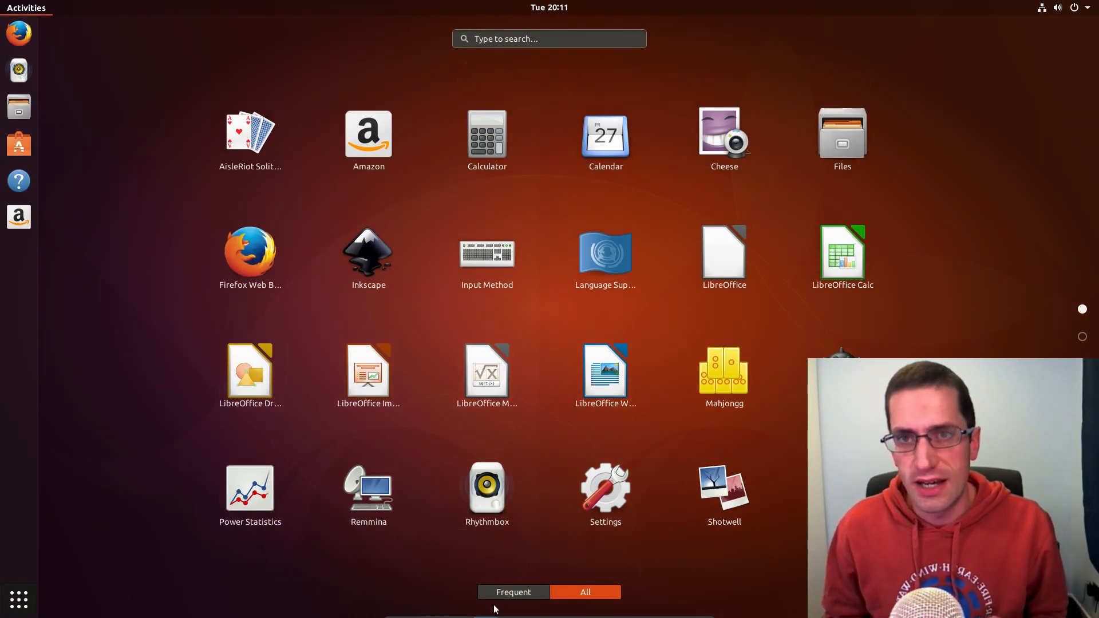
left_click(513, 593)
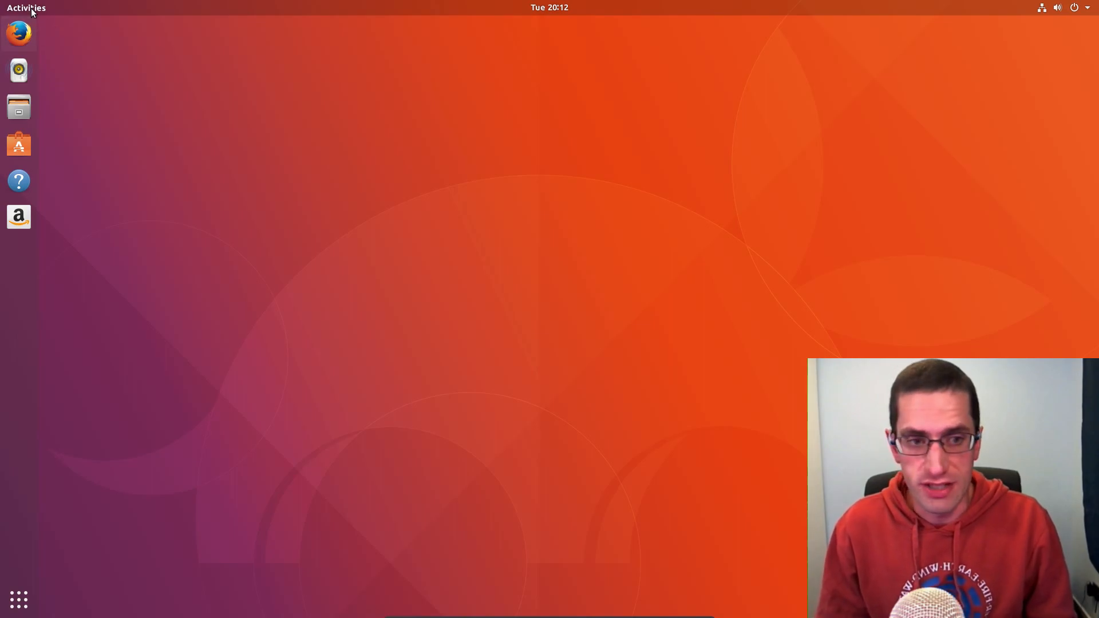
left_click(26, 7)
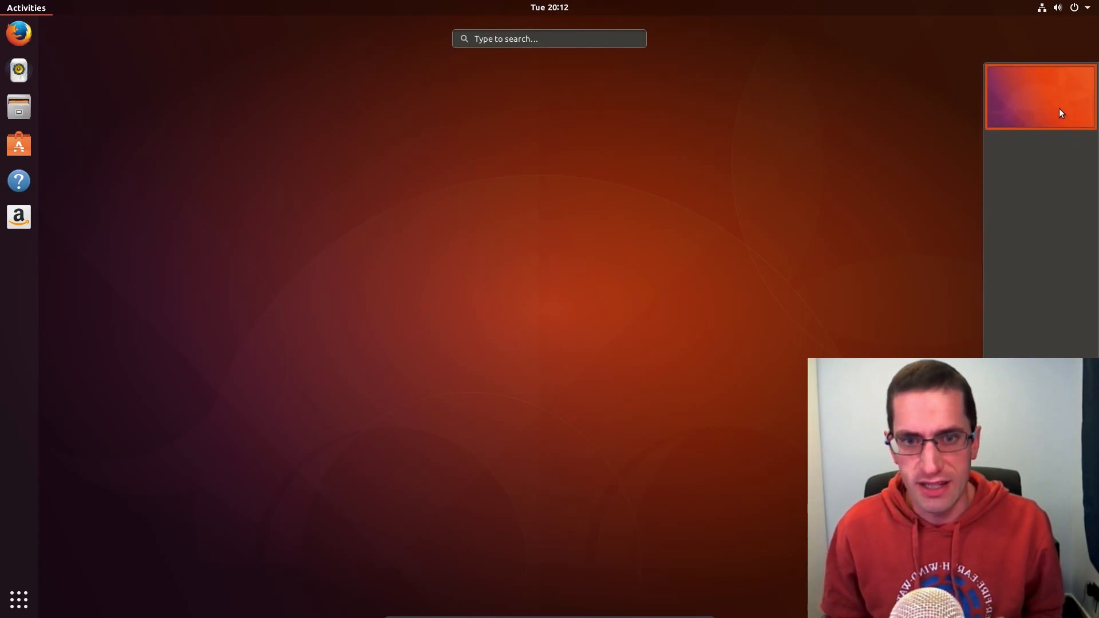
left_click(26, 7)
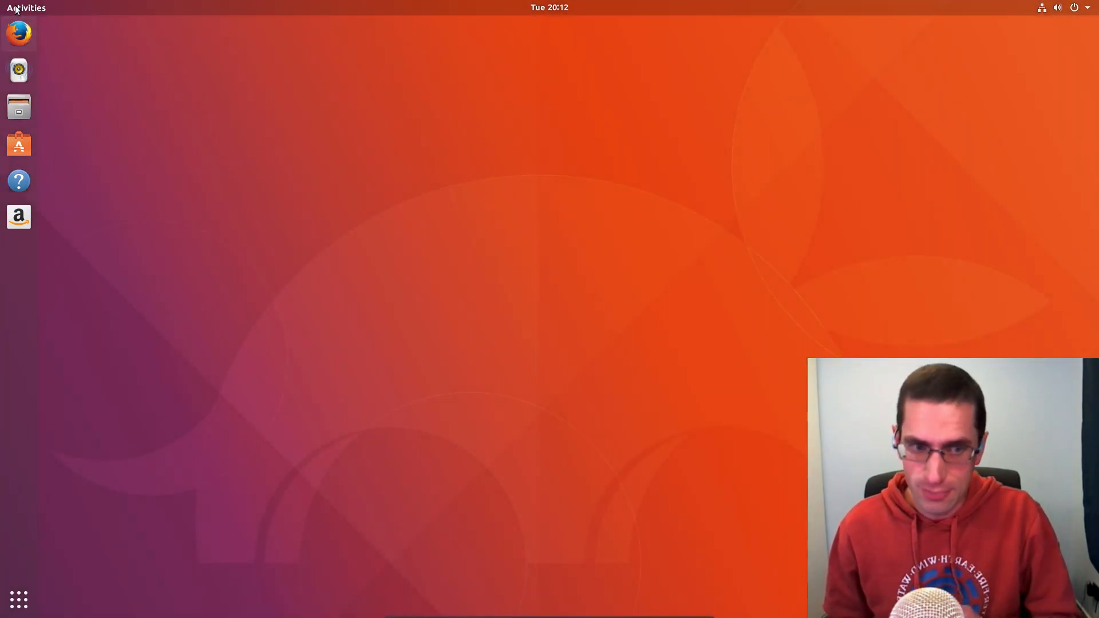
Launch Terminal from a 'ter' search and run uname
type("ter")
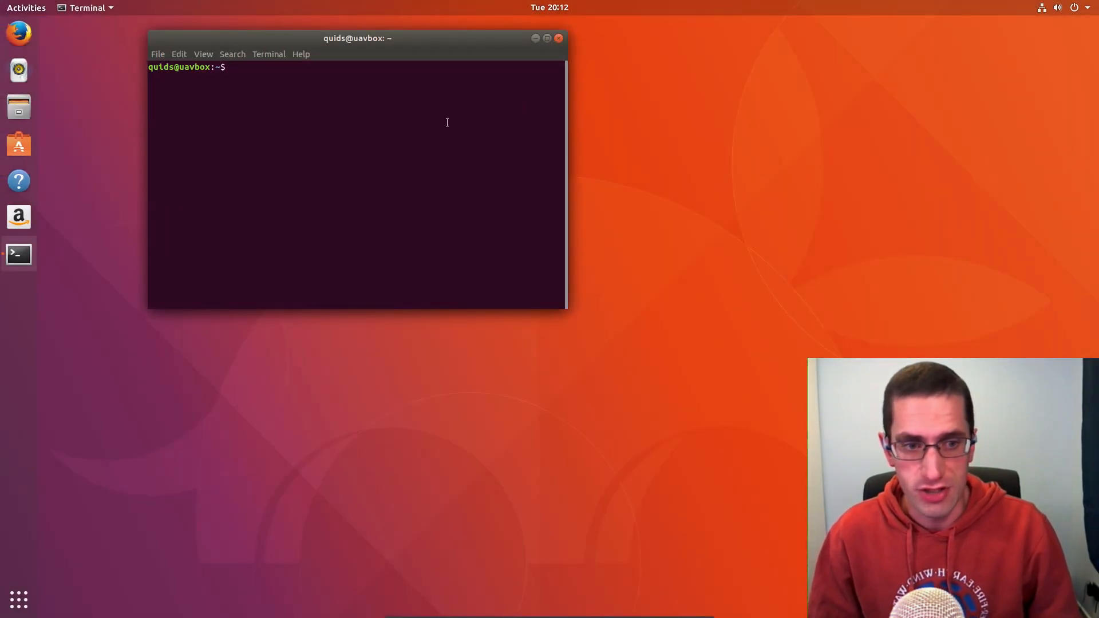
type("uname")
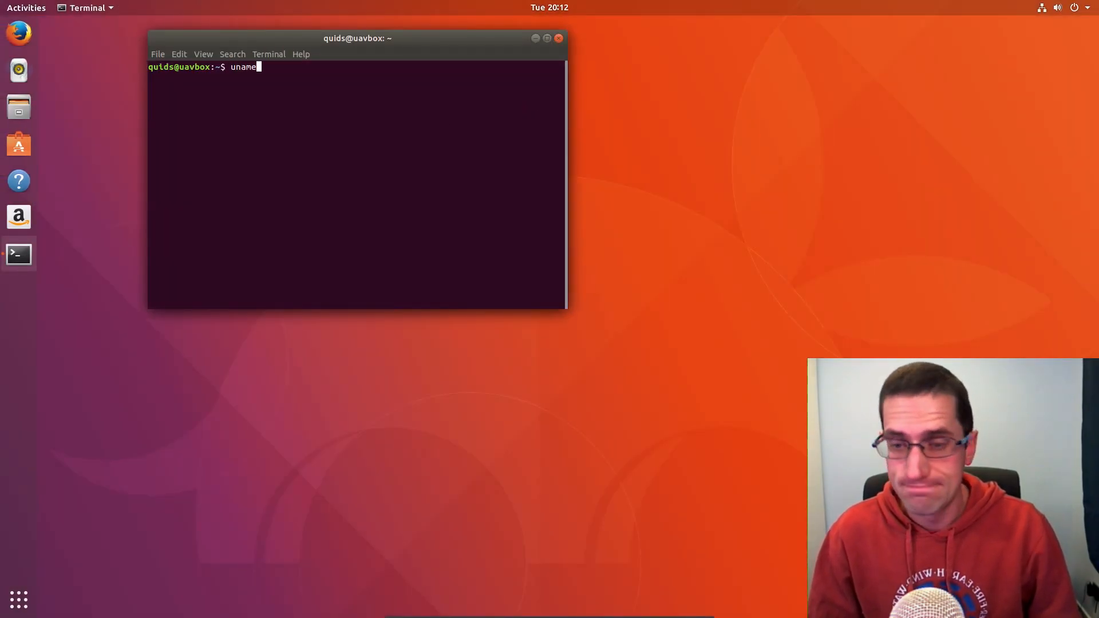
key("Return")
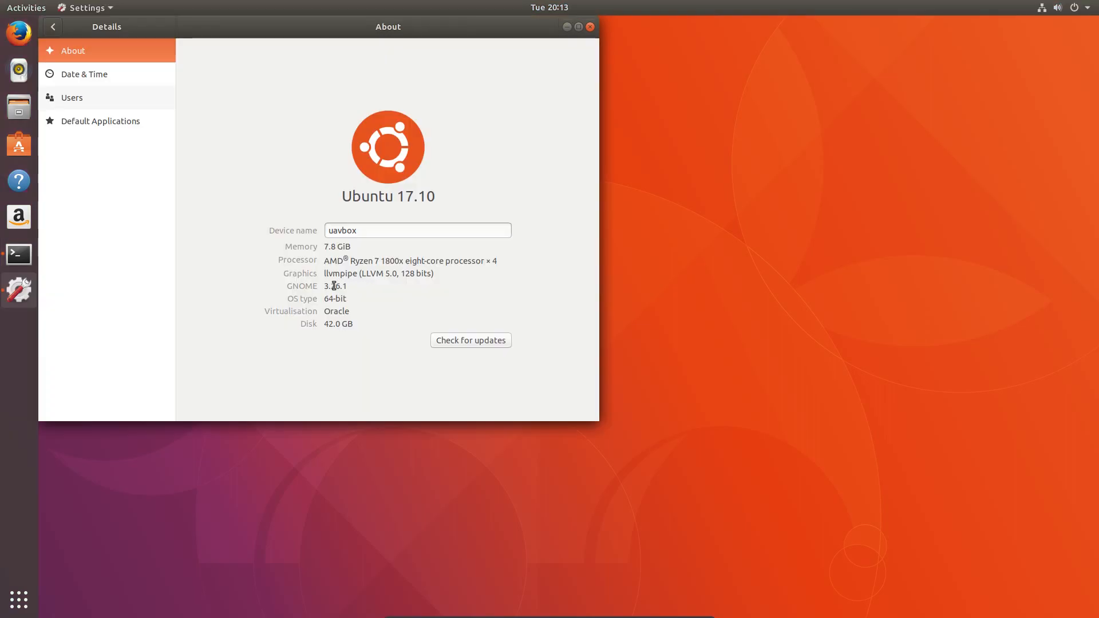
mouse_move(315, 44)
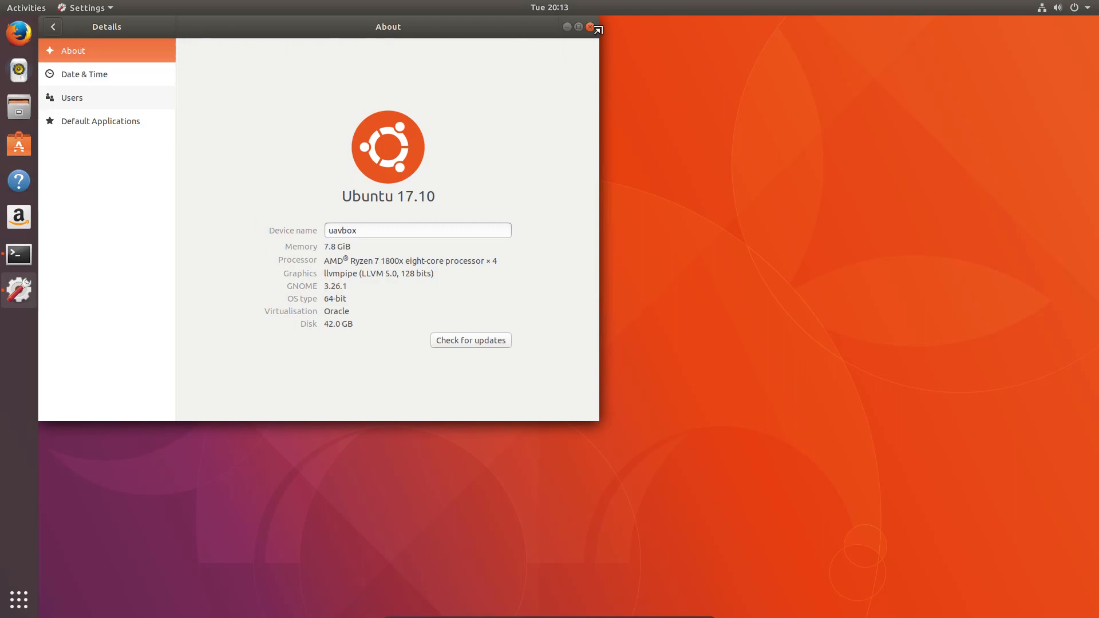
mouse_move(589, 30)
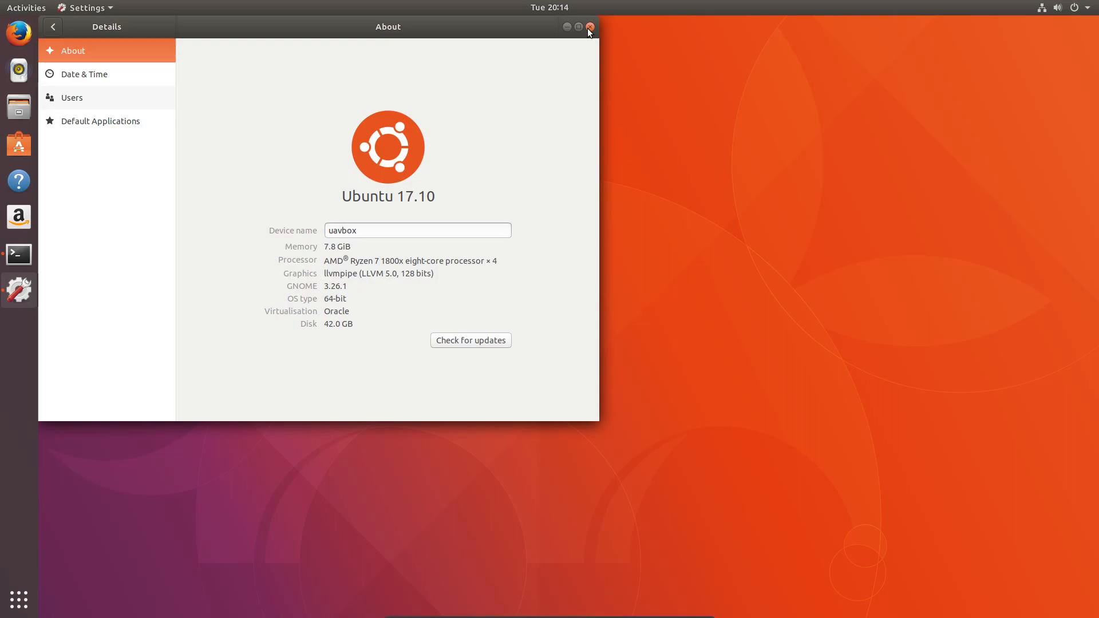
mouse_move(527, 53)
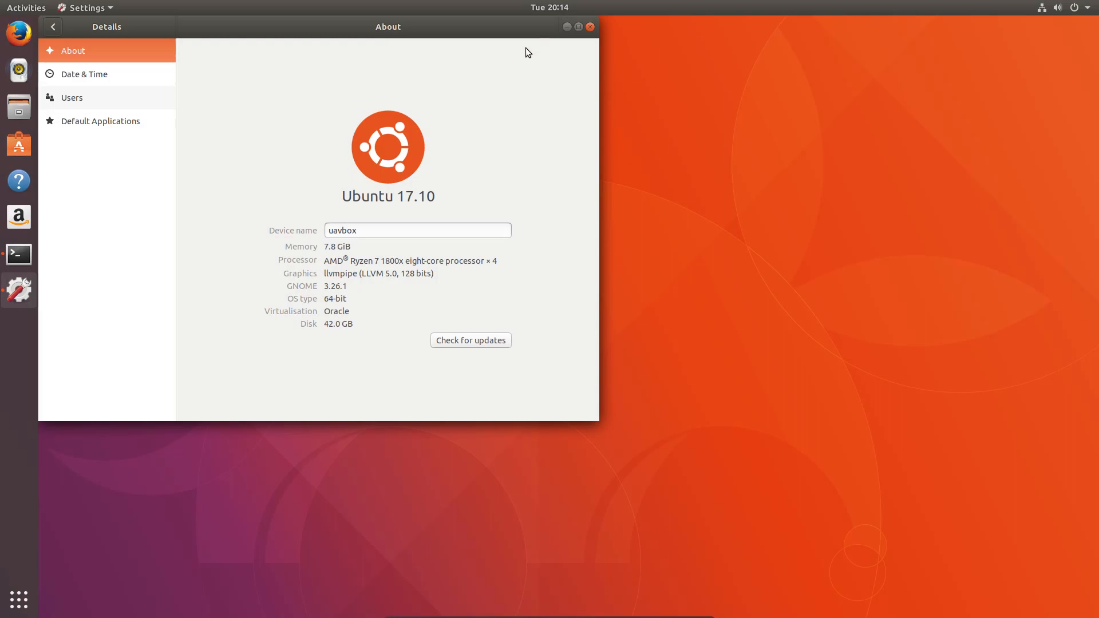
Open the Home folder in Files from the dock
left_click(52, 27)
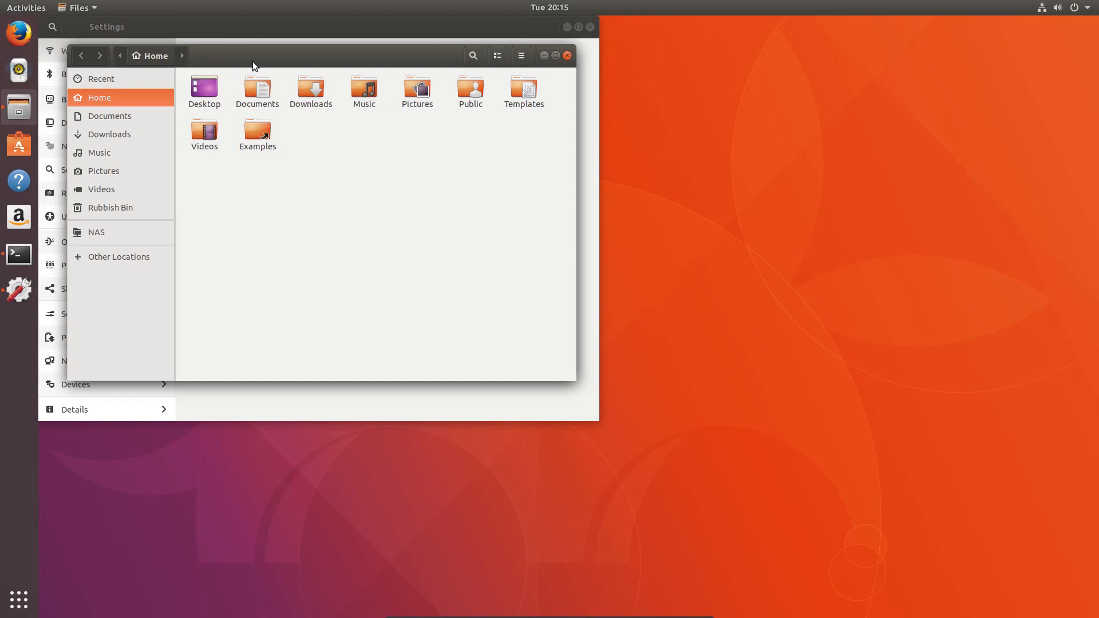
mouse_move(272, 61)
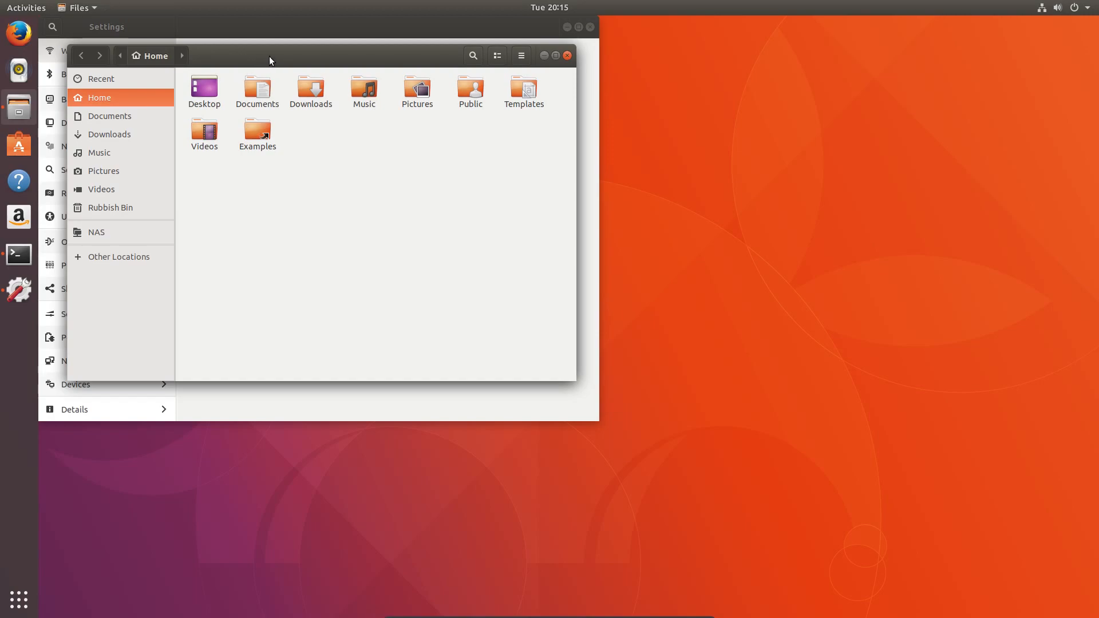
mouse_move(302, 6)
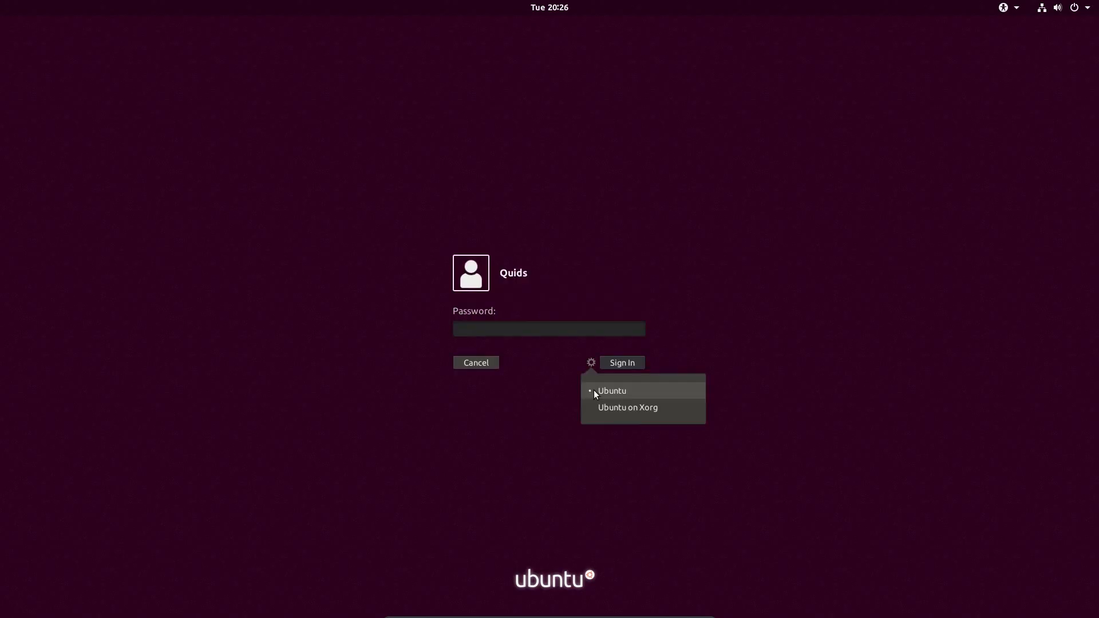
mouse_move(598, 394)
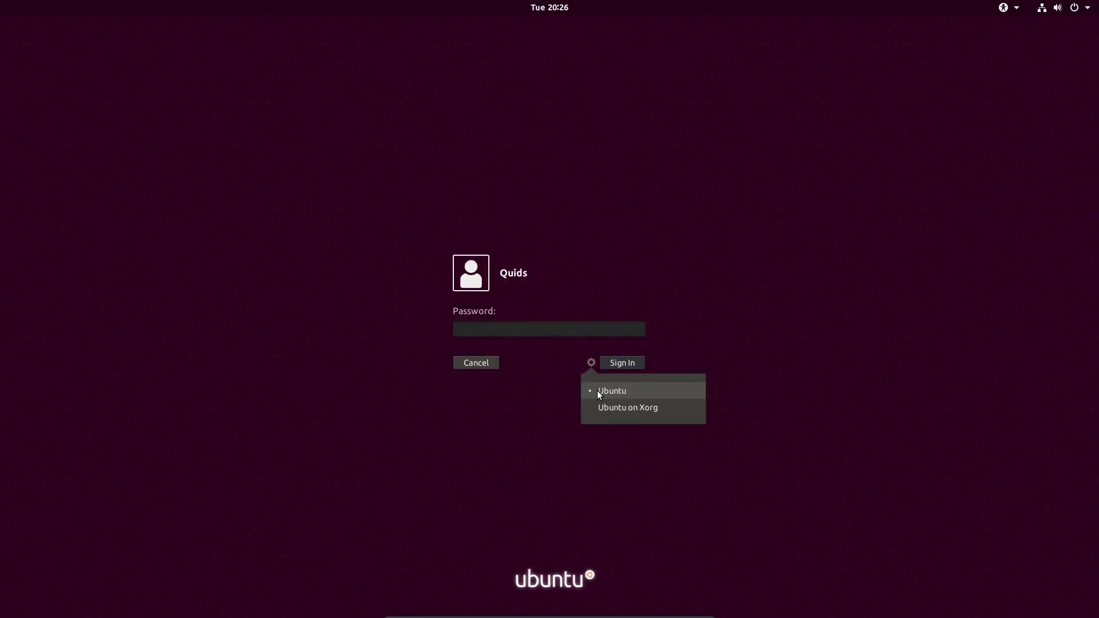
mouse_move(600, 407)
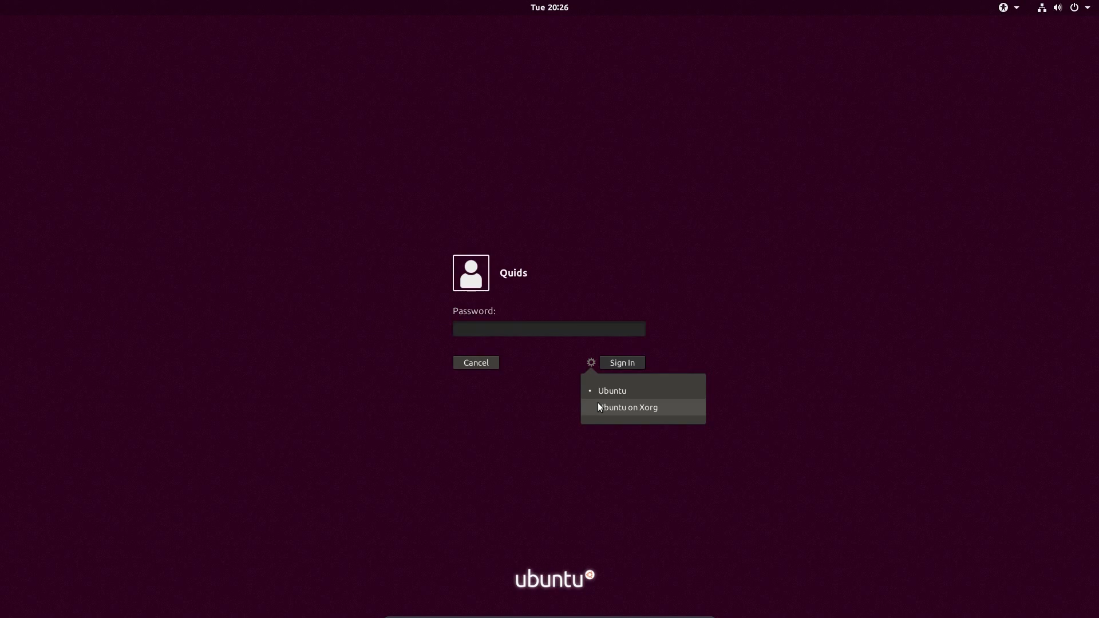
mouse_move(602, 406)
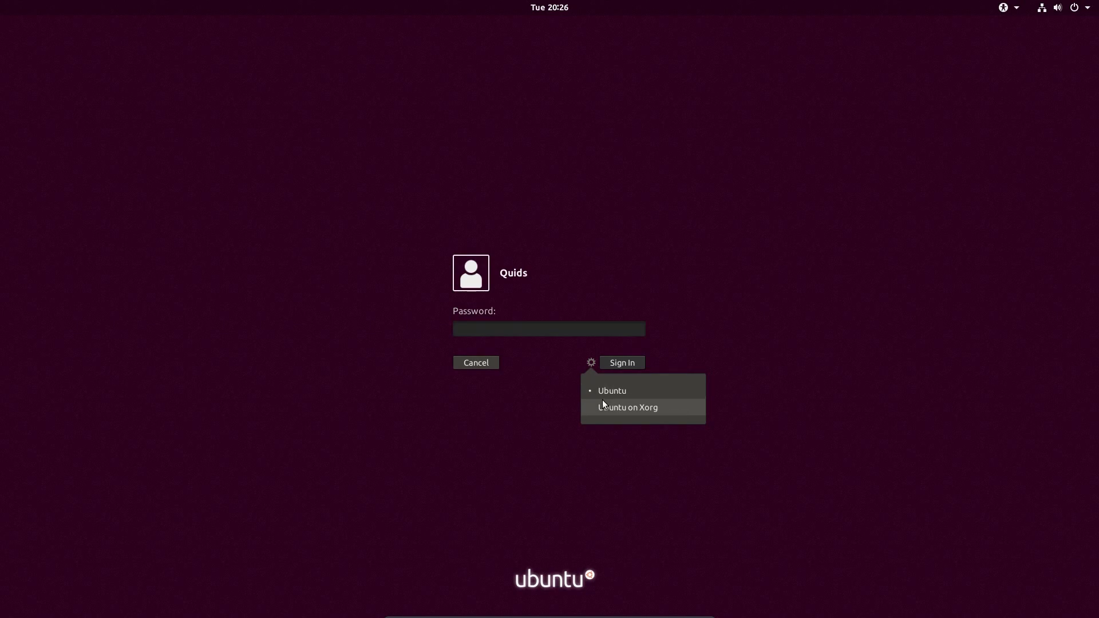
mouse_move(607, 411)
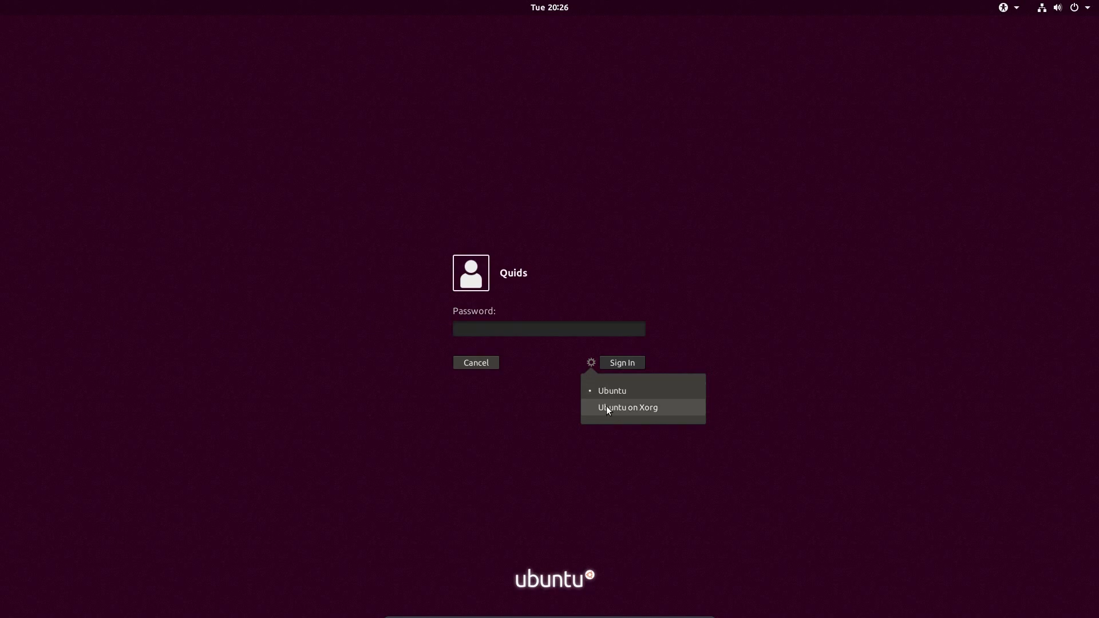
Launch Rhythmbox from the dock, minimise it, and view the frequent apps grid
left_click(627, 407)
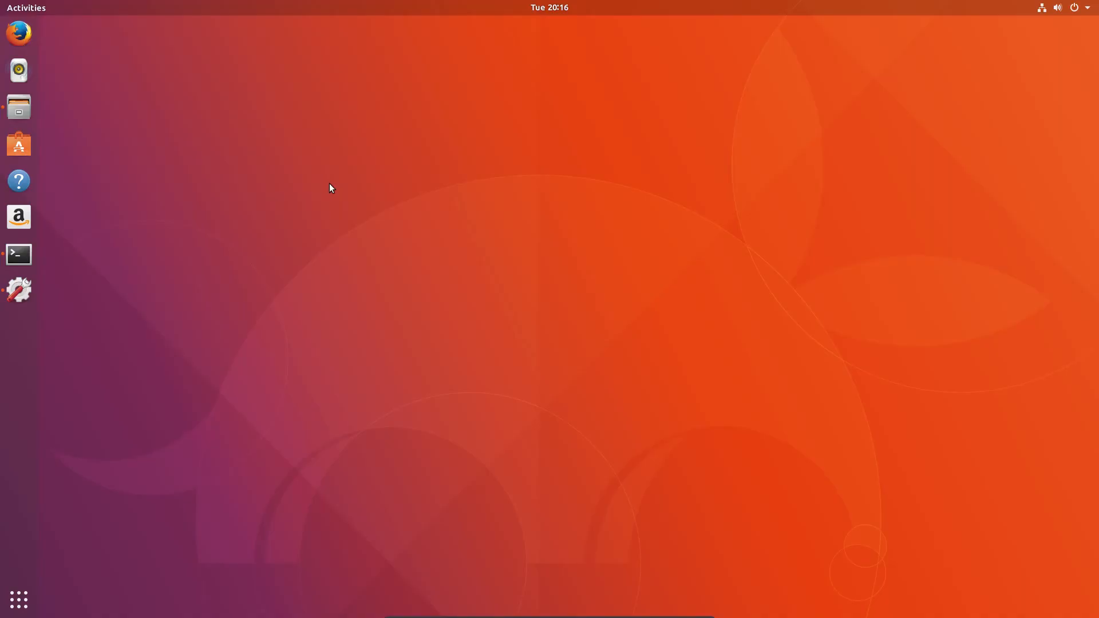
mouse_move(18, 70)
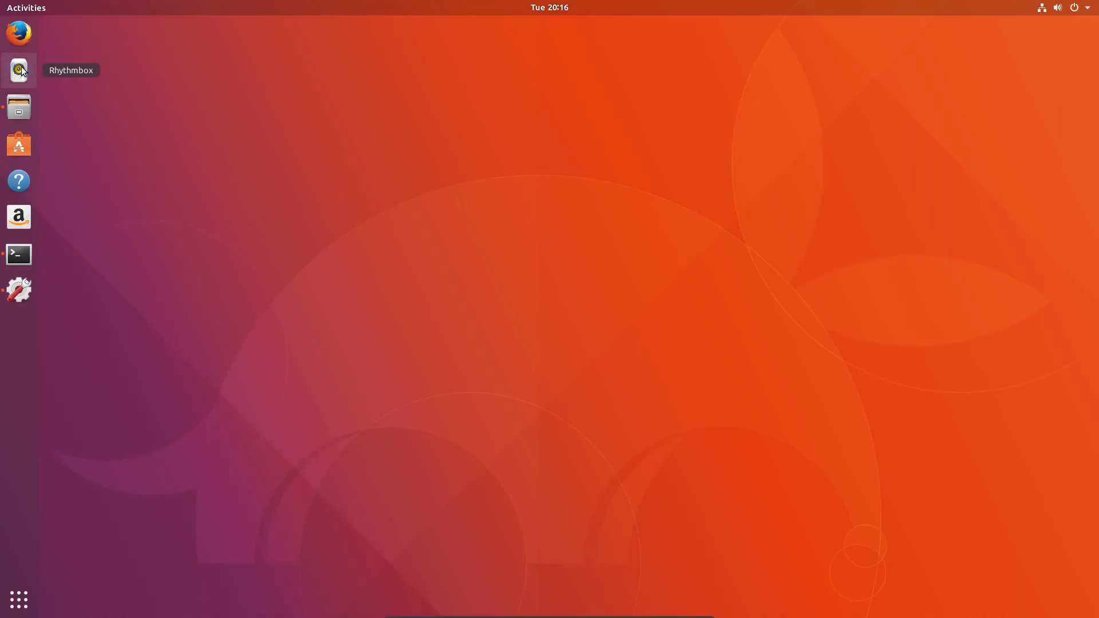
left_click(18, 70)
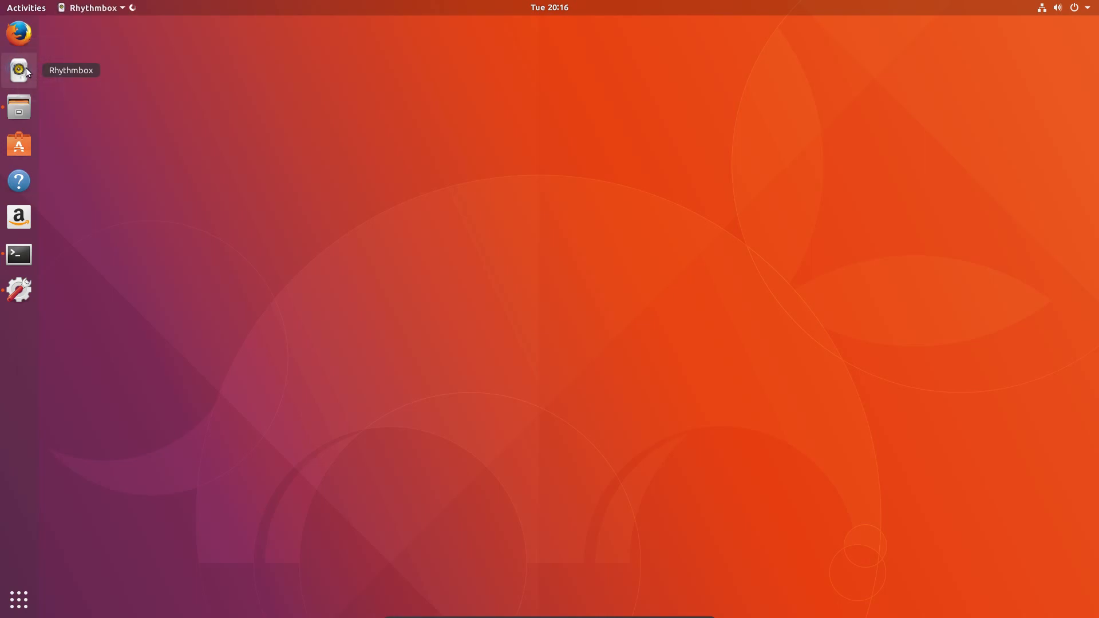
left_click(18, 69)
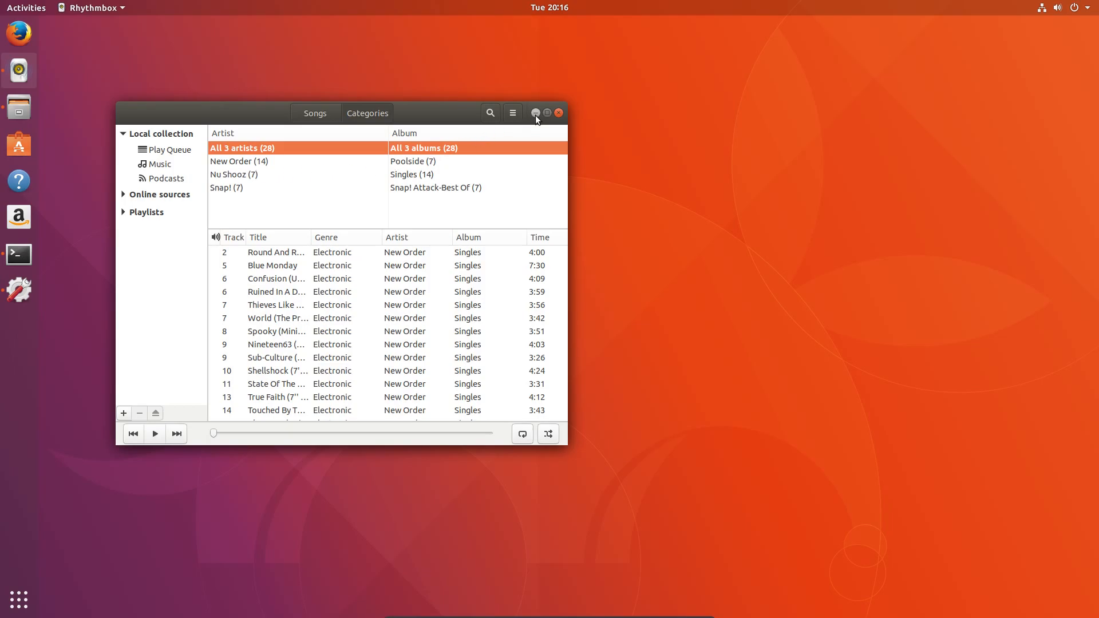
left_click(535, 113)
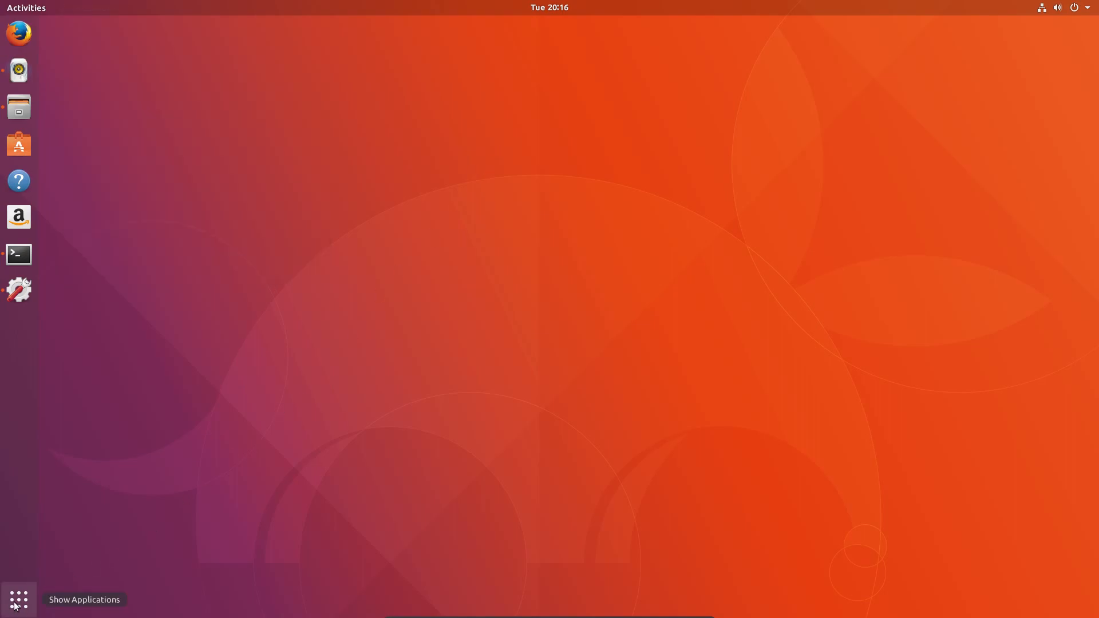
left_click(17, 600)
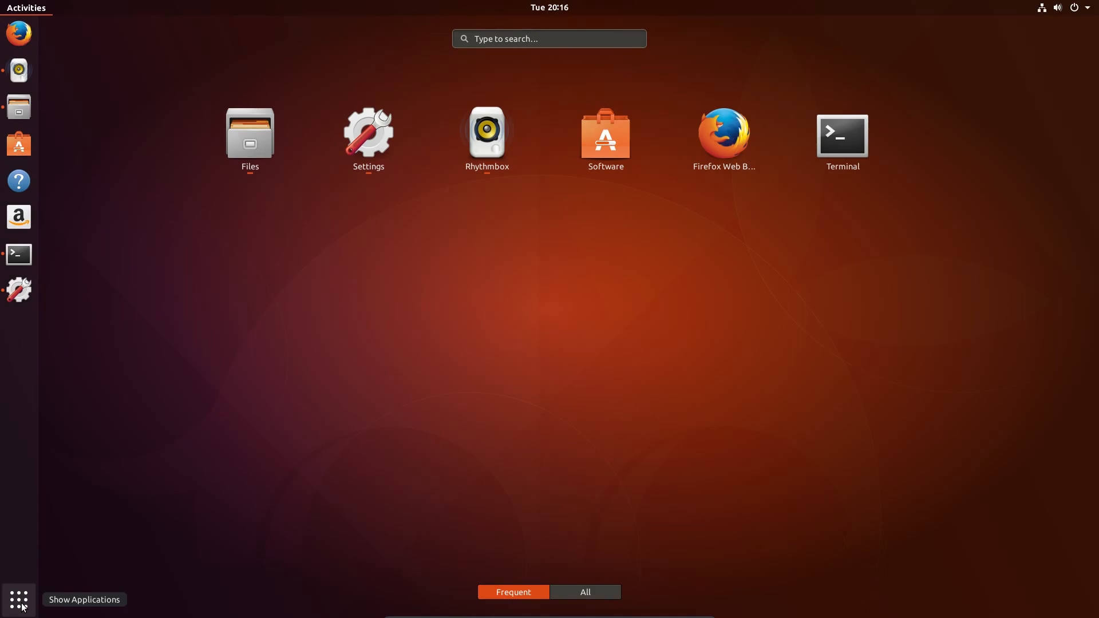
mouse_move(38, 35)
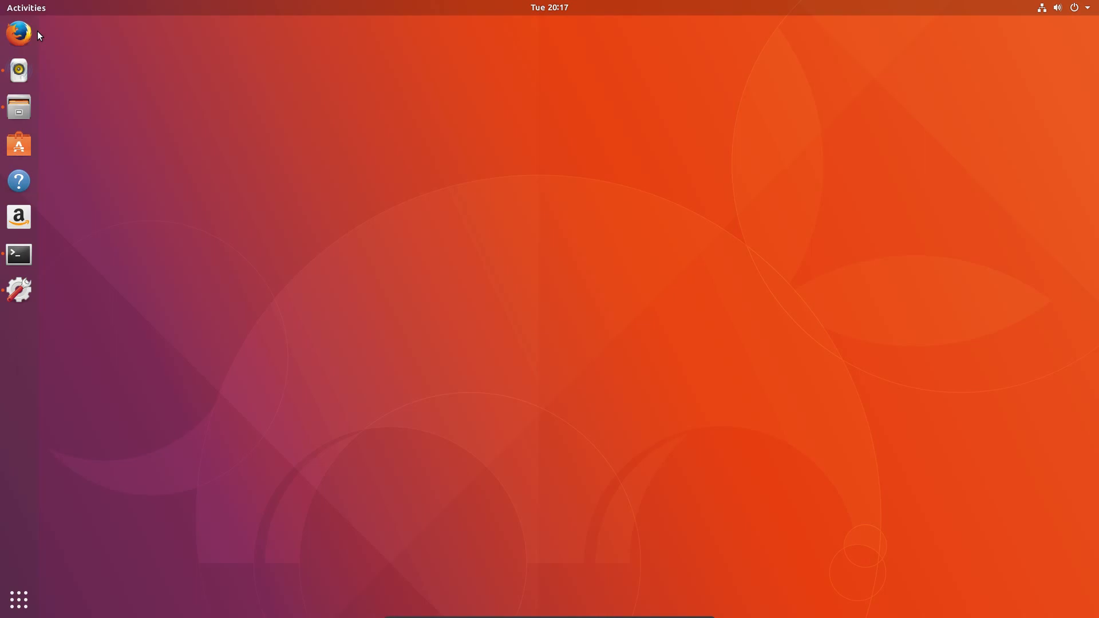
mouse_move(40, 50)
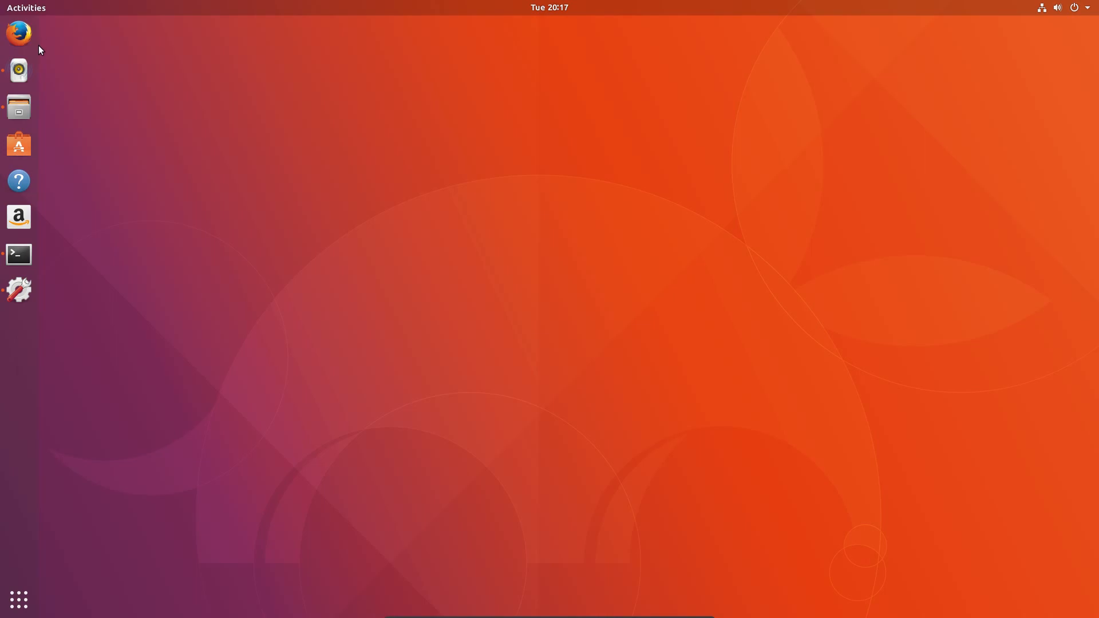
From the desktop menu, open Background settings and choose the orange Ubuntu wallpaper
right_click(279, 175)
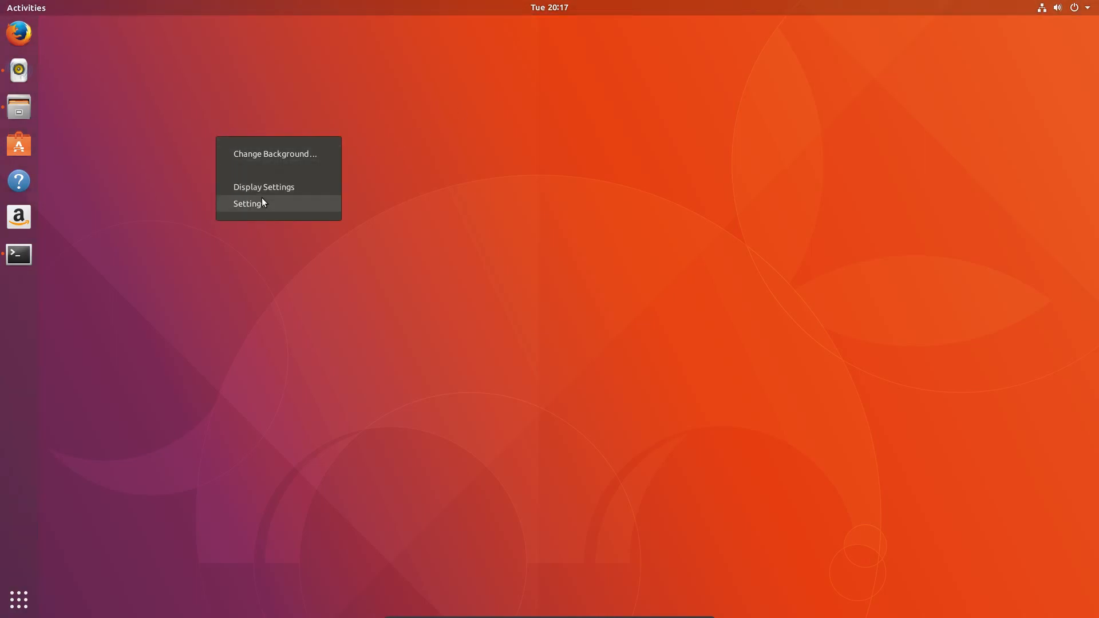
left_click(274, 154)
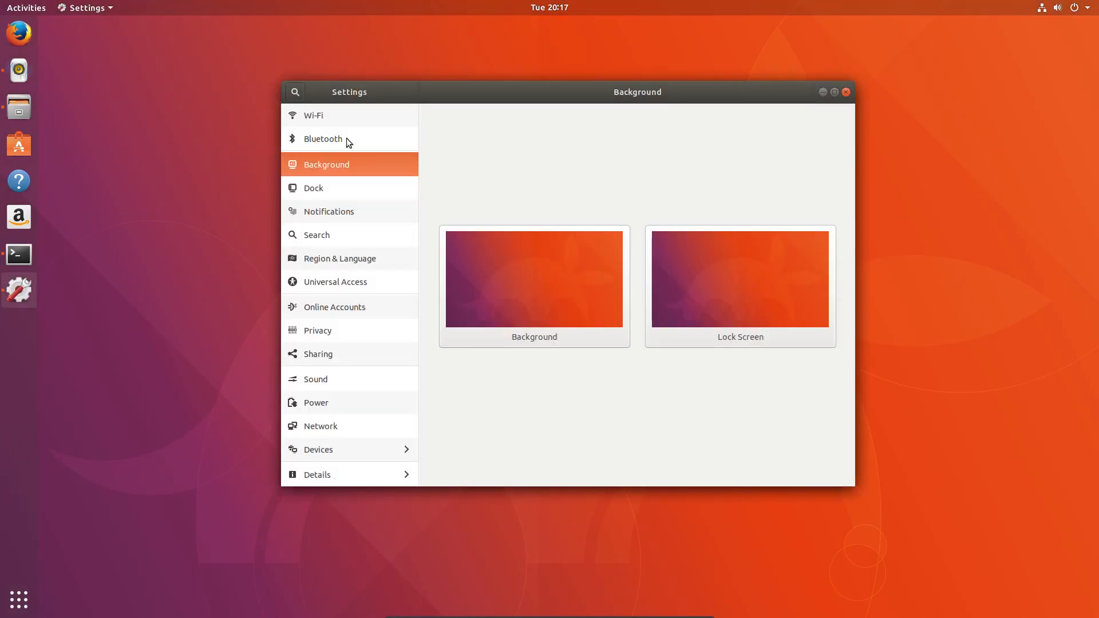
mouse_move(493, 263)
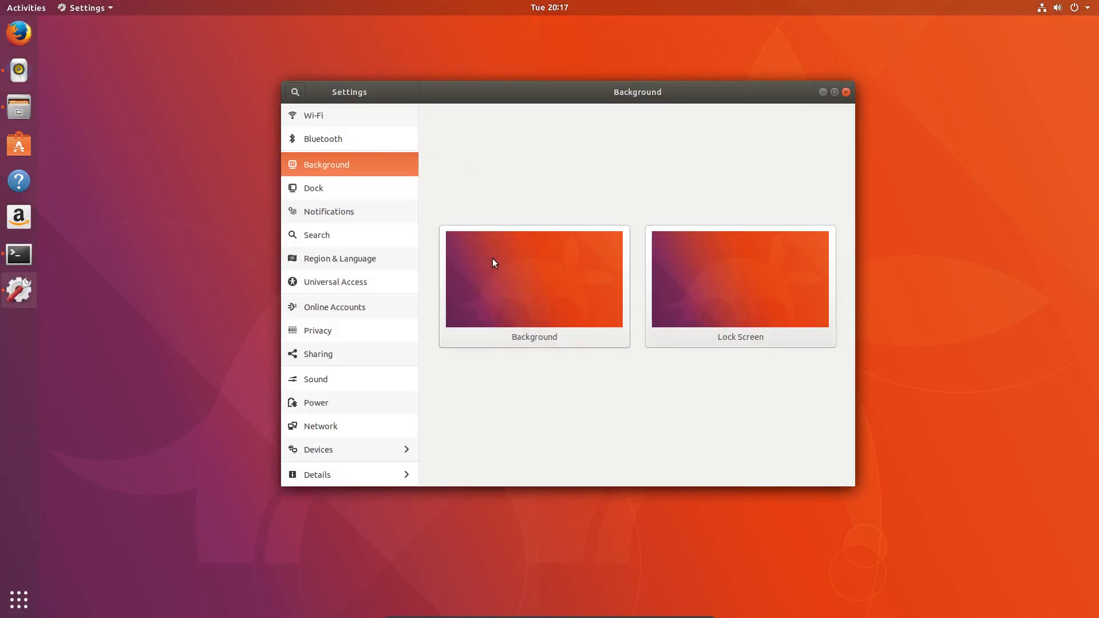
left_click(534, 278)
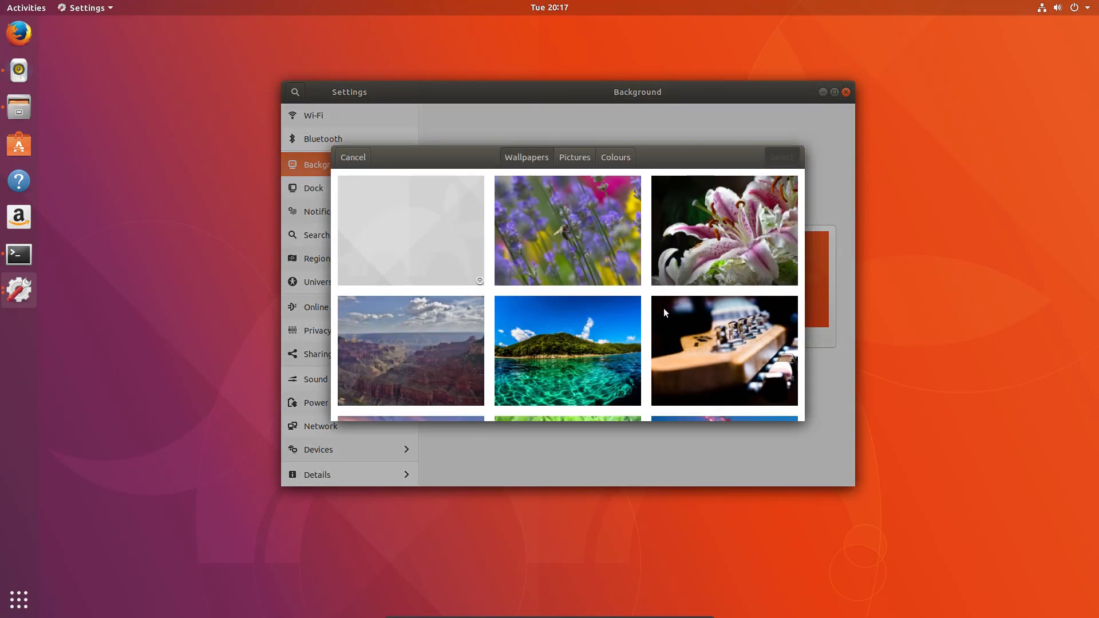
scroll("down", 3)
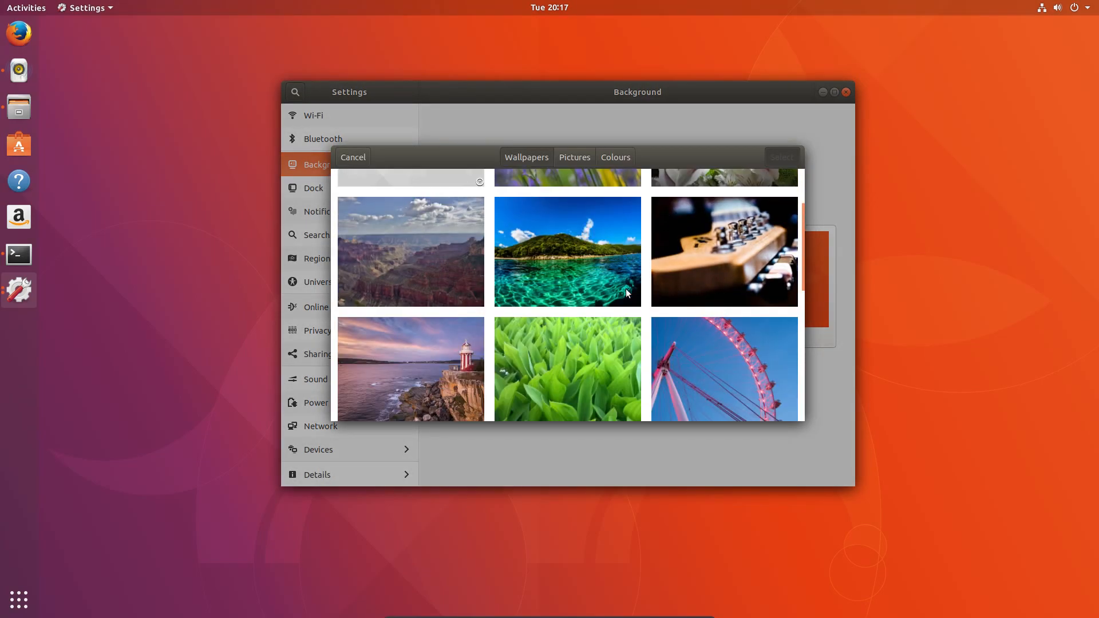
scroll("down", 3)
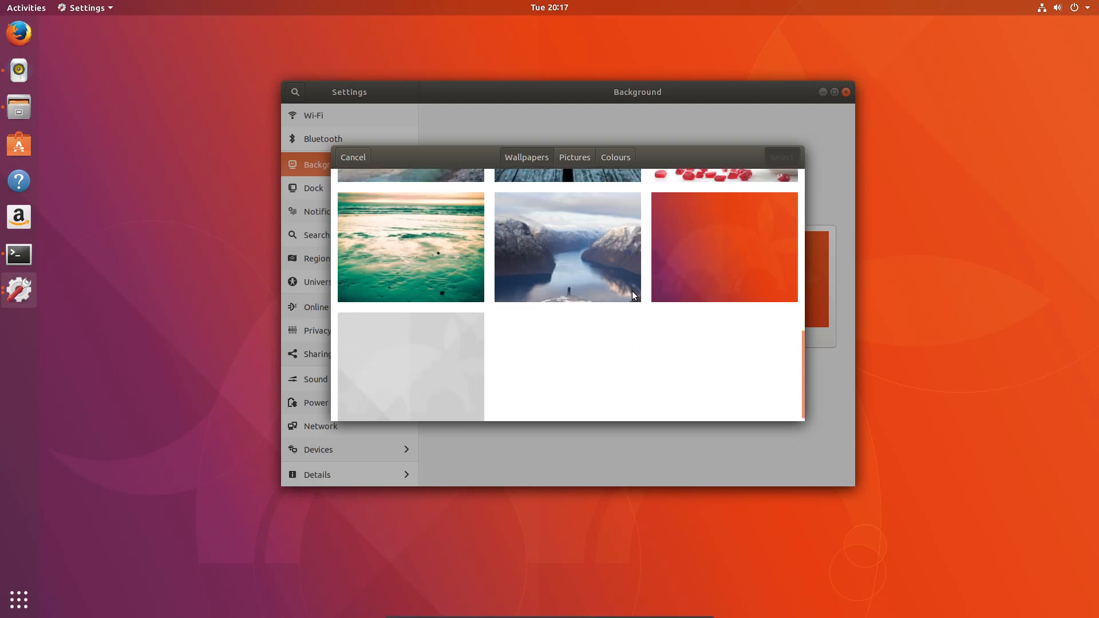
mouse_move(716, 283)
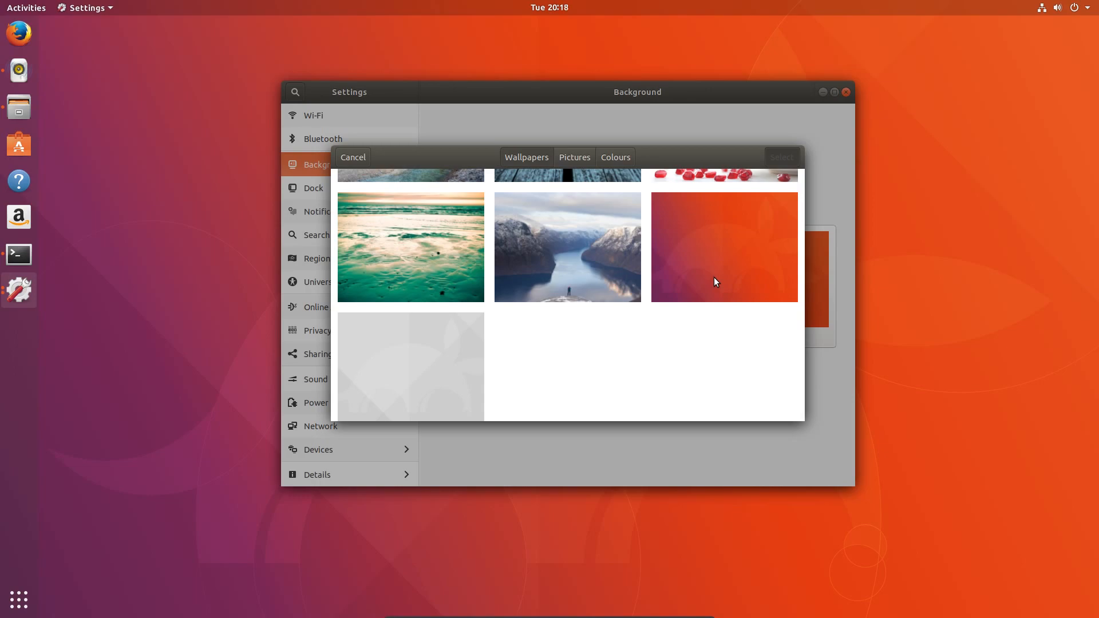
left_click(725, 246)
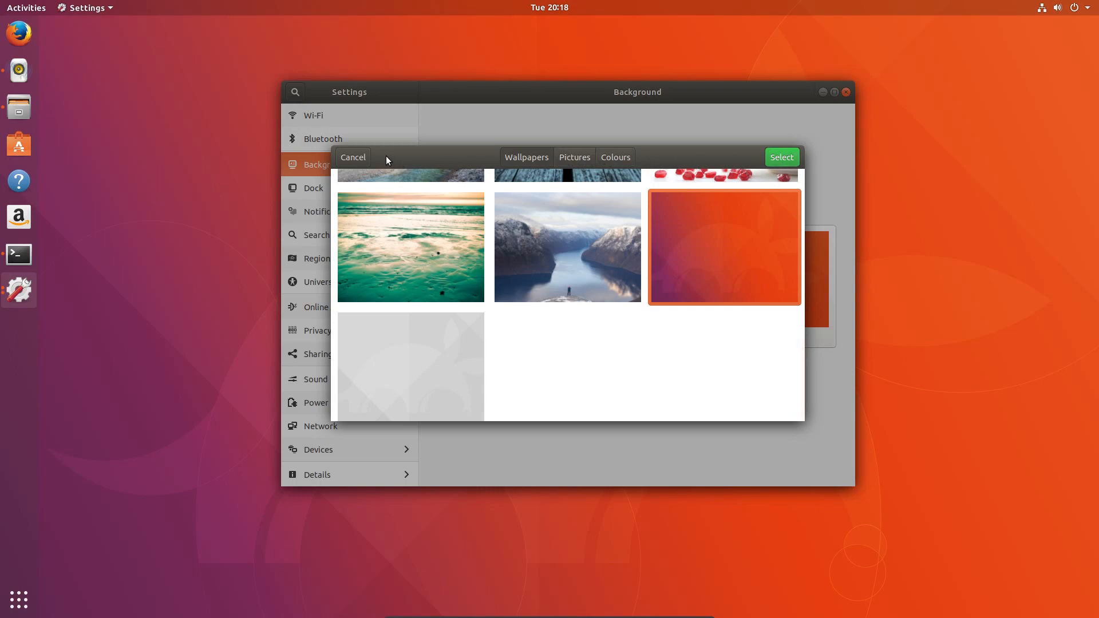
mouse_move(353, 156)
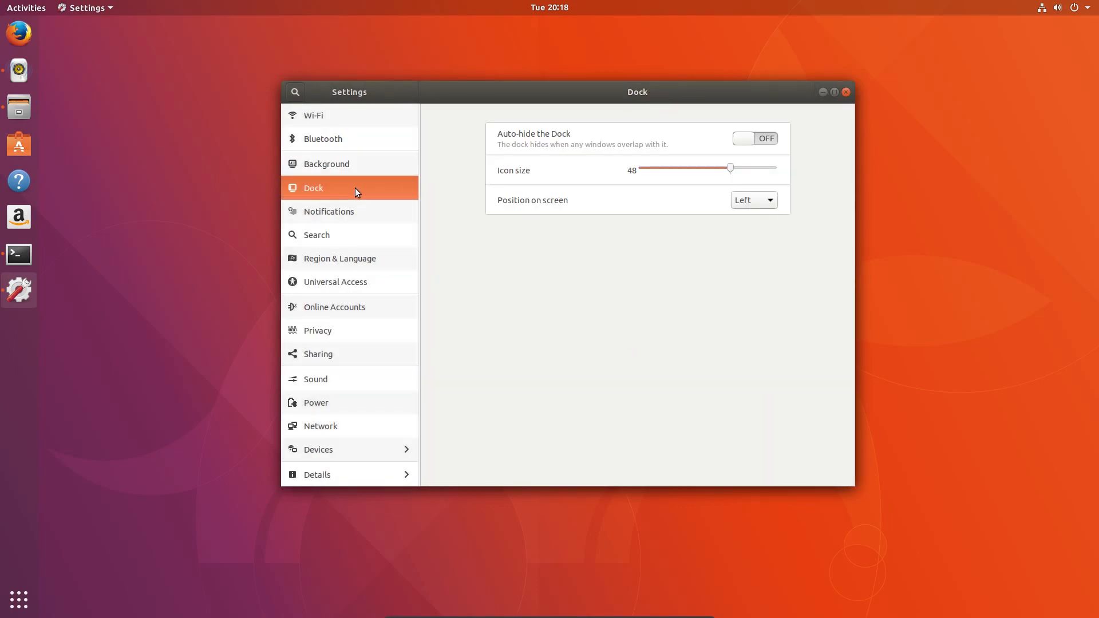
mouse_move(659, 184)
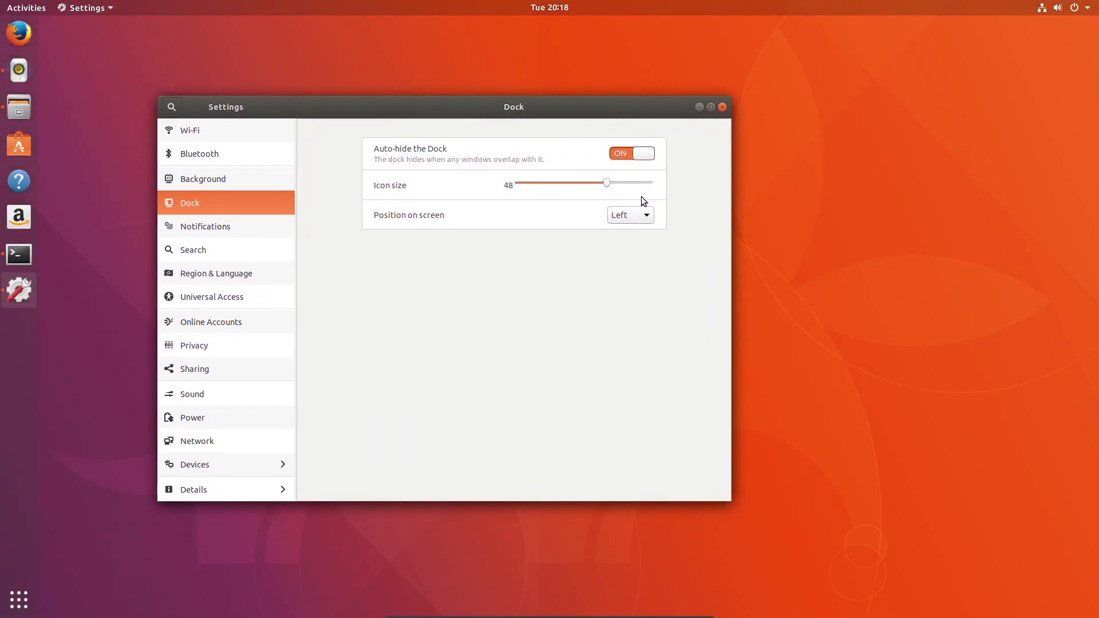
Move the dock to the bottom edge, then to the right edge
left_click(628, 215)
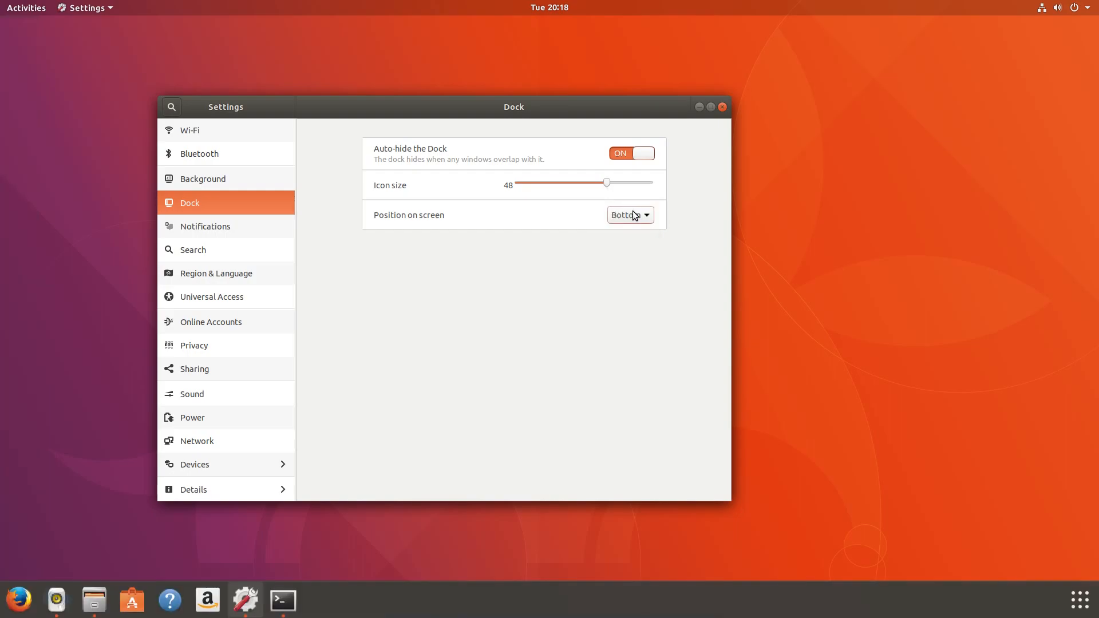
left_click(628, 215)
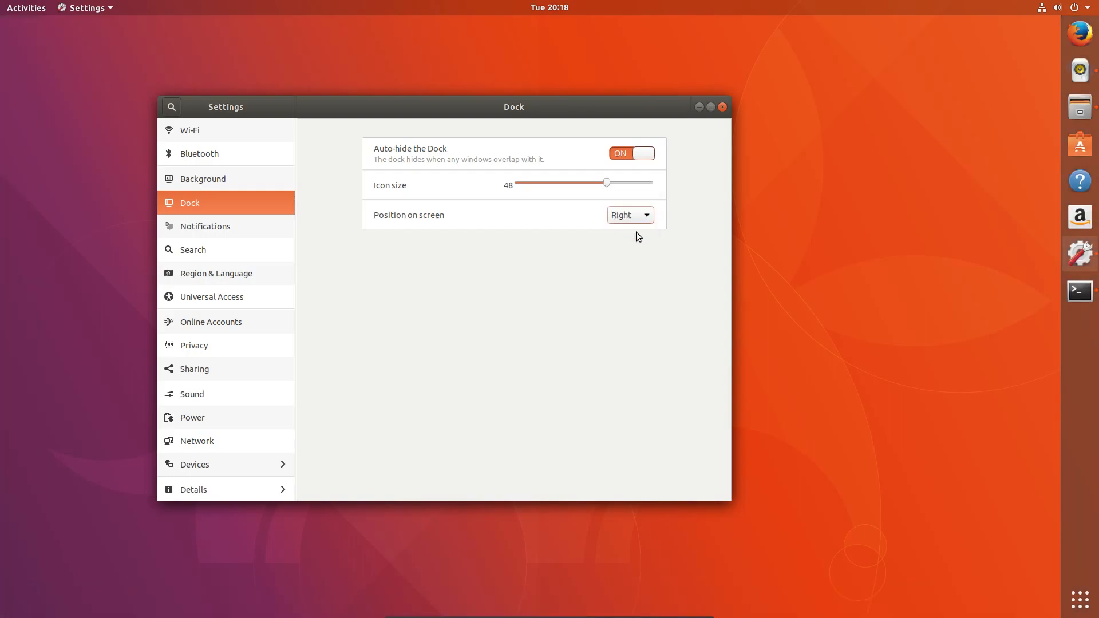
mouse_move(629, 216)
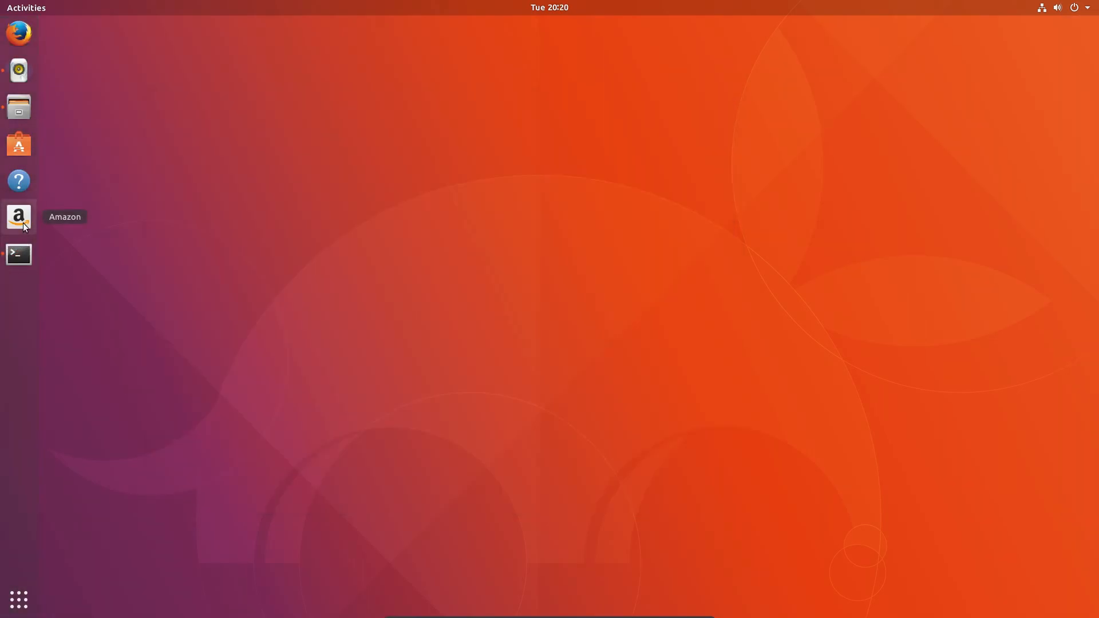
left_click(18, 218)
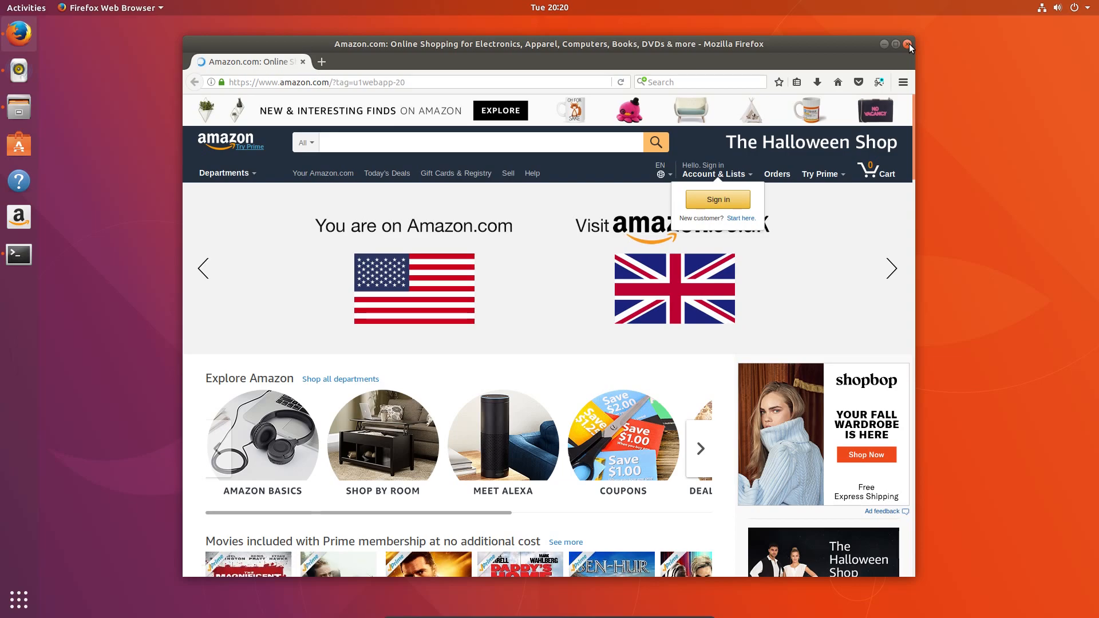
left_click(891, 268)
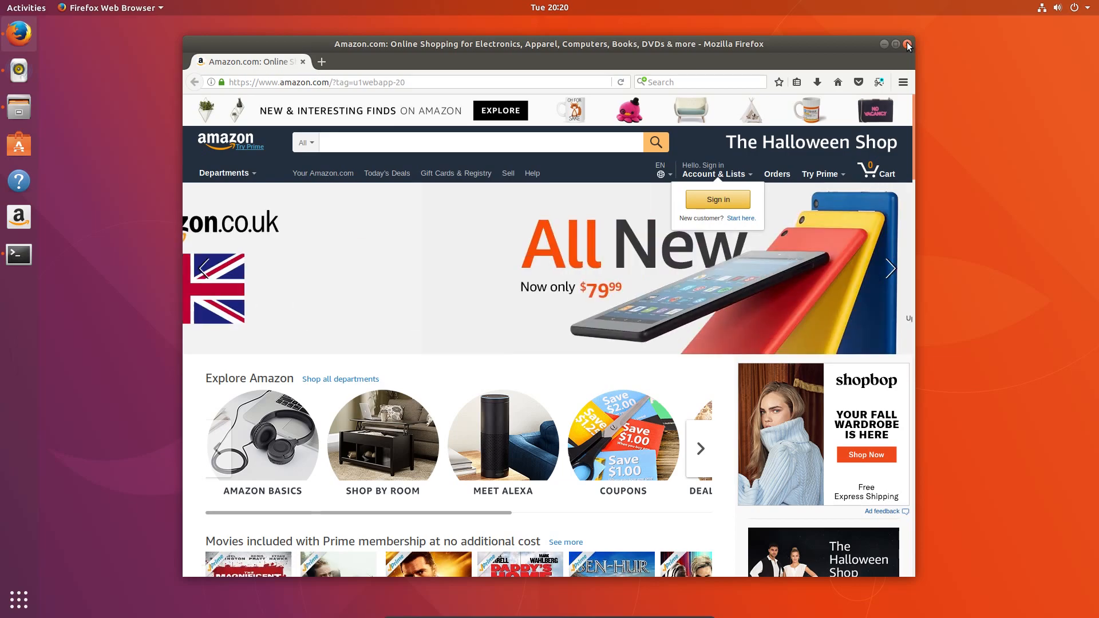
left_click(907, 43)
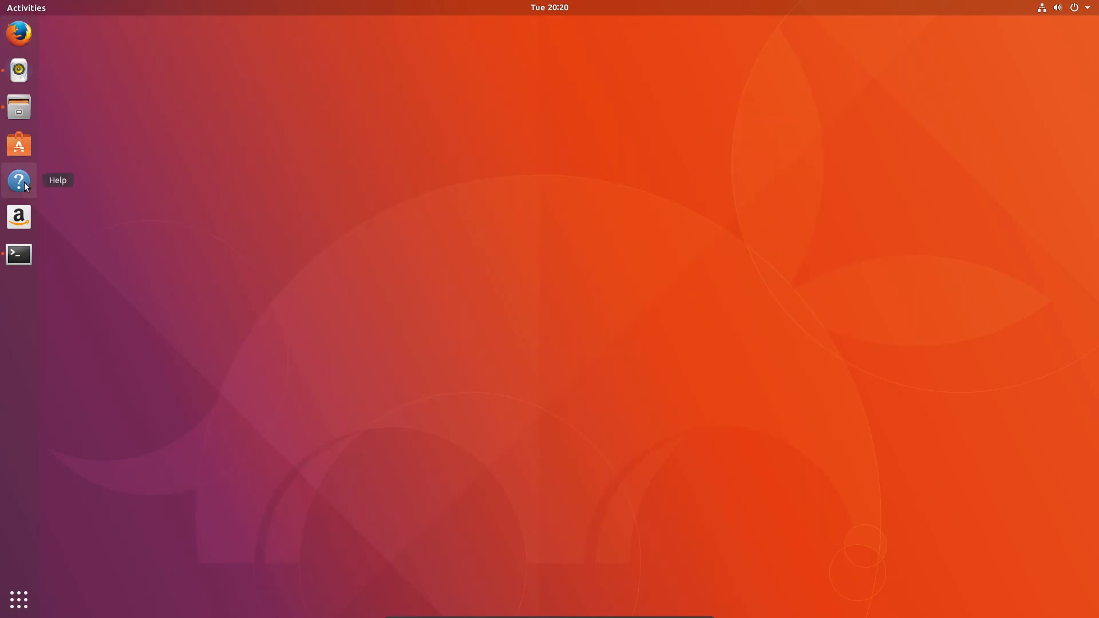
Open another Home folder window in Files from the dock
left_click(18, 106)
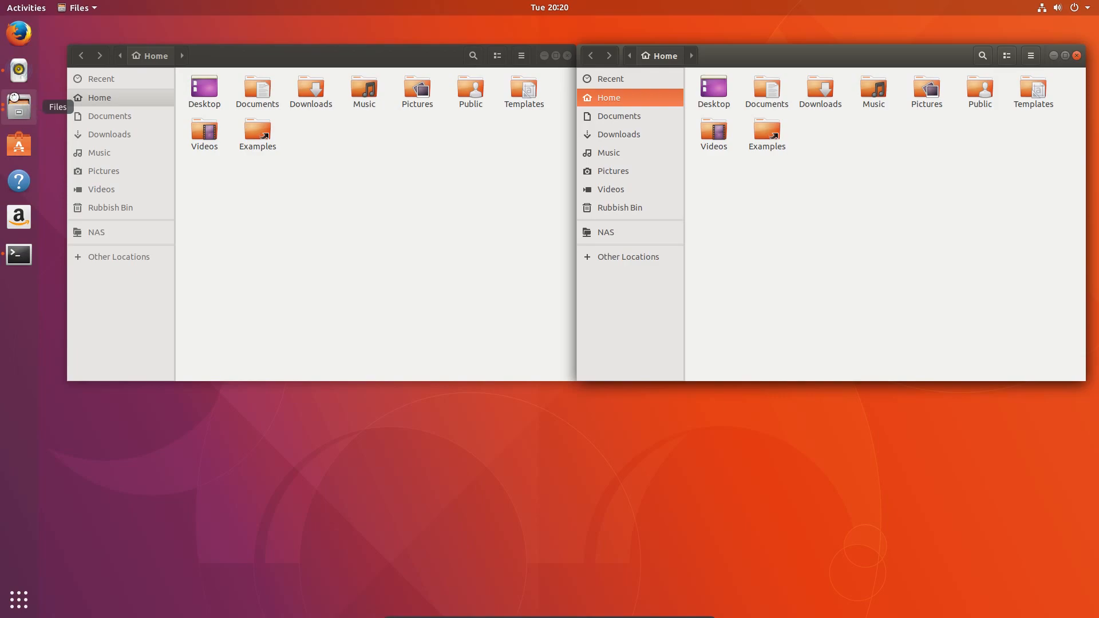
mouse_move(432, 94)
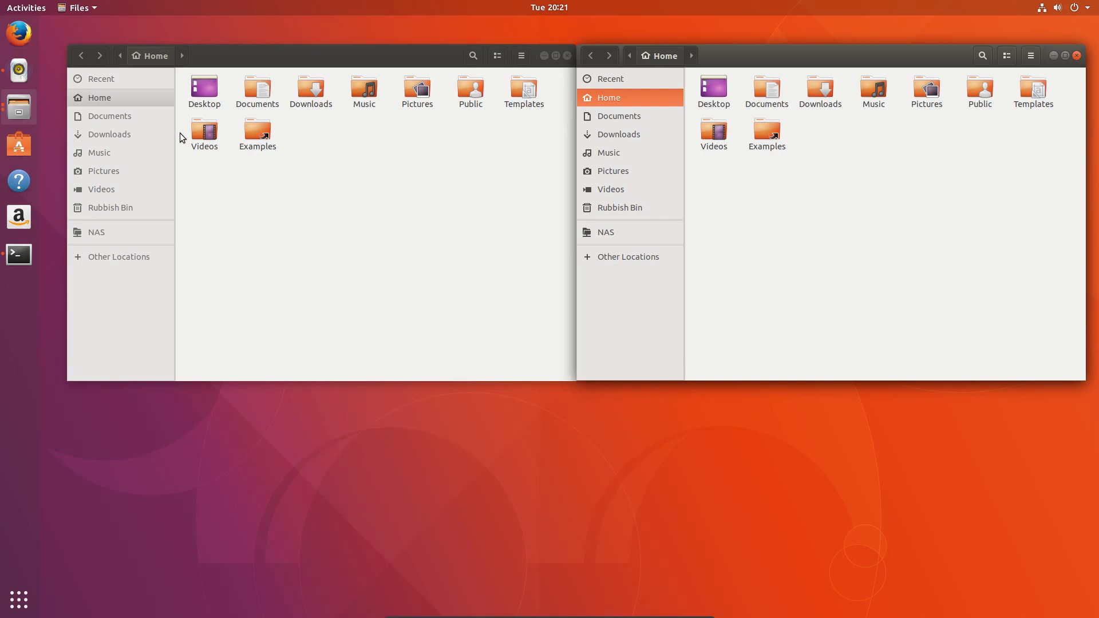
mouse_move(18, 108)
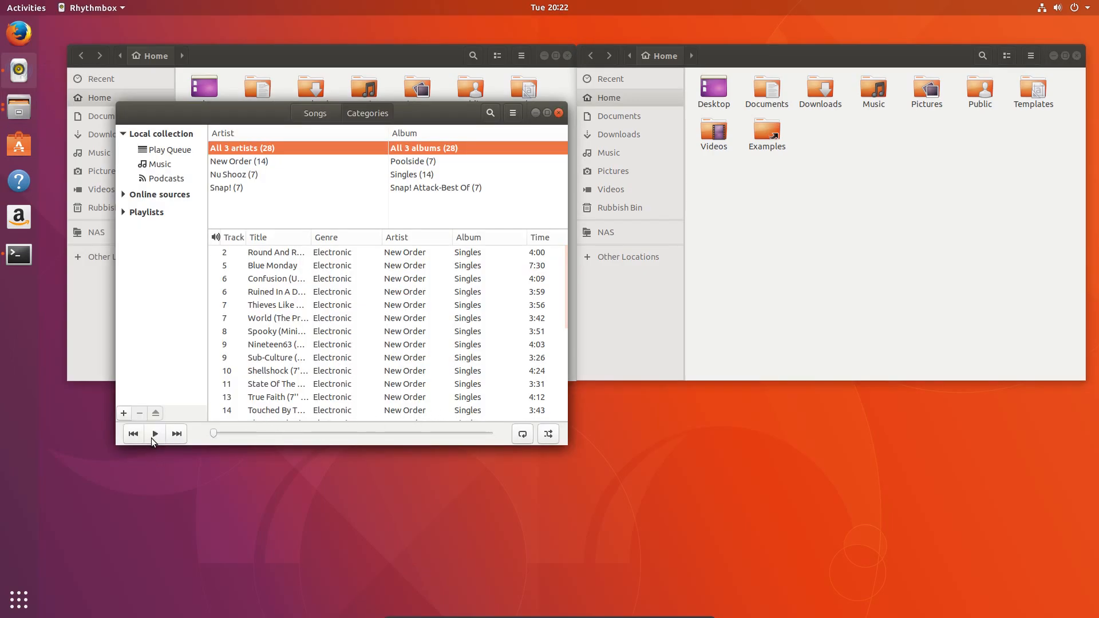
Start playing New Order's 'Round And Round' in Rhythmbox
left_click(153, 434)
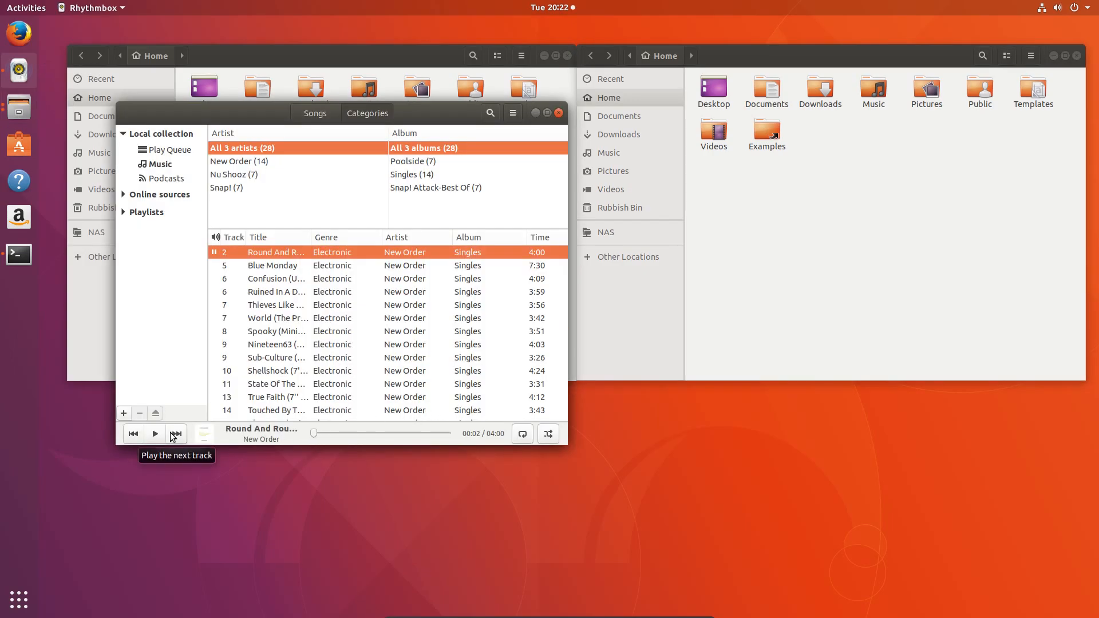
mouse_move(153, 435)
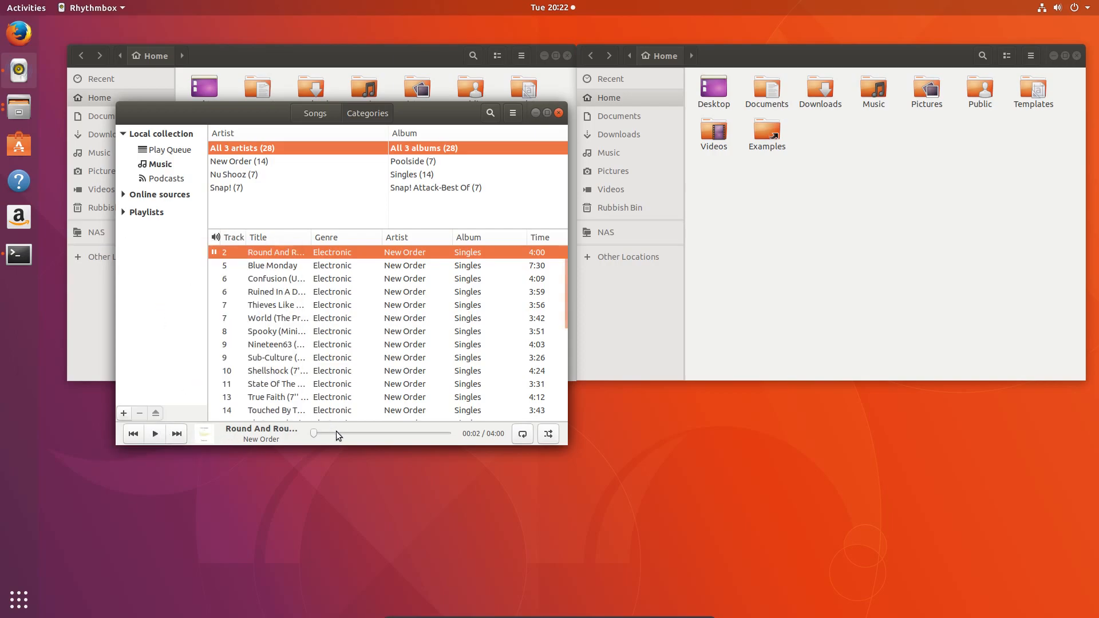
mouse_move(353, 435)
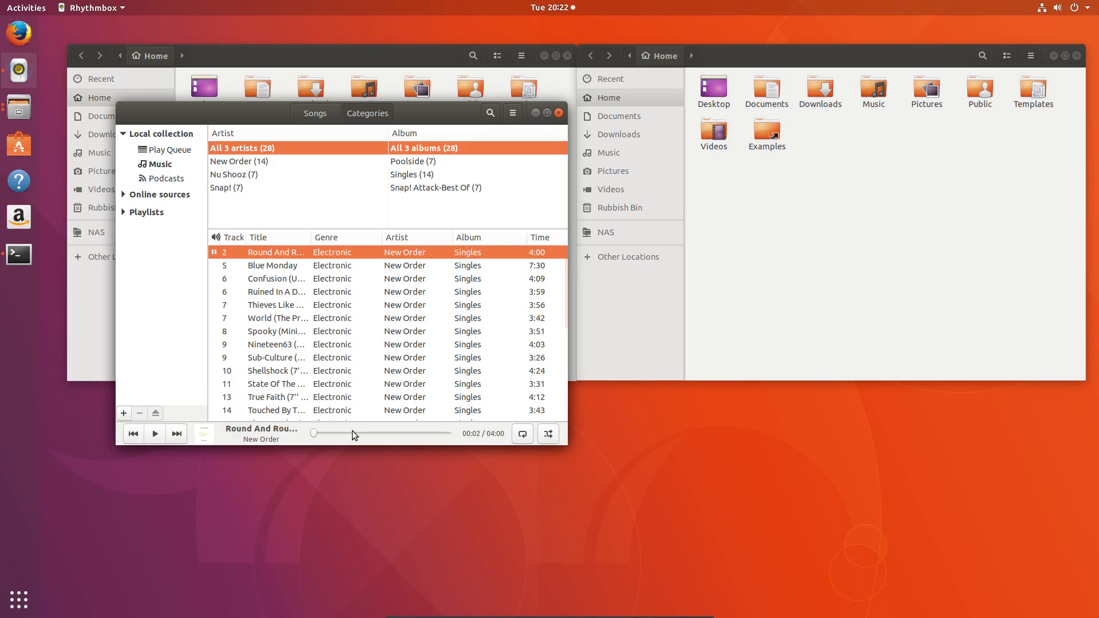
Check the system menu, then skip Rhythmbox to 'Blue Monday' from the notifications panel
left_click(1059, 8)
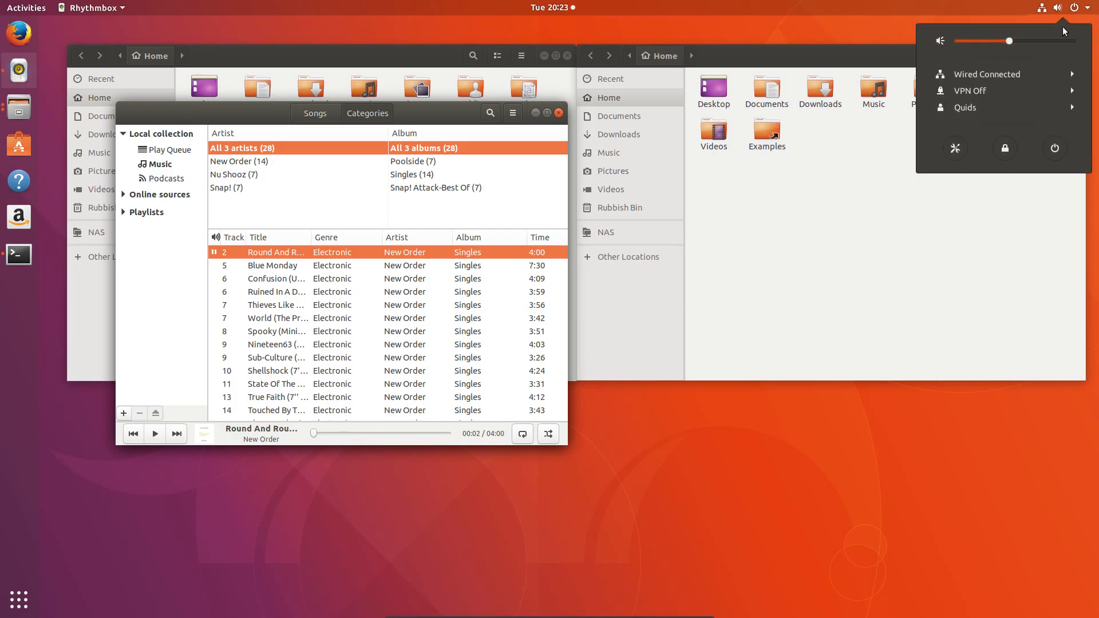
left_click(626, 35)
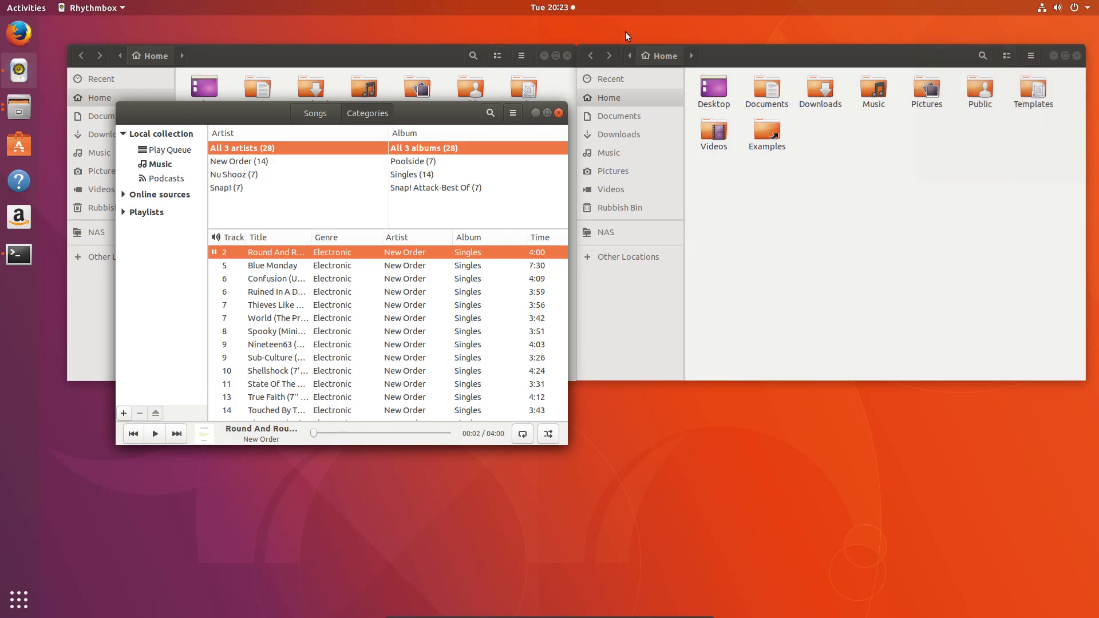
left_click(552, 7)
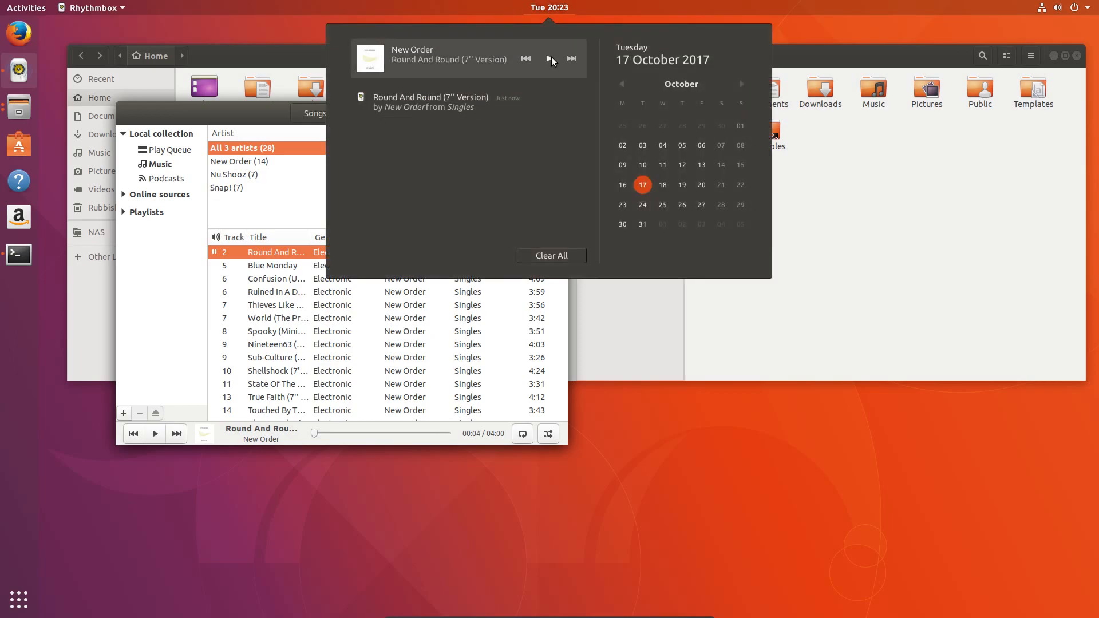
left_click(572, 59)
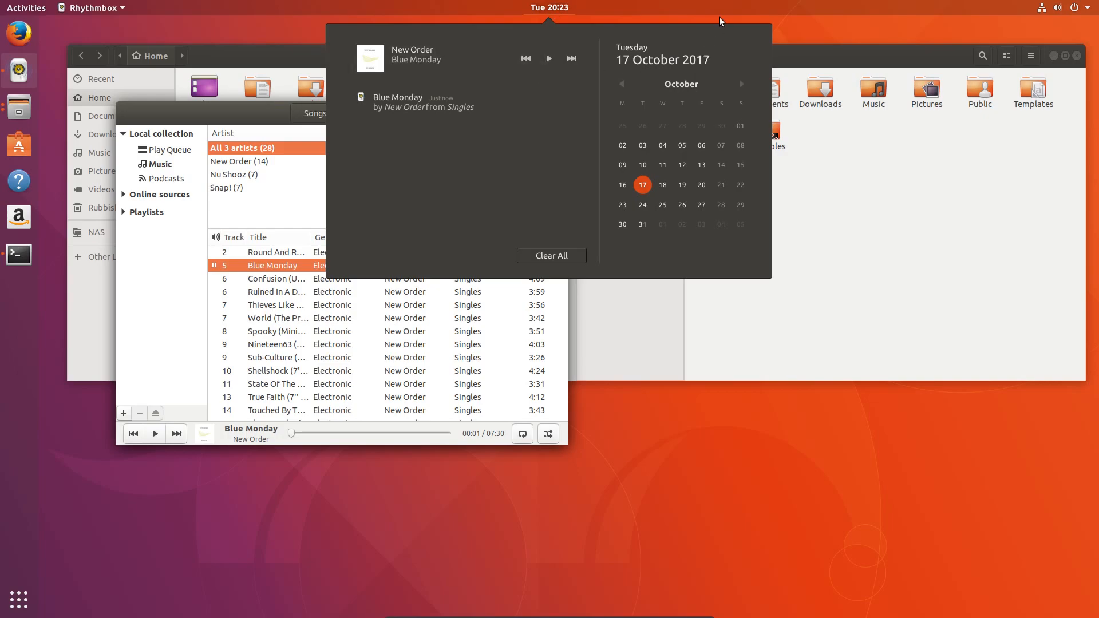
left_click(549, 7)
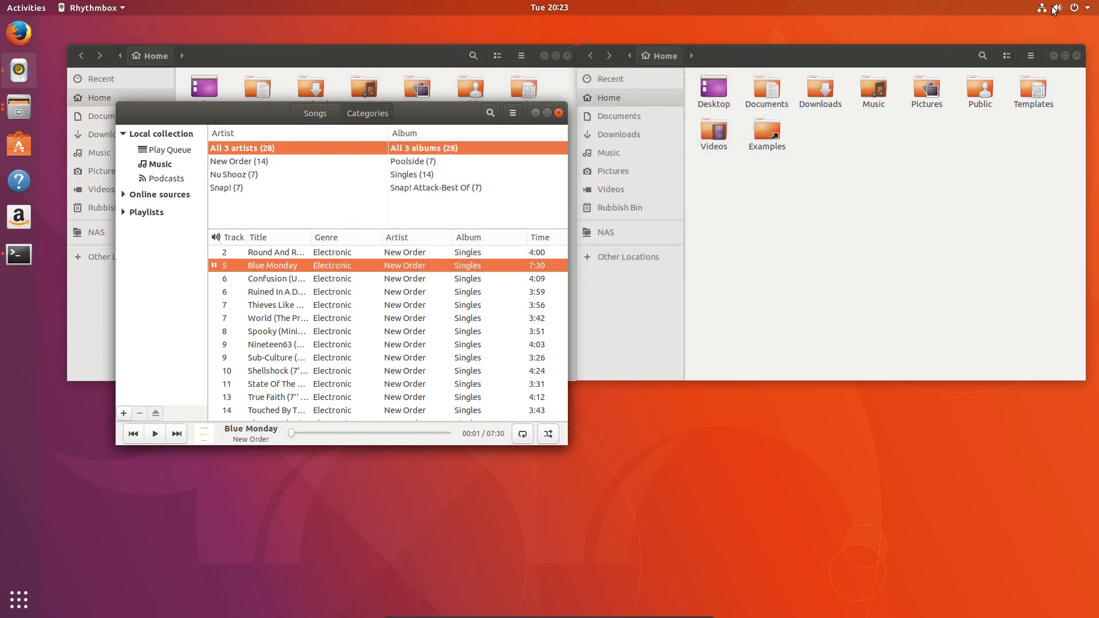
Open system settings from the status menu, reopen the menu, then enter Activities
left_click(1058, 7)
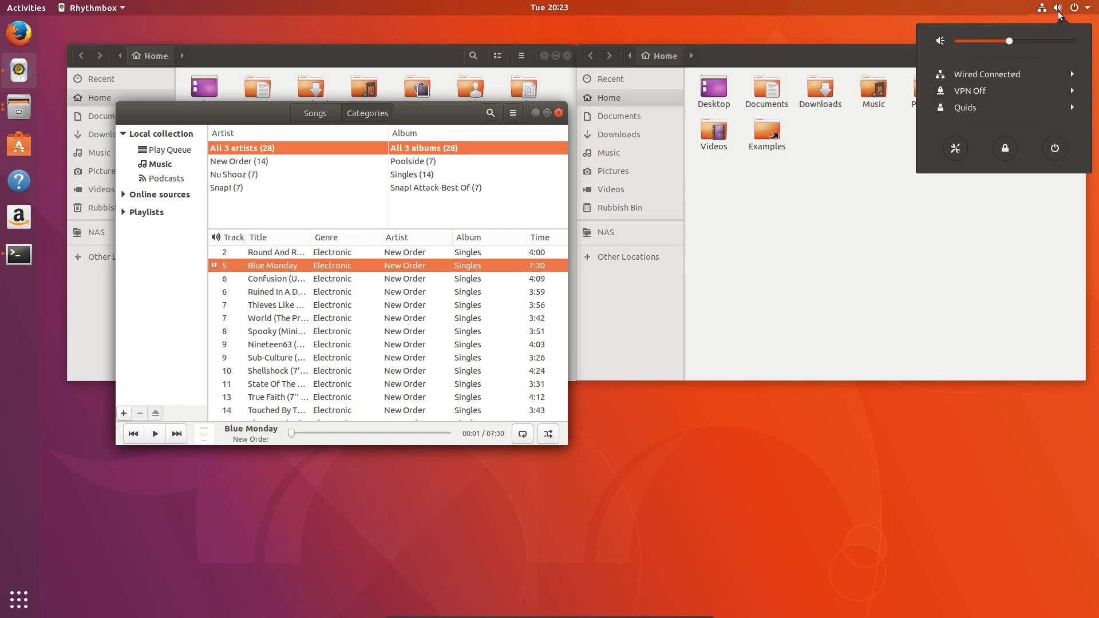
mouse_move(1005, 148)
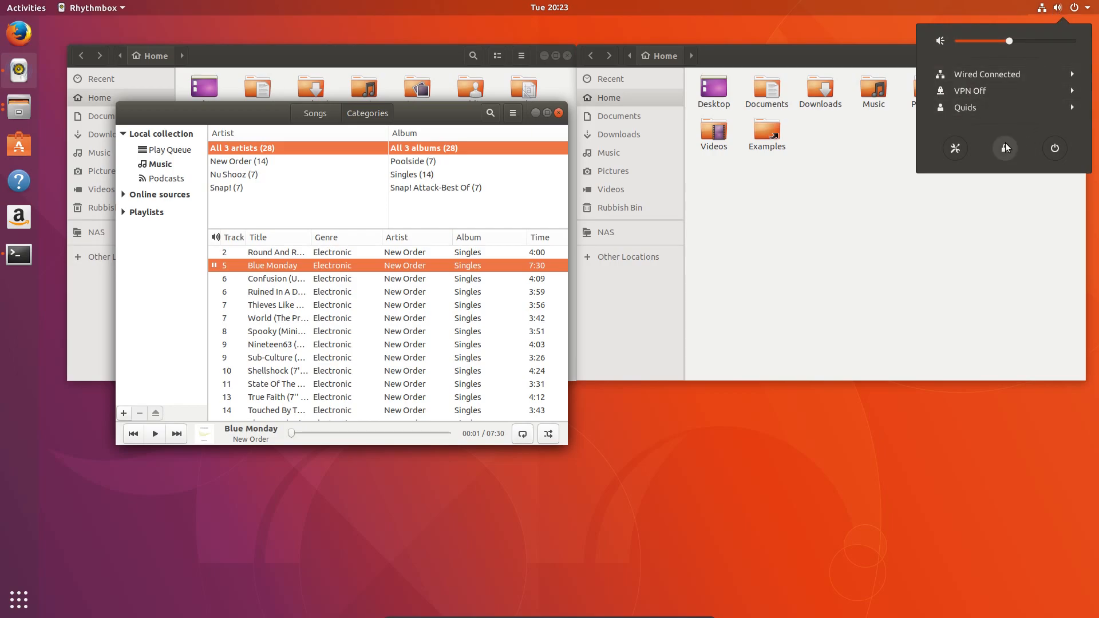
left_click(955, 147)
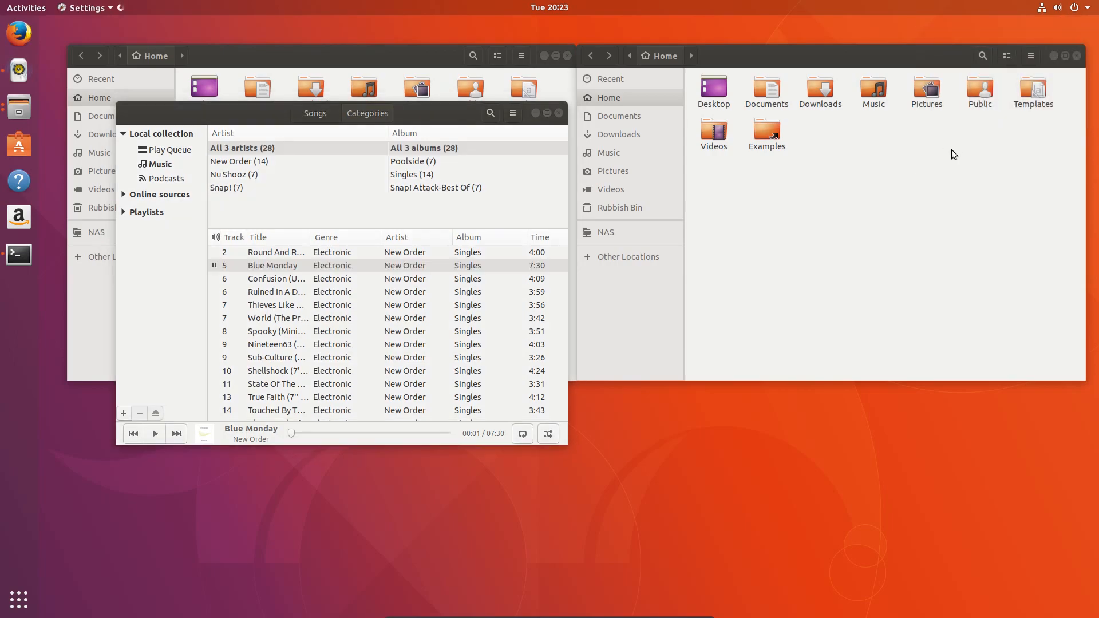
left_click(1059, 7)
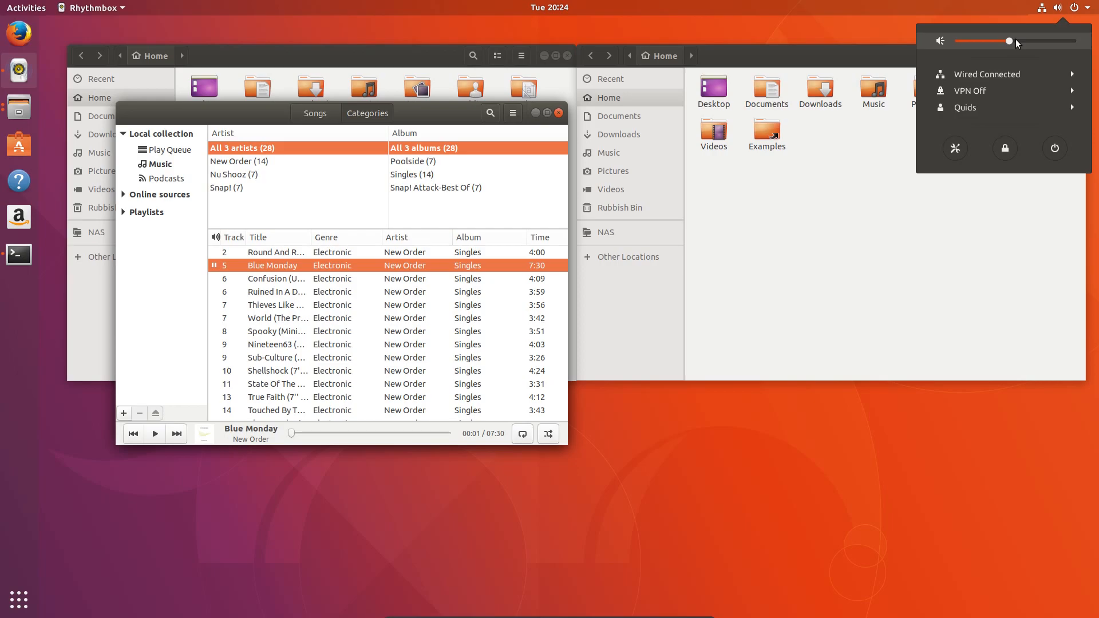
left_click(26, 8)
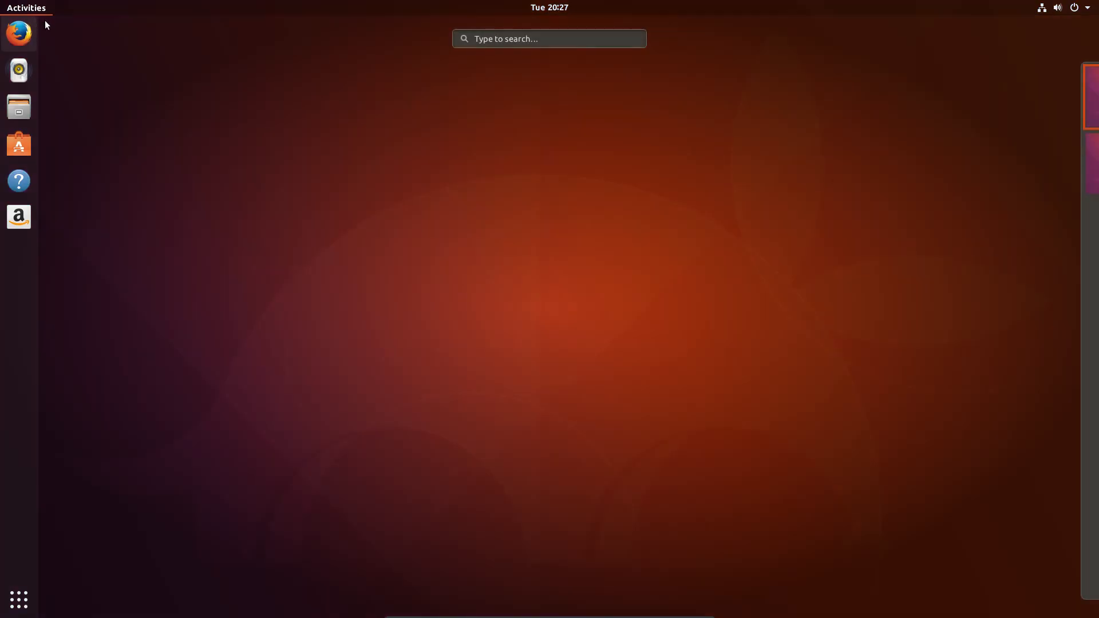
Search 'nigl' and view the Night Light options in Displays settings
type("nigl")
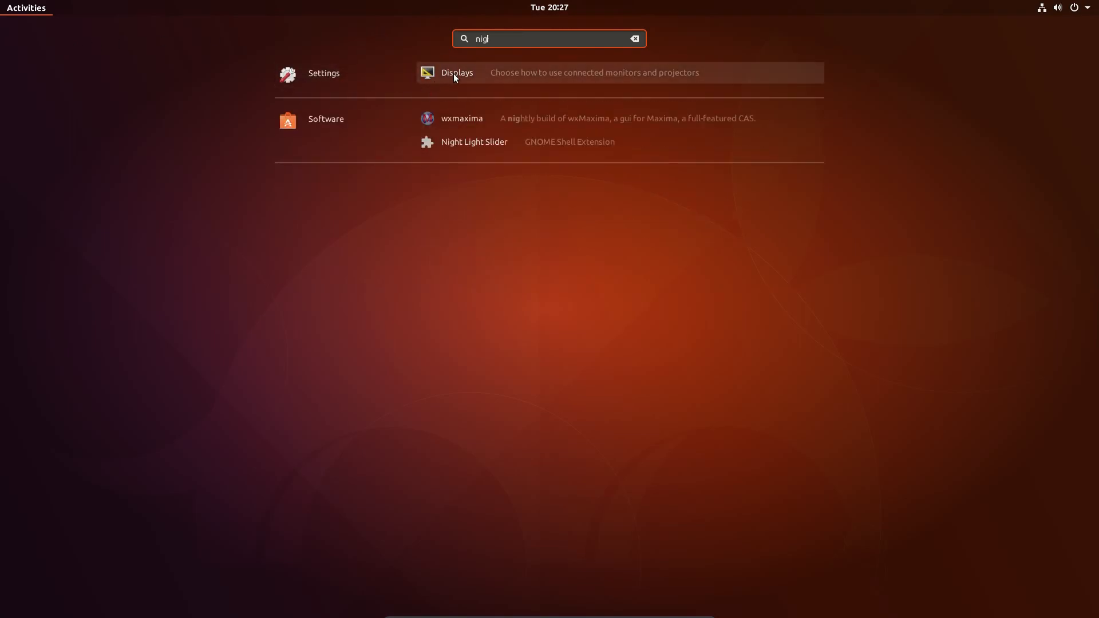
left_click(456, 72)
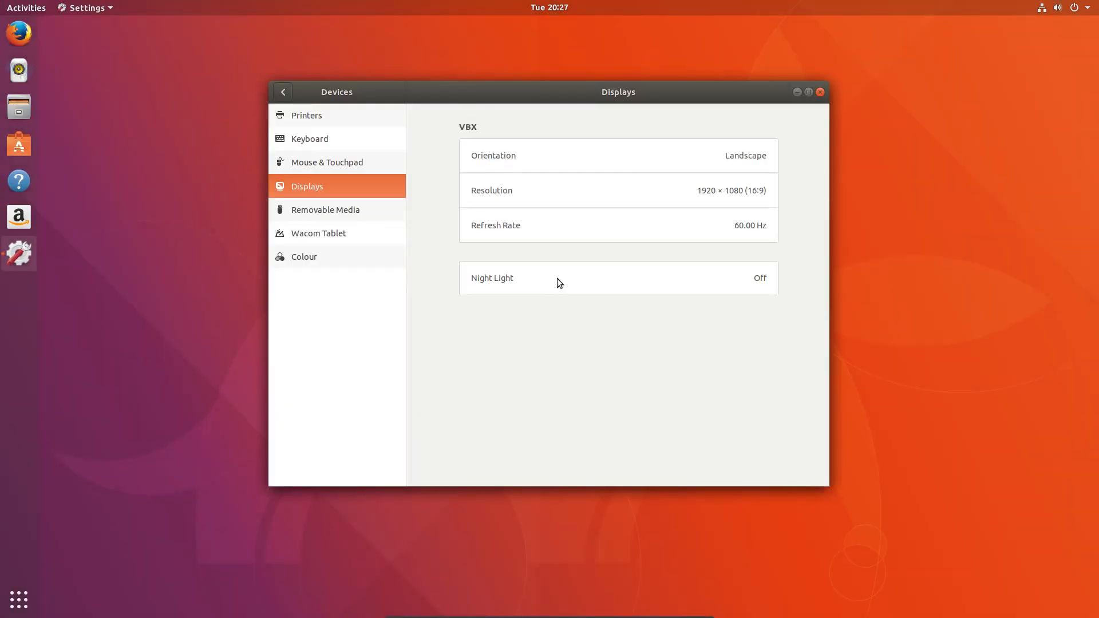
mouse_move(775, 284)
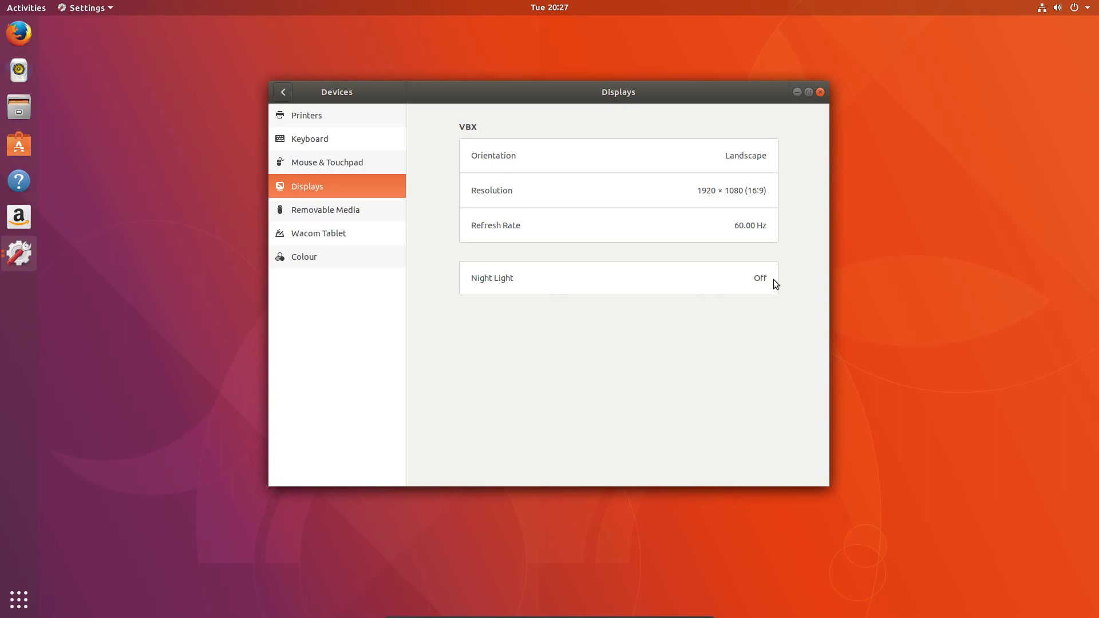
left_click(618, 278)
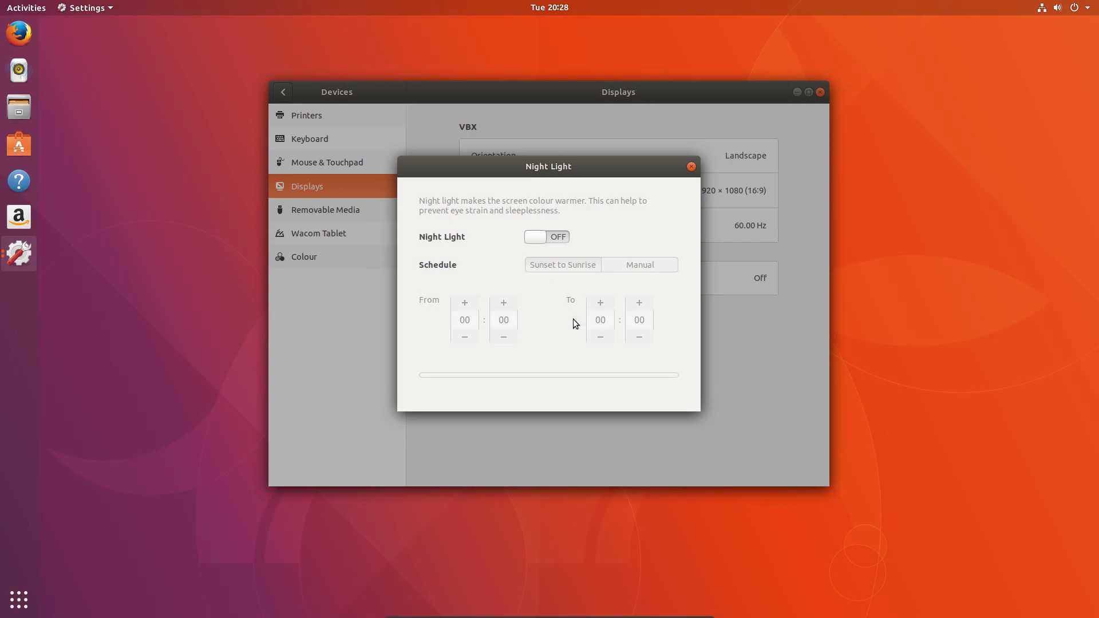
mouse_move(584, 234)
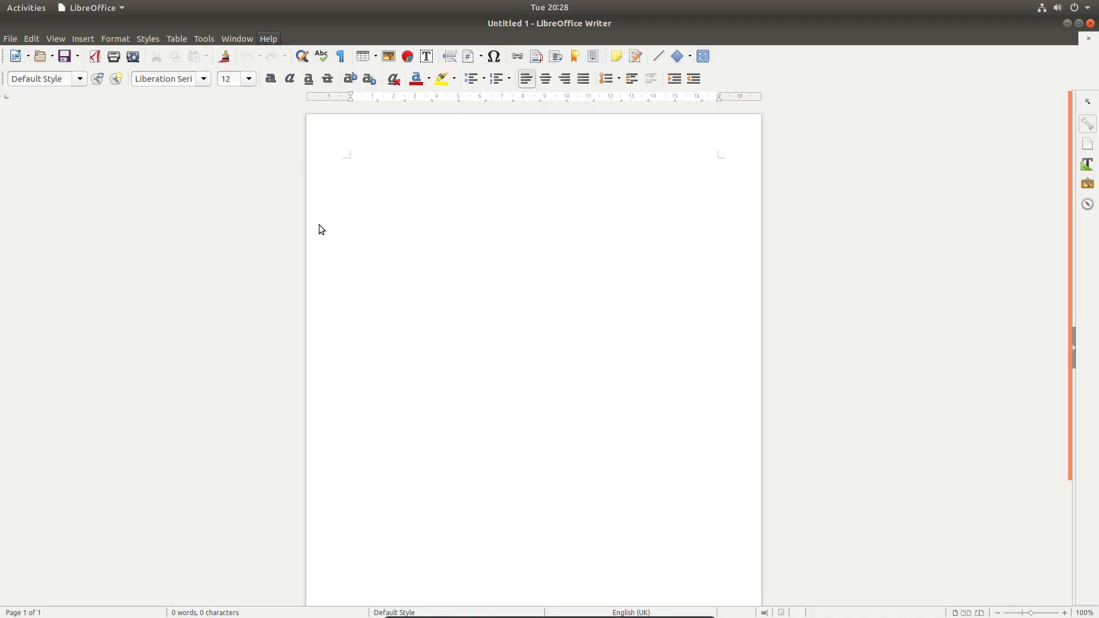
View and dismiss LibreOffice Writer's About information, then reopen the activities overview
left_click(268, 38)
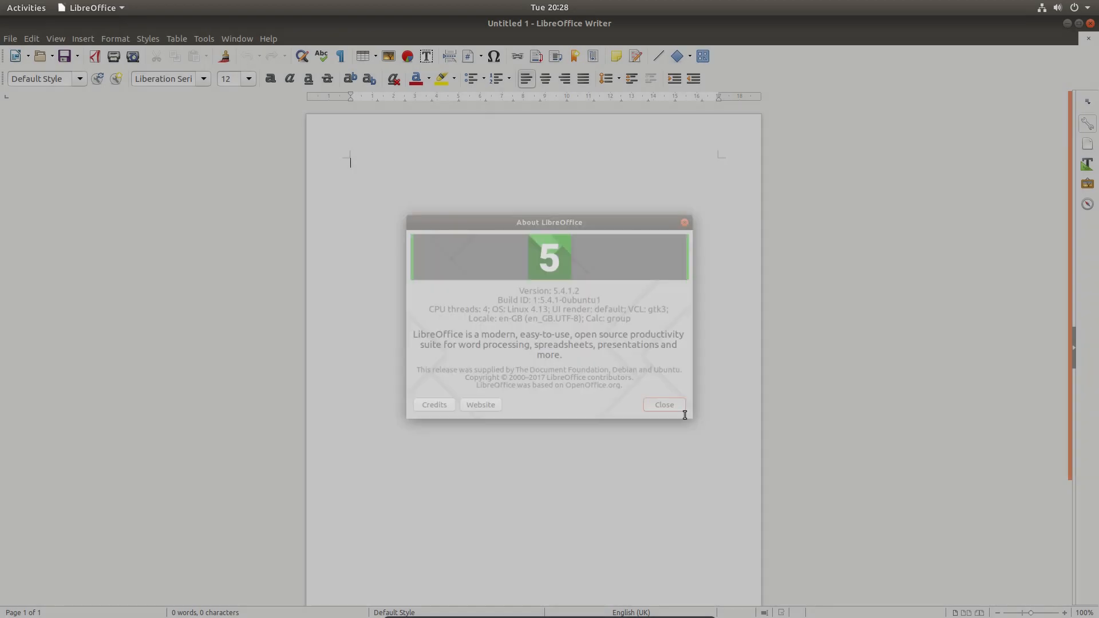
left_click(662, 404)
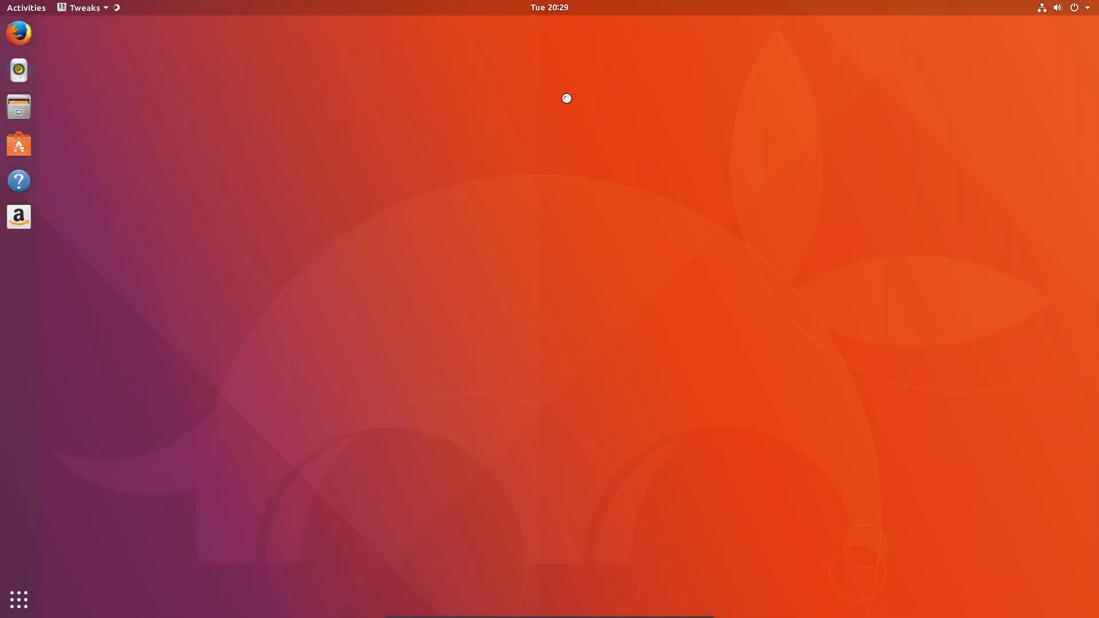
left_click(85, 8)
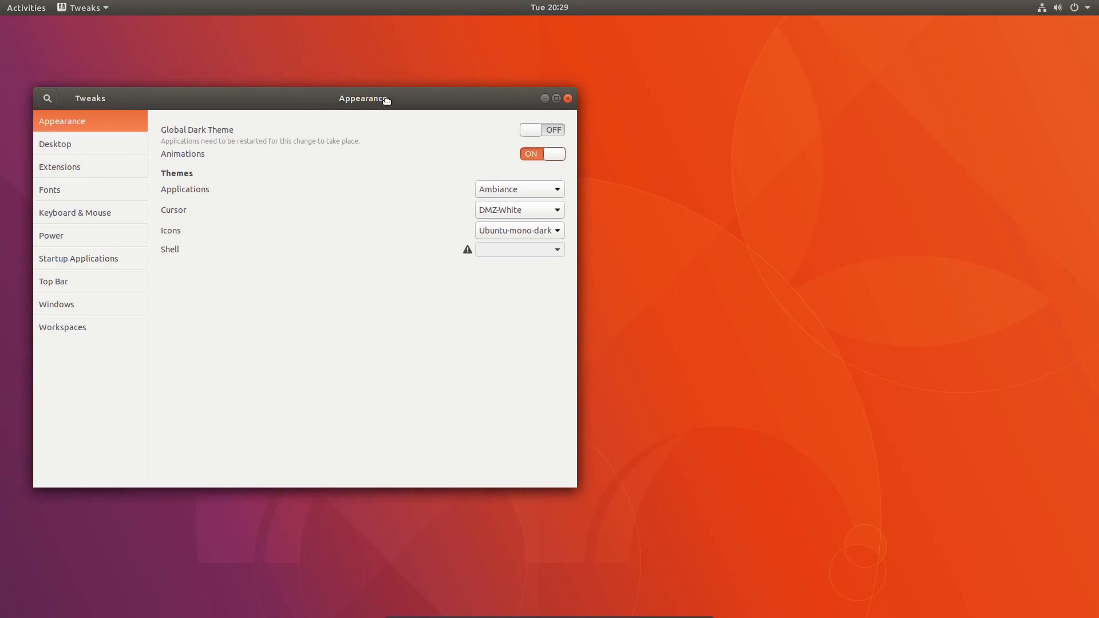
left_click(26, 8)
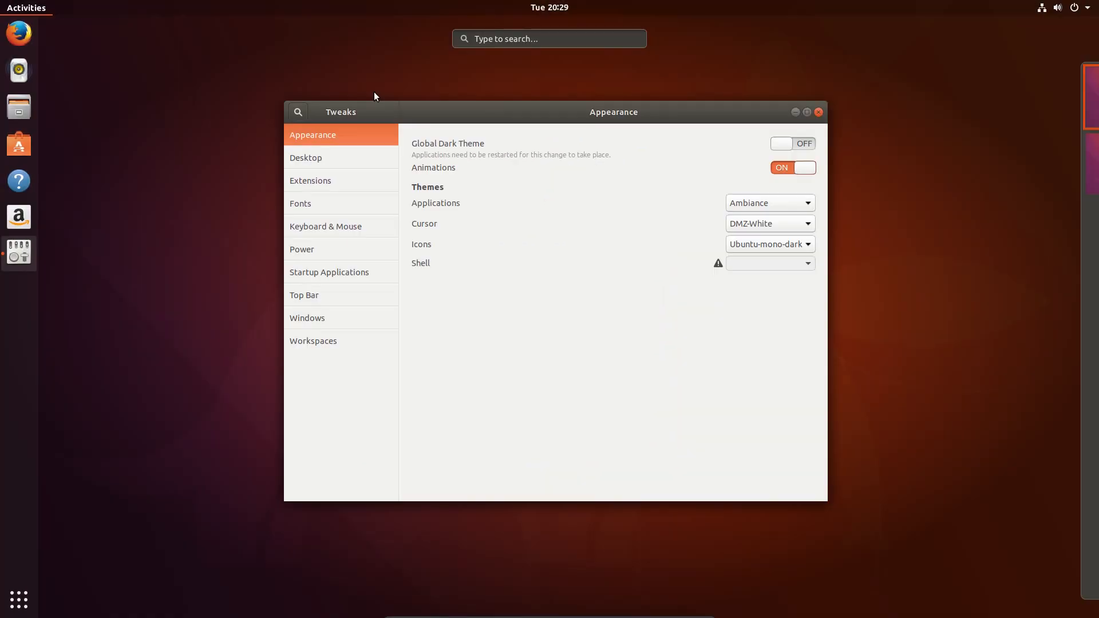
Search 'gimp' and open GIMP 2.8.22's page in GNOME Software
left_click(549, 38)
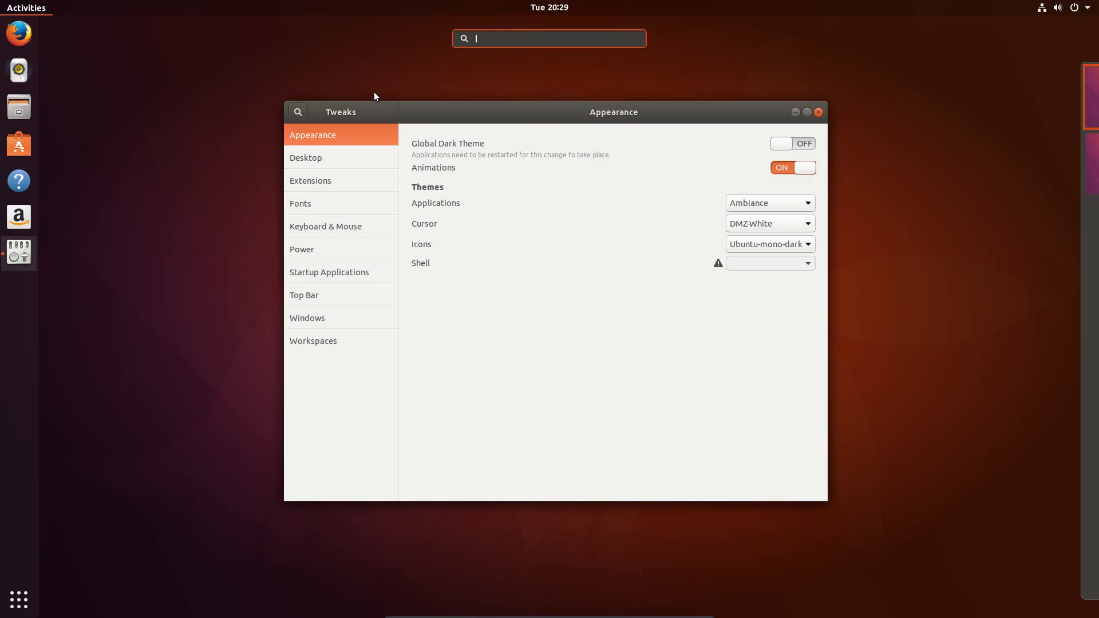
type("gimp")
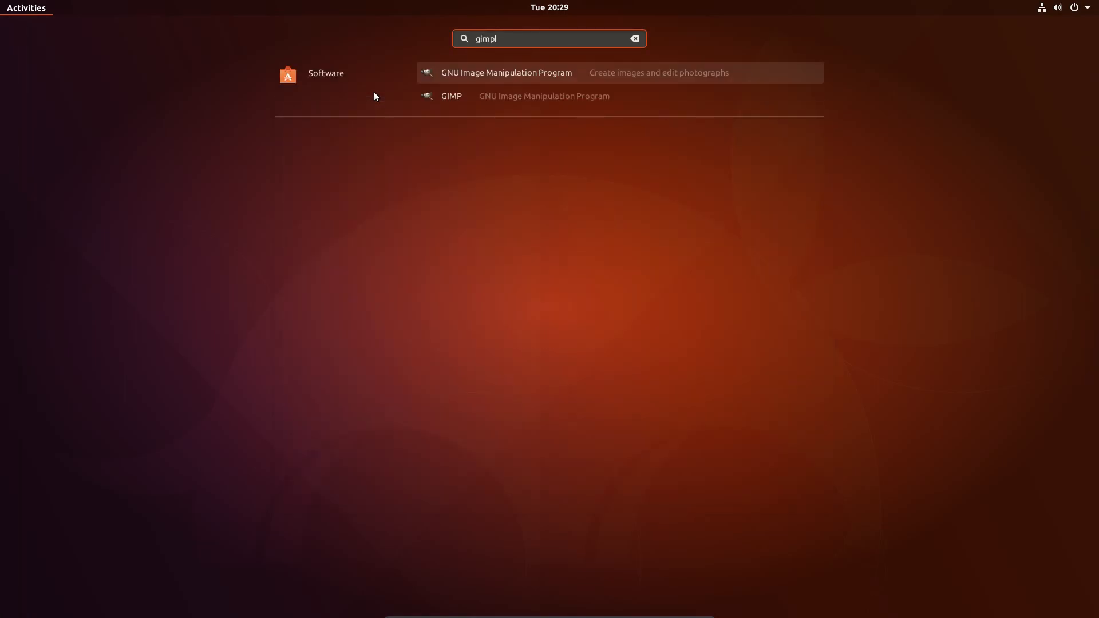
left_click(325, 73)
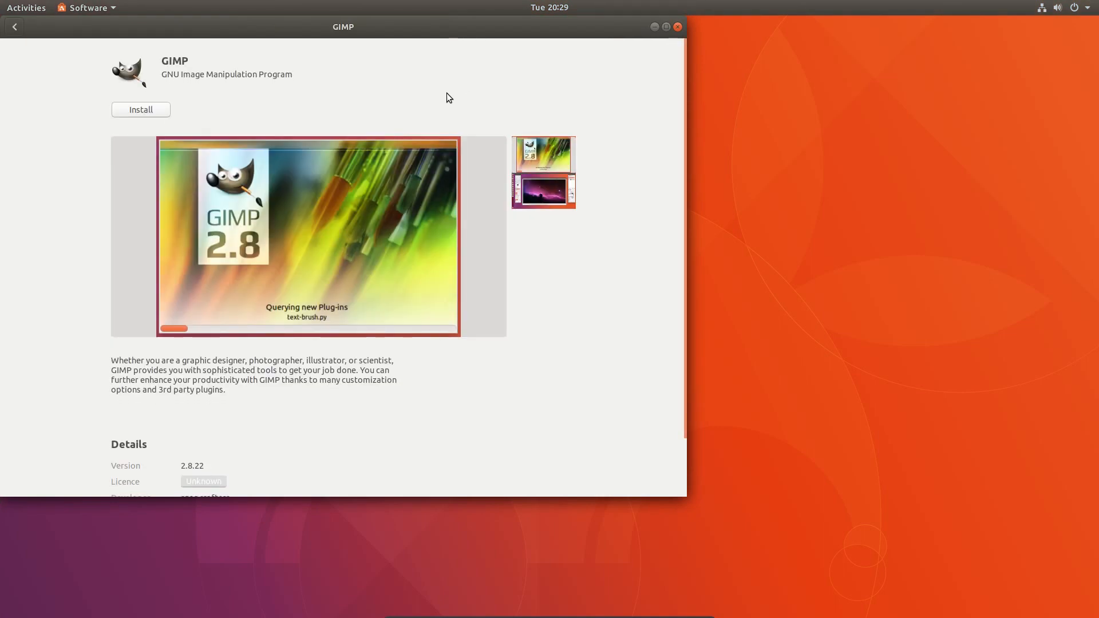
mouse_move(654, 65)
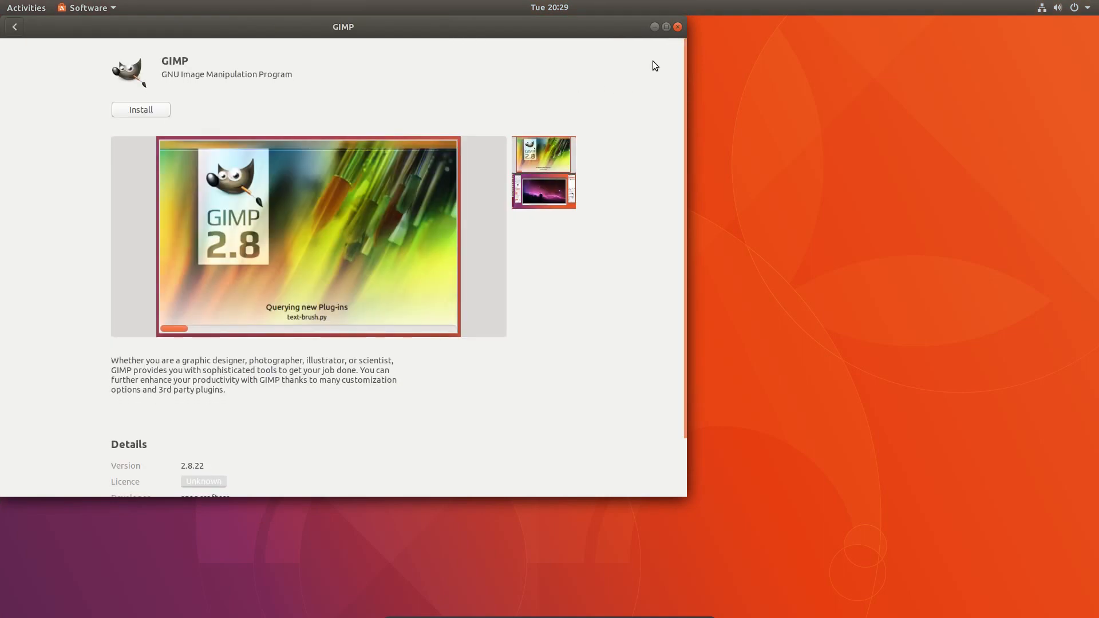
mouse_move(677, 27)
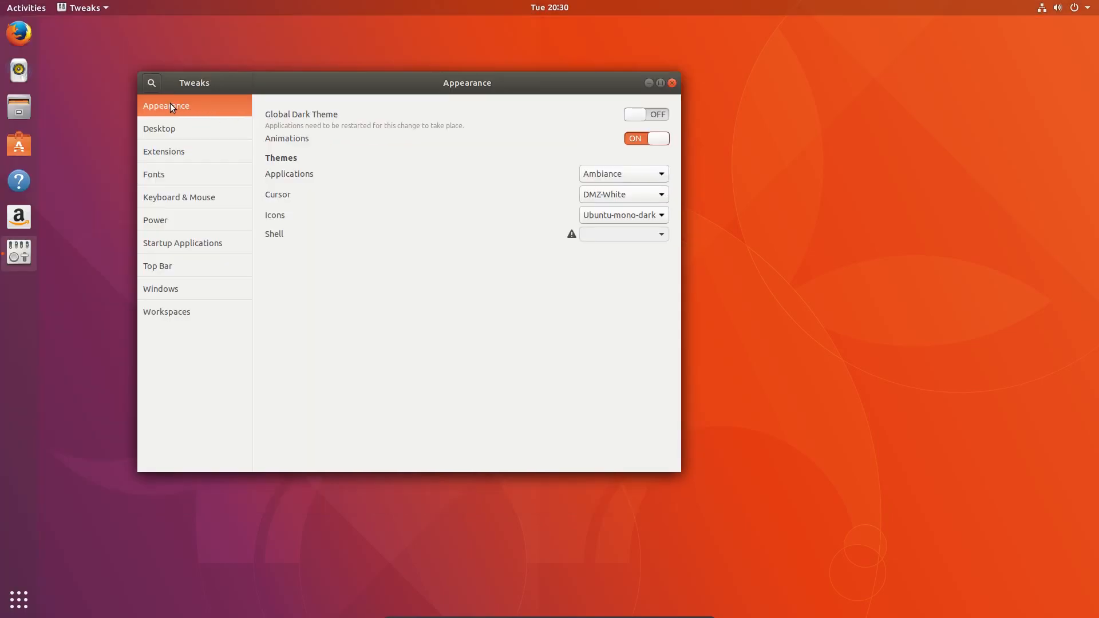
Browse the Tweaks Desktop, Extensions, Fonts and Top Bar pages, ending on Windows
left_click(159, 128)
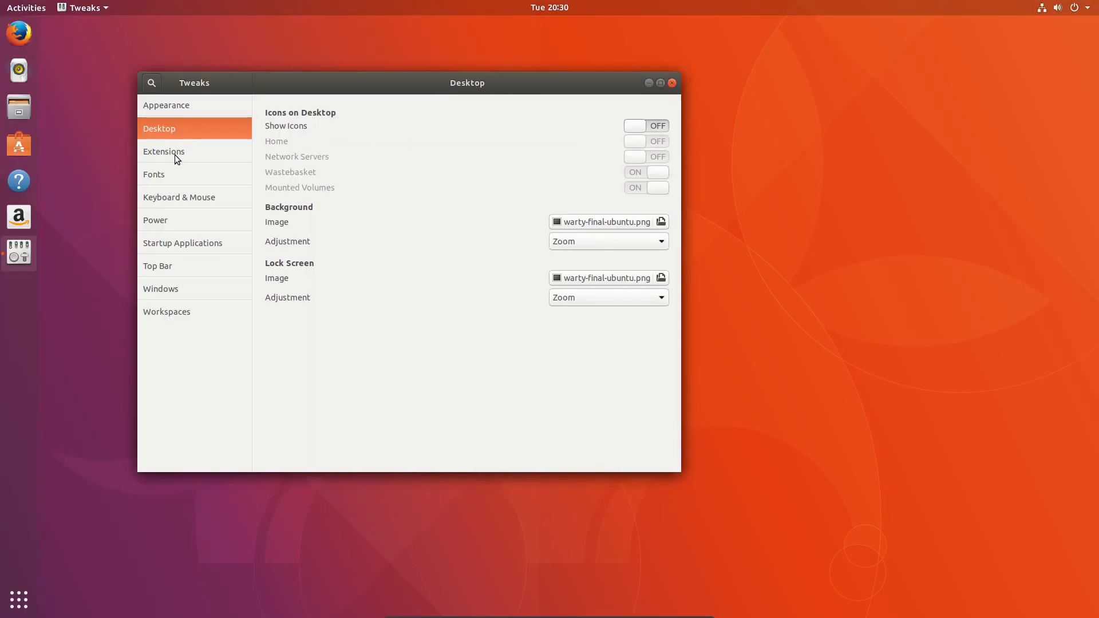
left_click(163, 151)
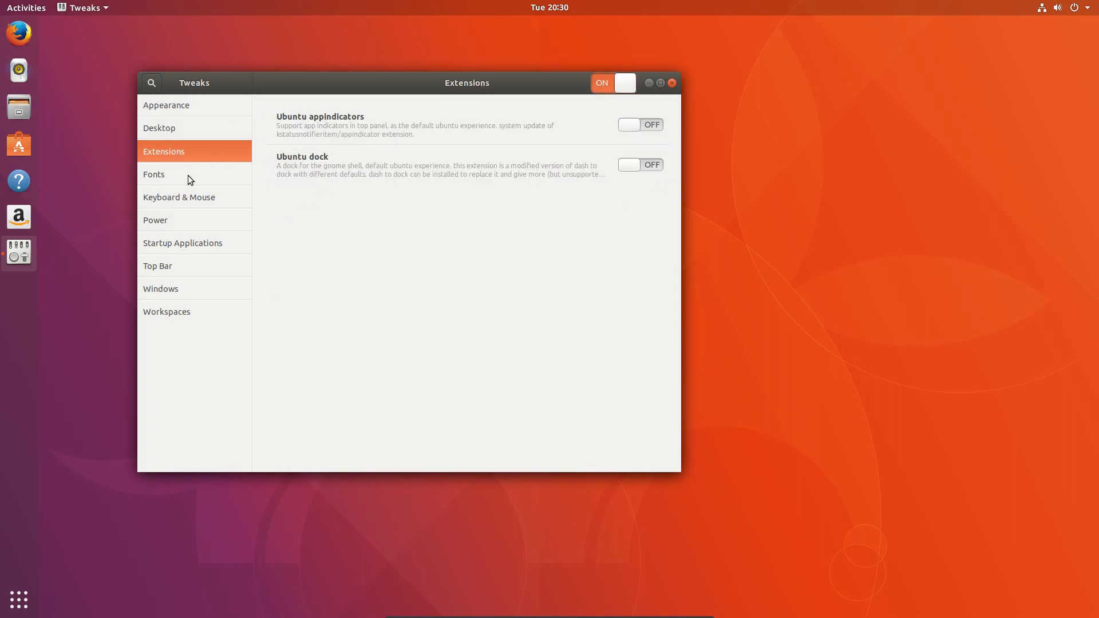
left_click(154, 174)
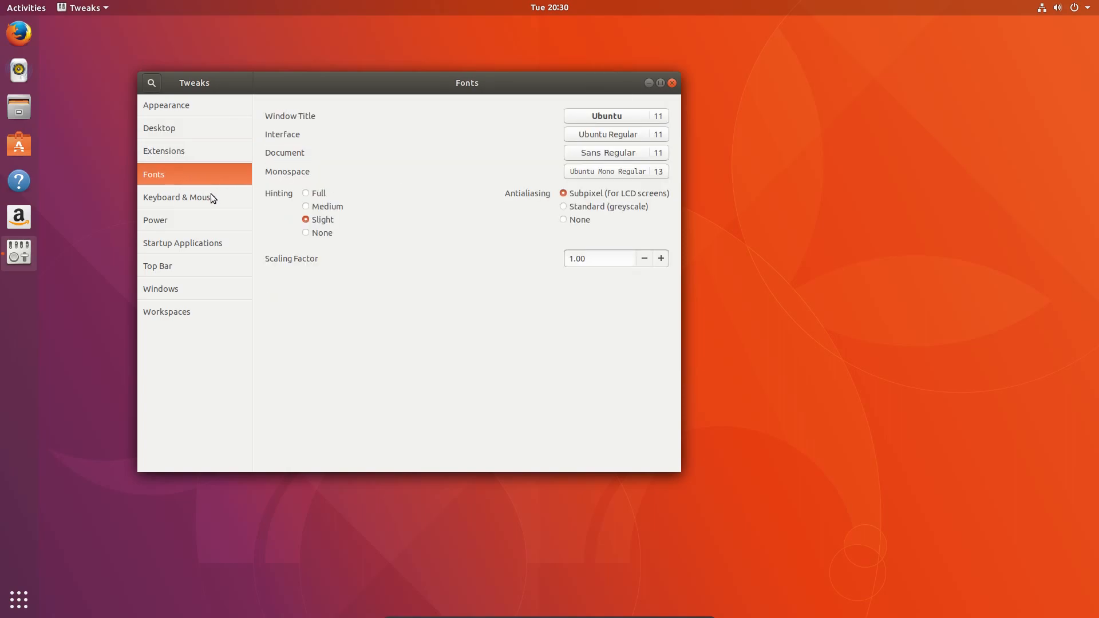
mouse_move(212, 202)
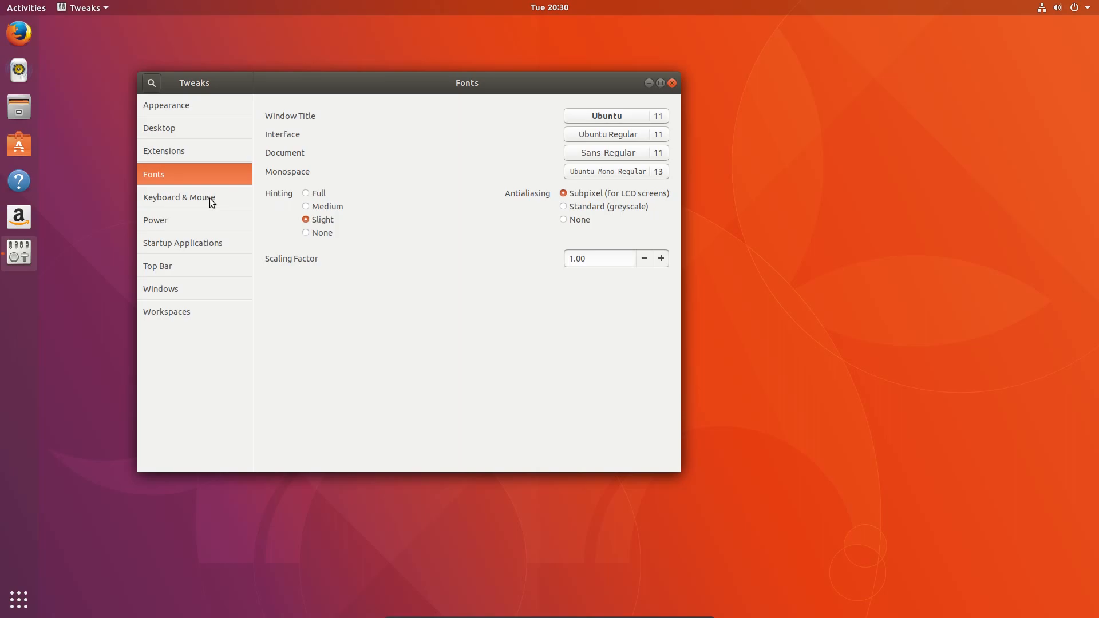
left_click(158, 266)
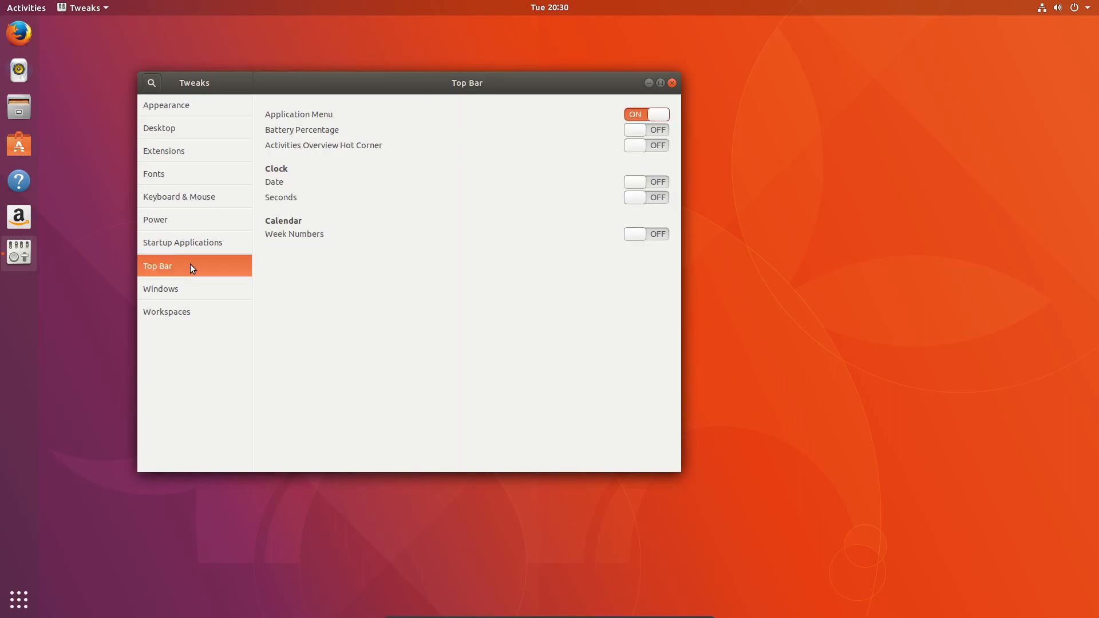
left_click(160, 288)
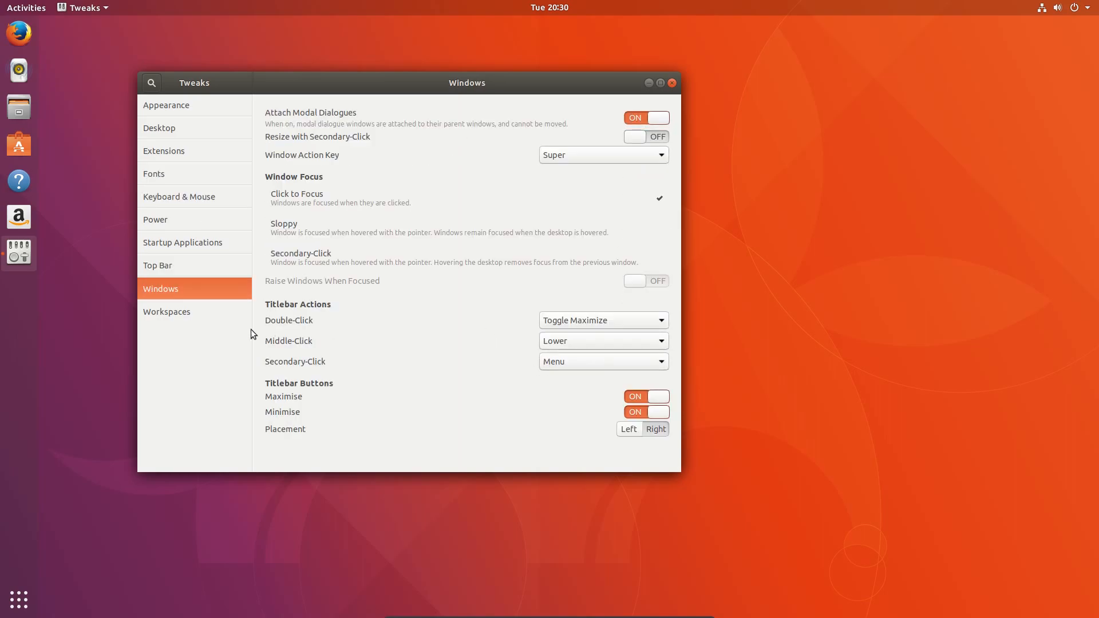
mouse_move(611, 325)
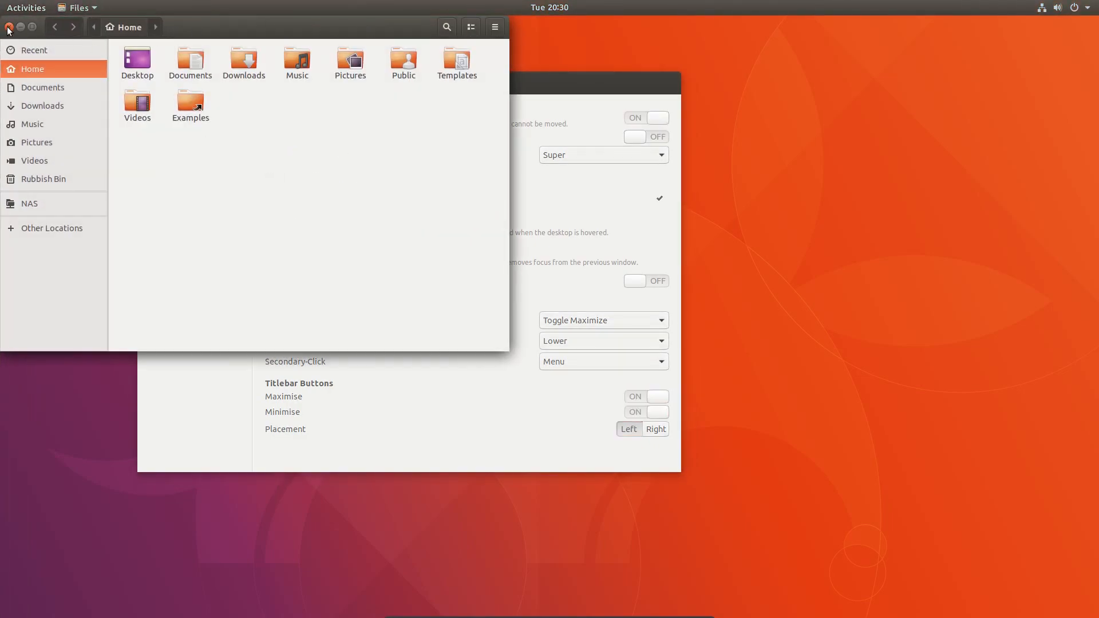
Close the file browser, view Tweaks' Workspaces page, and move Tweaks to a second workspace
left_click(7, 28)
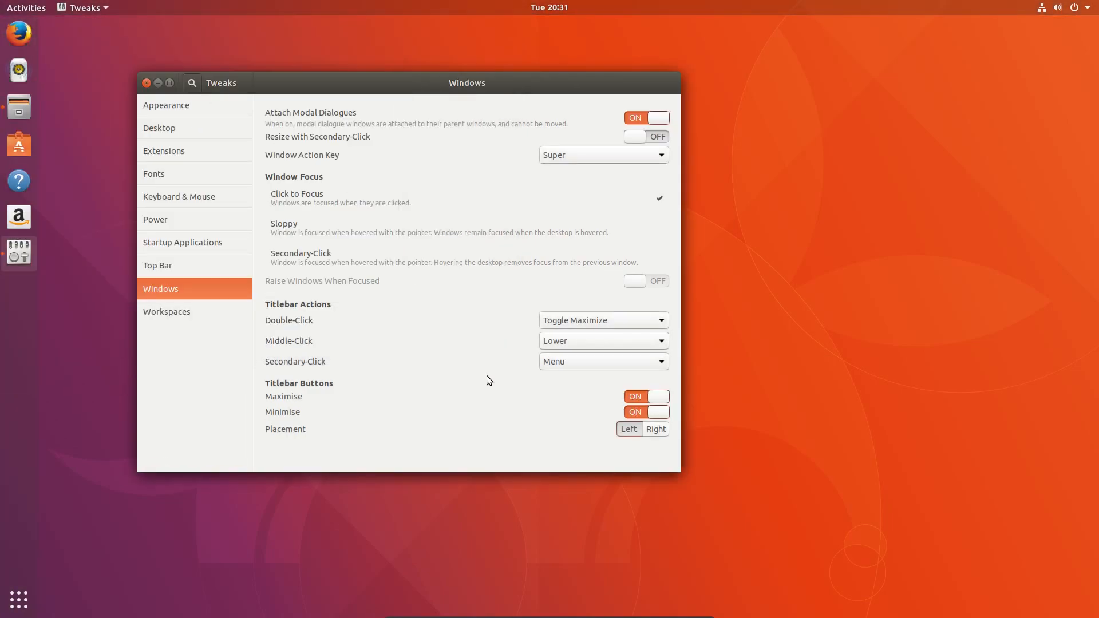
left_click(167, 312)
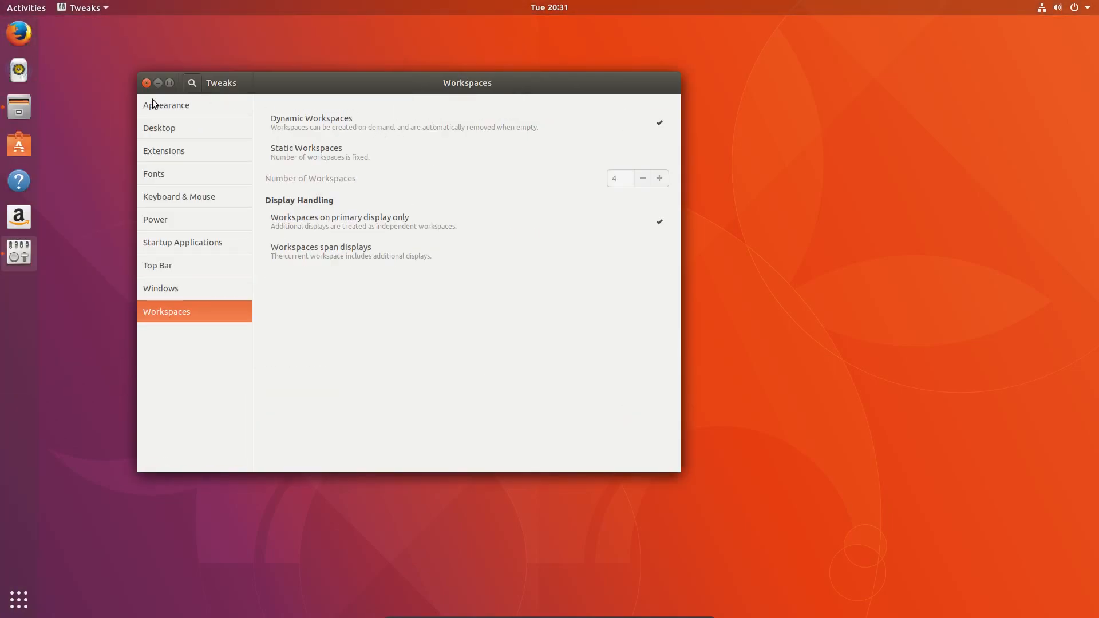
left_click(25, 8)
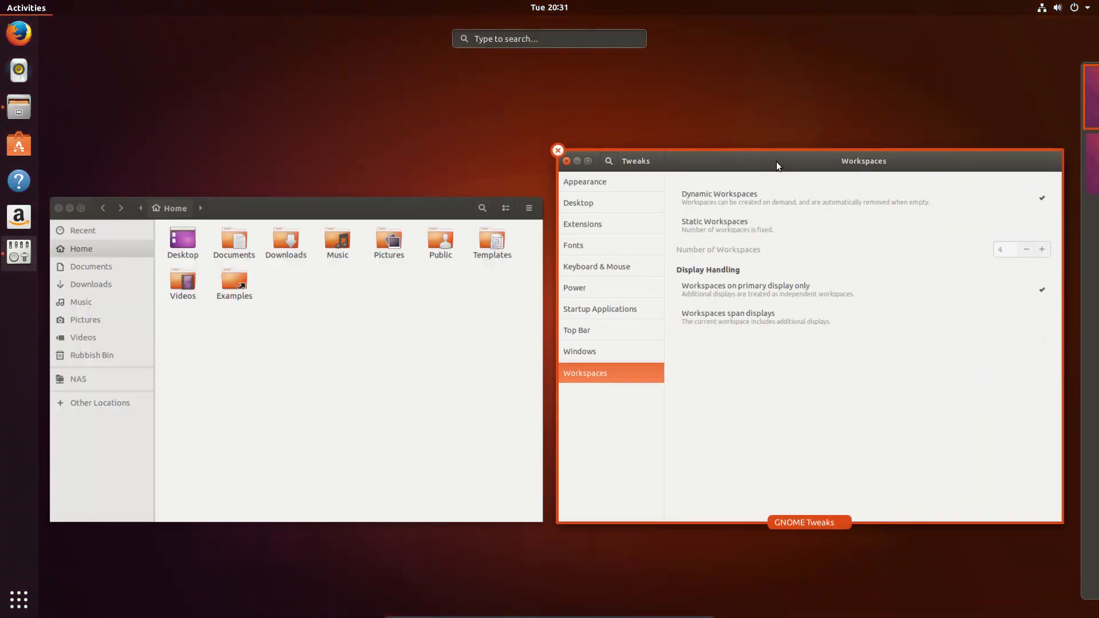
left_click(558, 151)
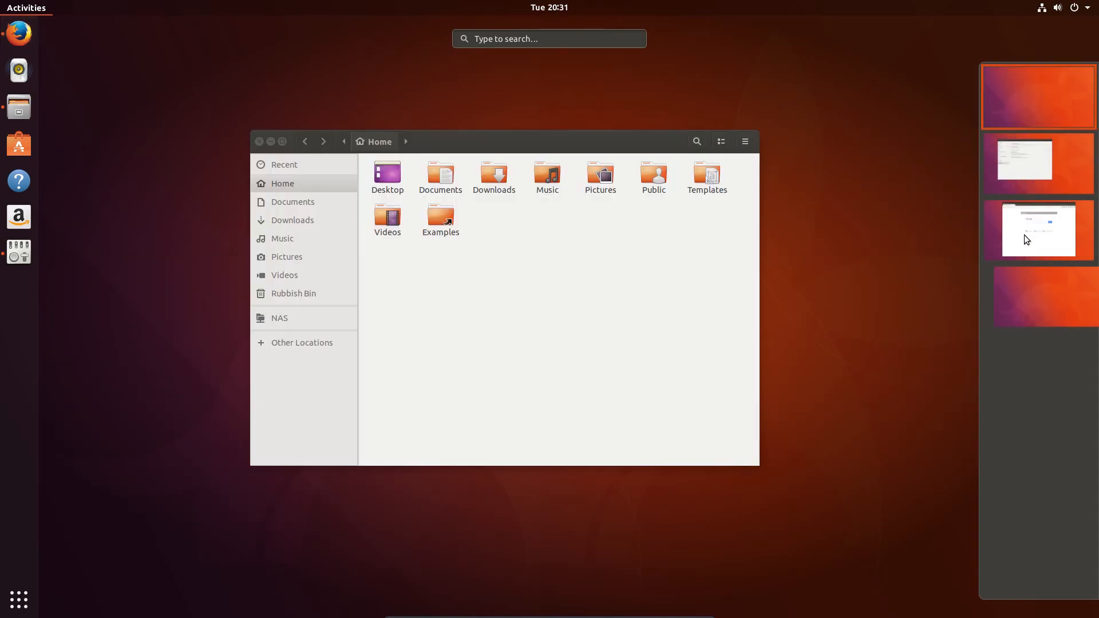
left_click(1038, 163)
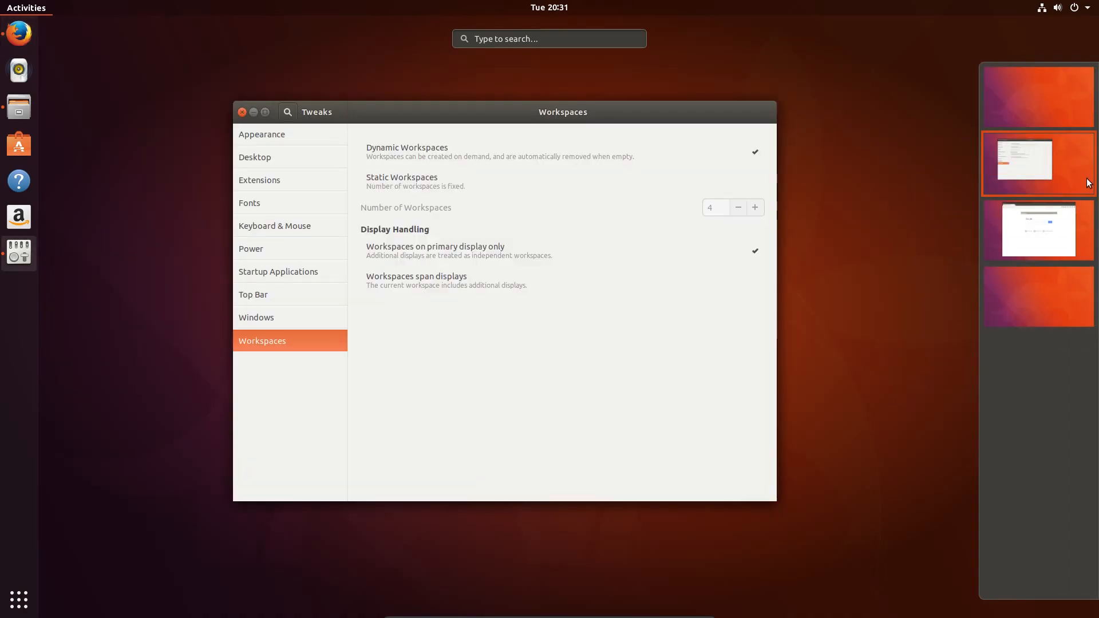
mouse_move(991, 270)
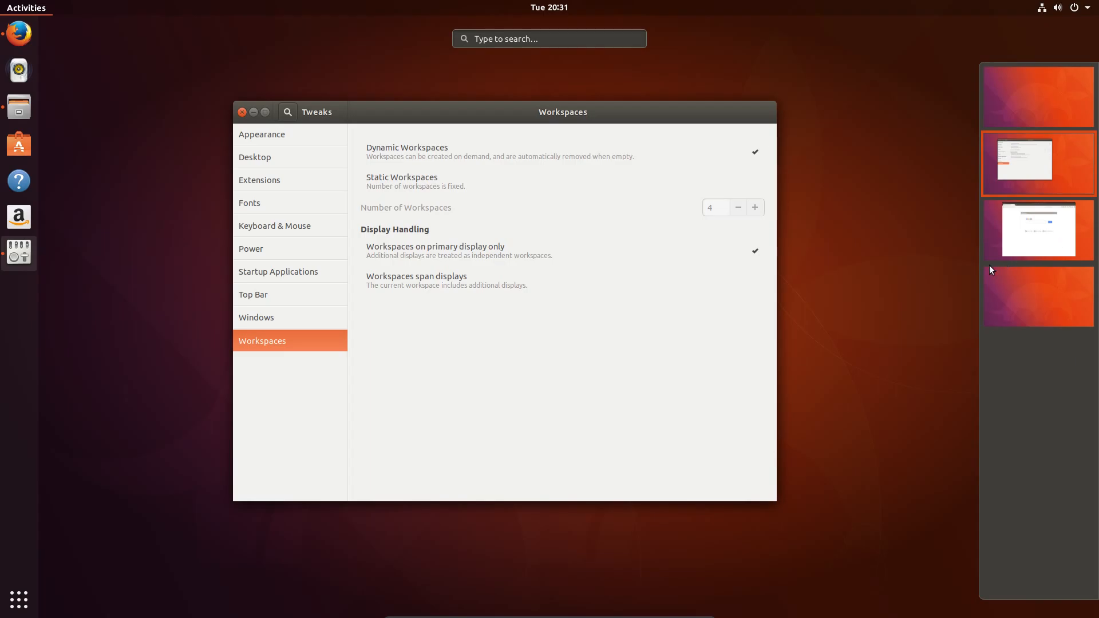
left_click(1039, 163)
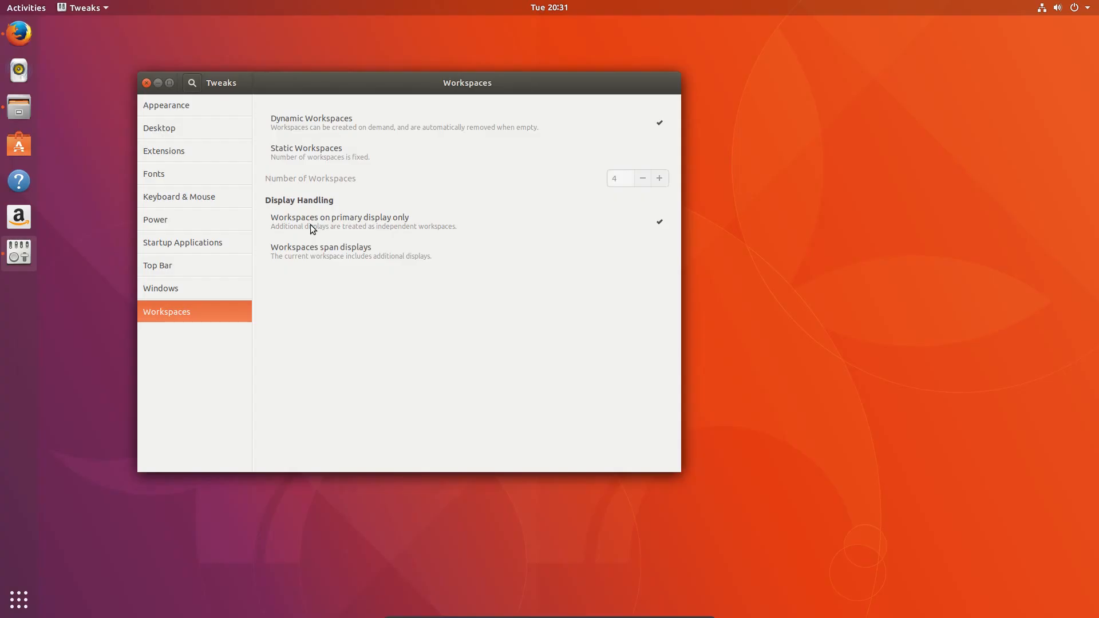
mouse_move(81, 569)
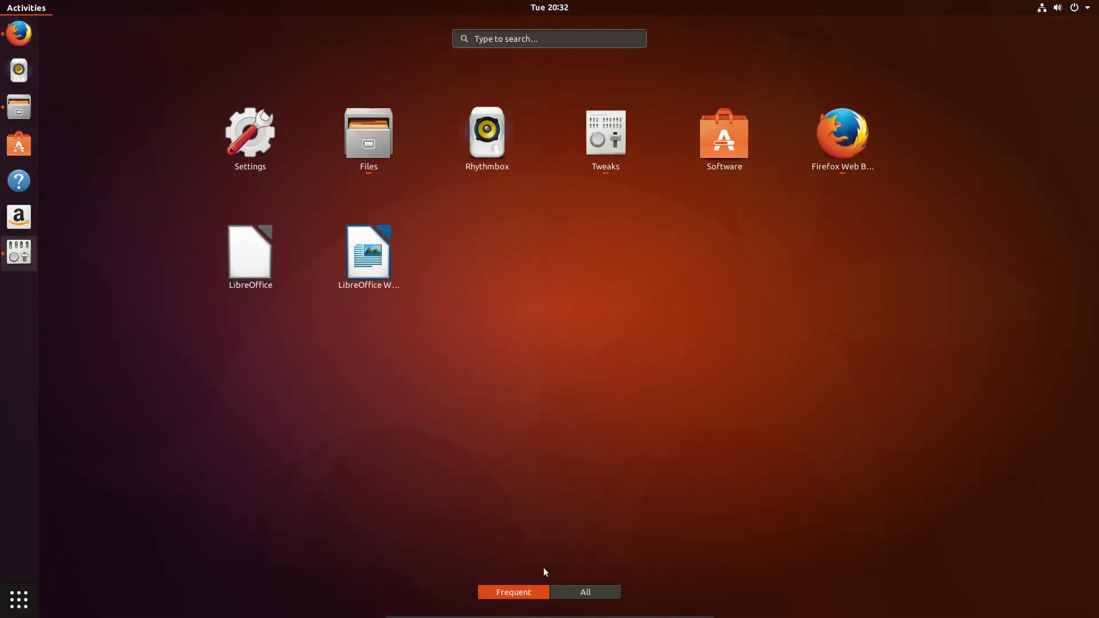
Show all installed applications and launch Terminal from the grid
left_click(585, 593)
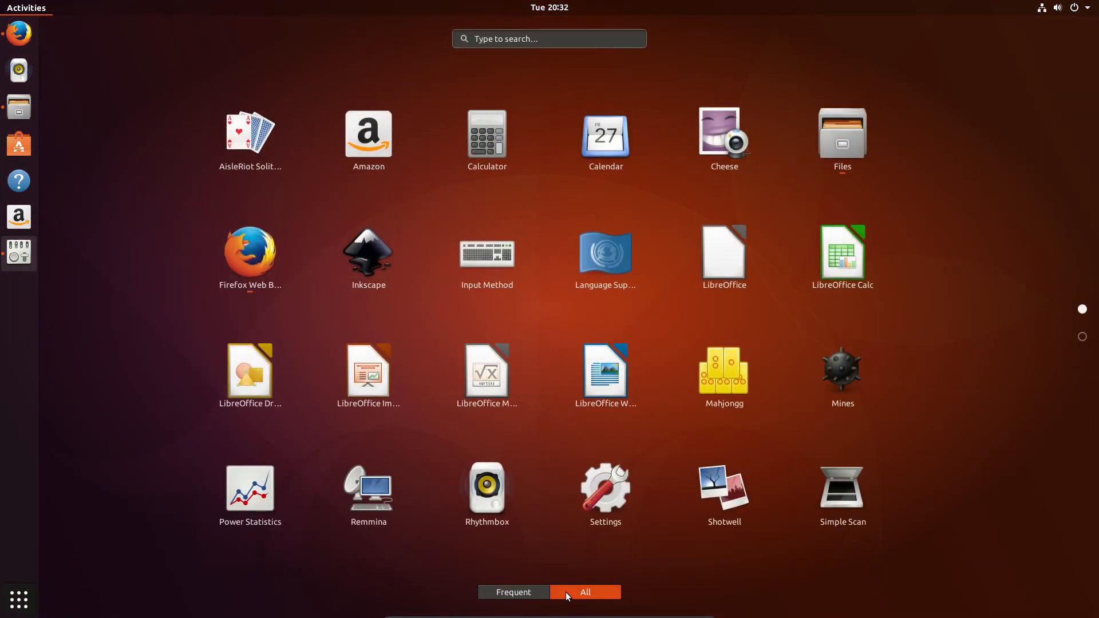
mouse_move(441, 313)
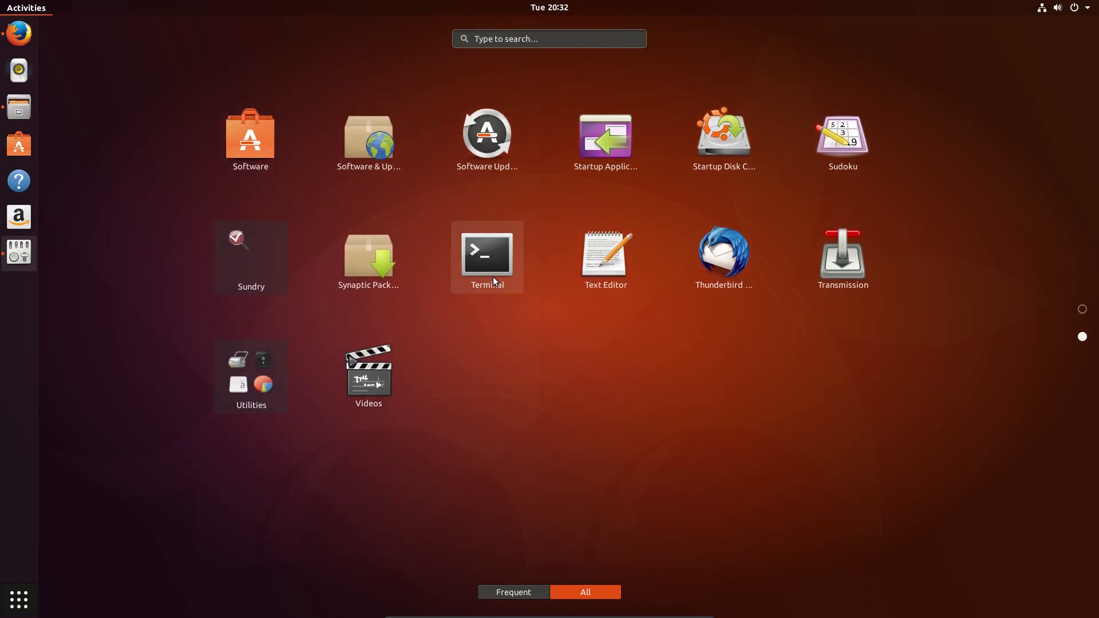
left_click(487, 253)
type("free -m")
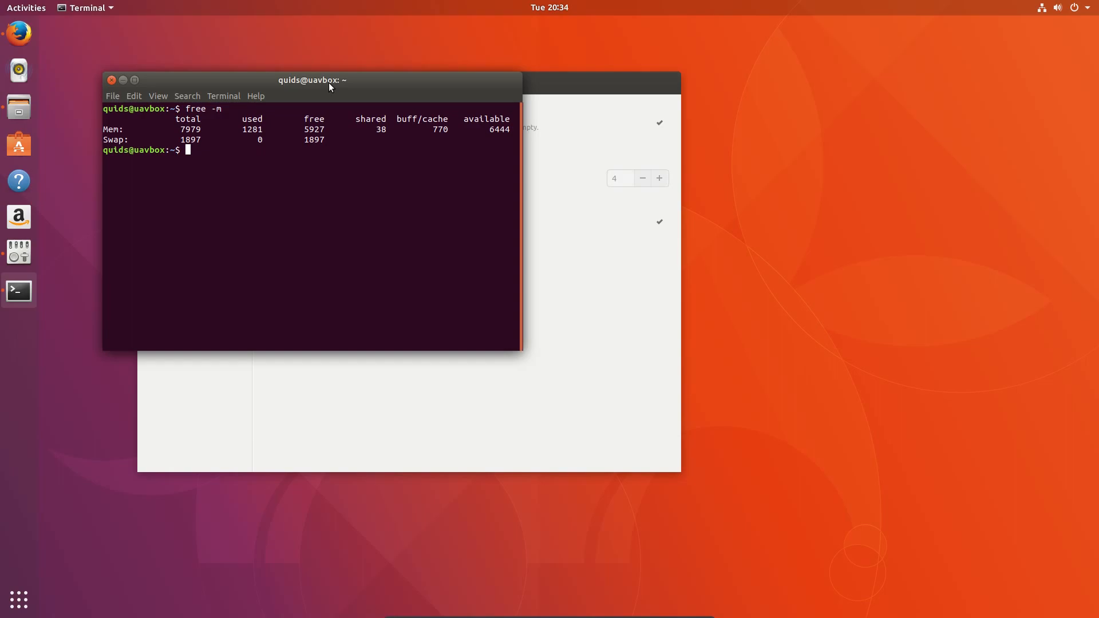
mouse_move(329, 84)
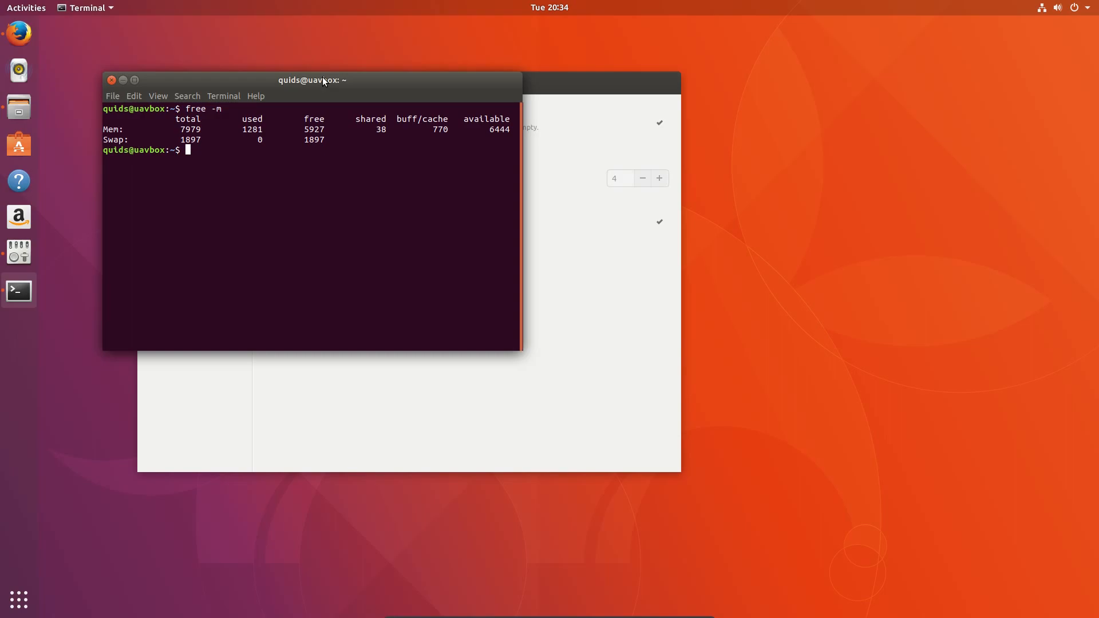
mouse_move(203, 113)
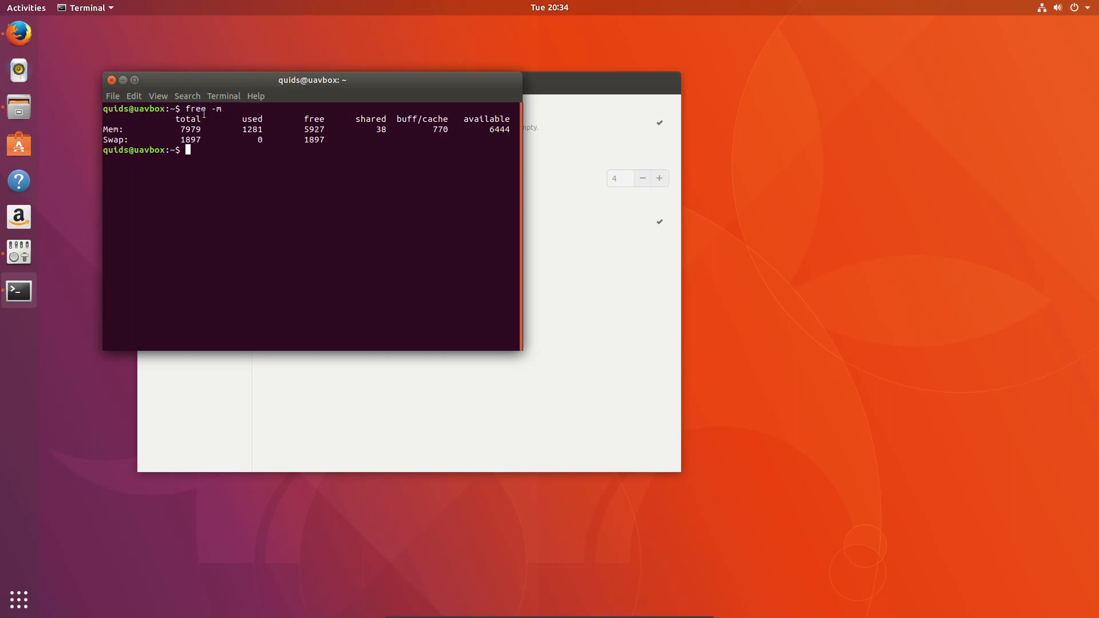
mouse_move(40, 118)
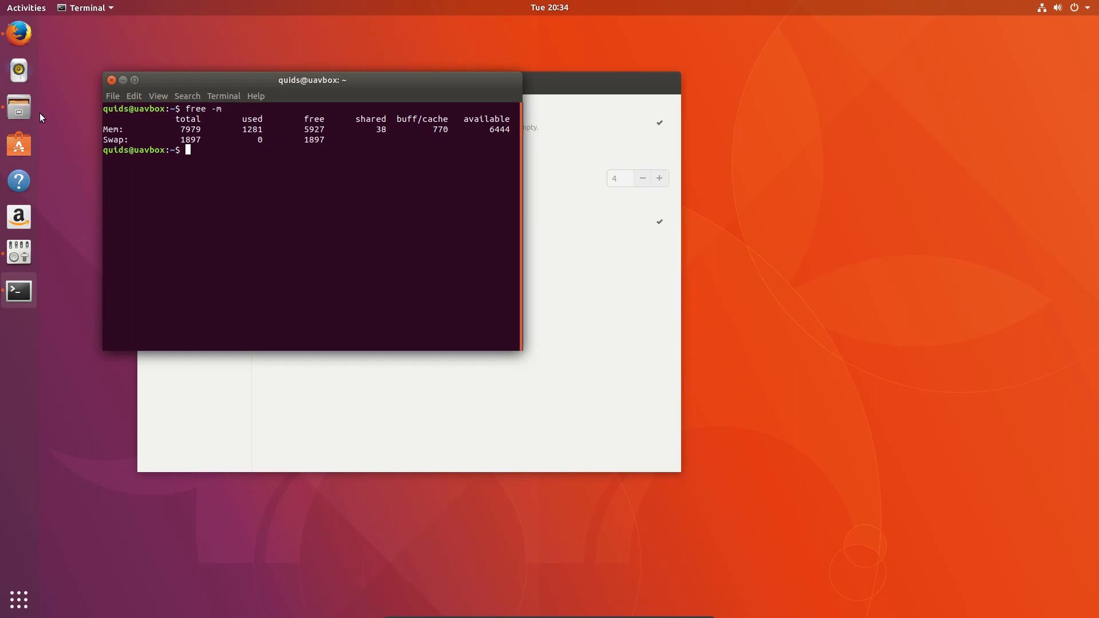
mouse_move(81, 127)
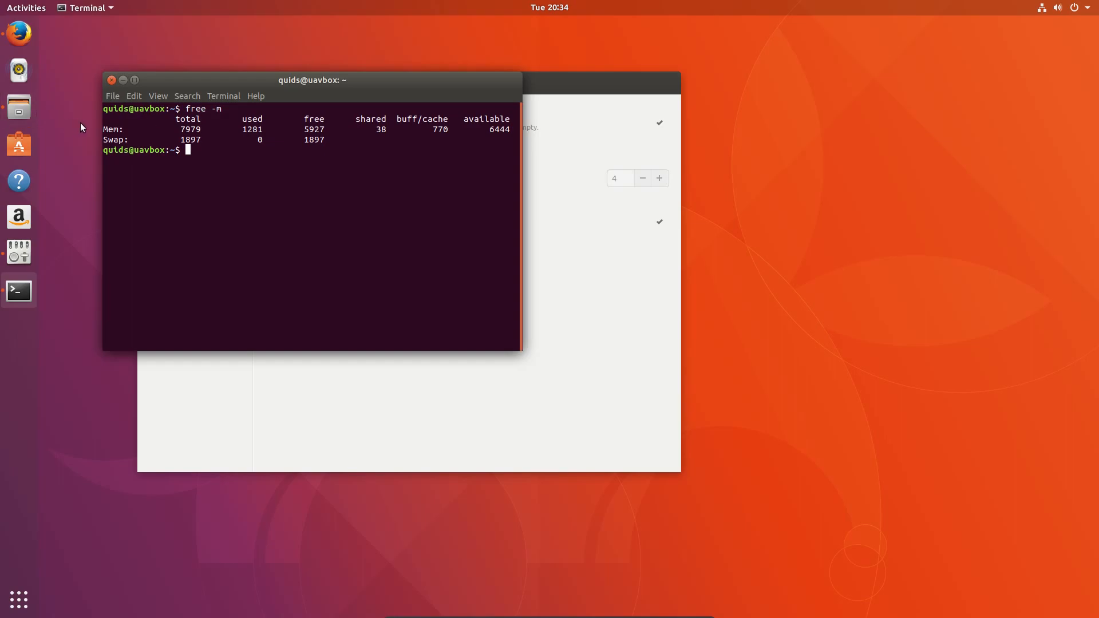
mouse_move(357, 206)
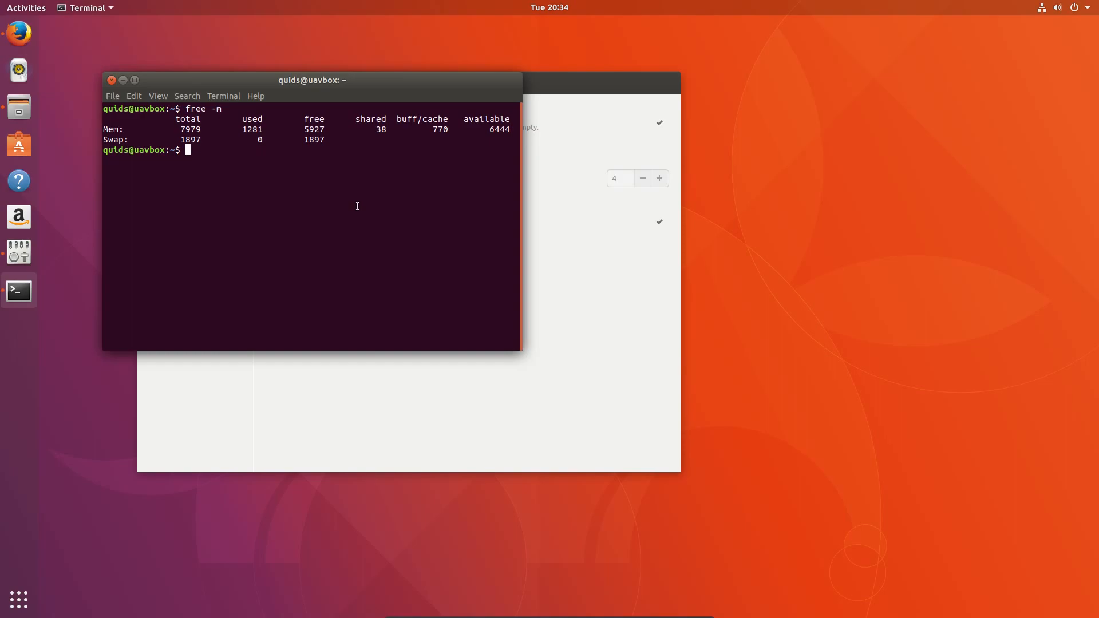
mouse_move(19, 180)
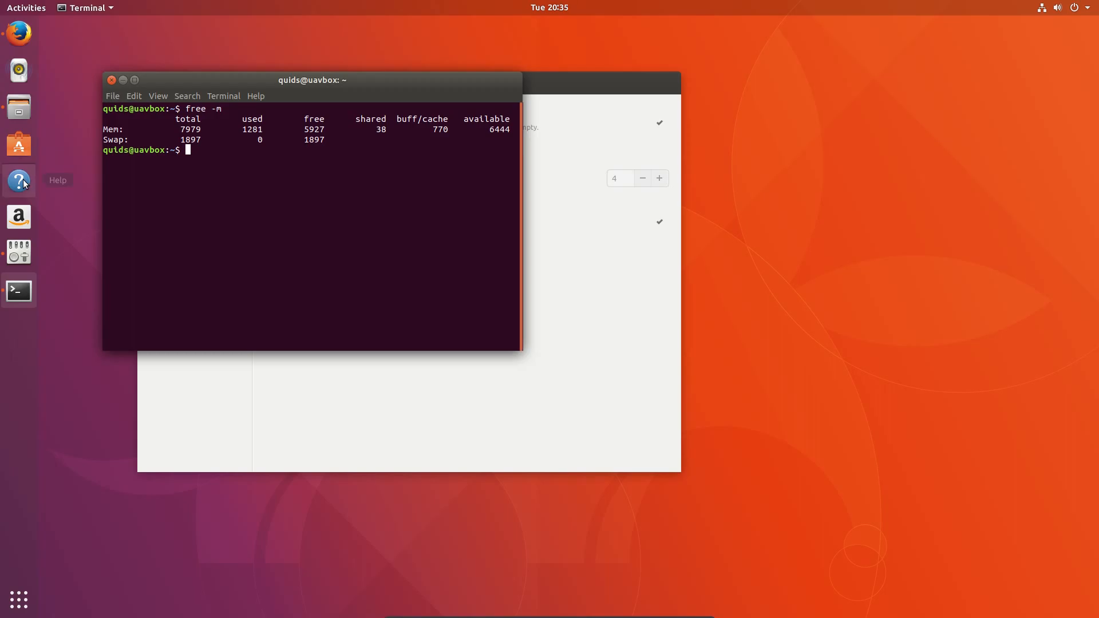
Open the Ubuntu Desktop Guide to the Mouse topic, then search the overview for 'ink'
left_click(19, 180)
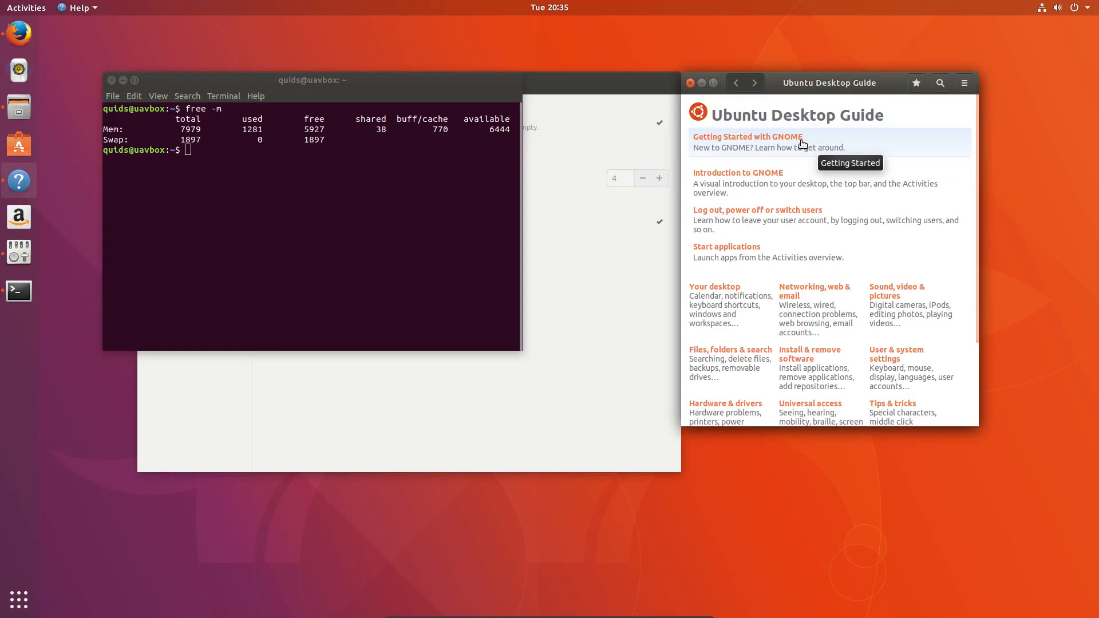
scroll("down", 3)
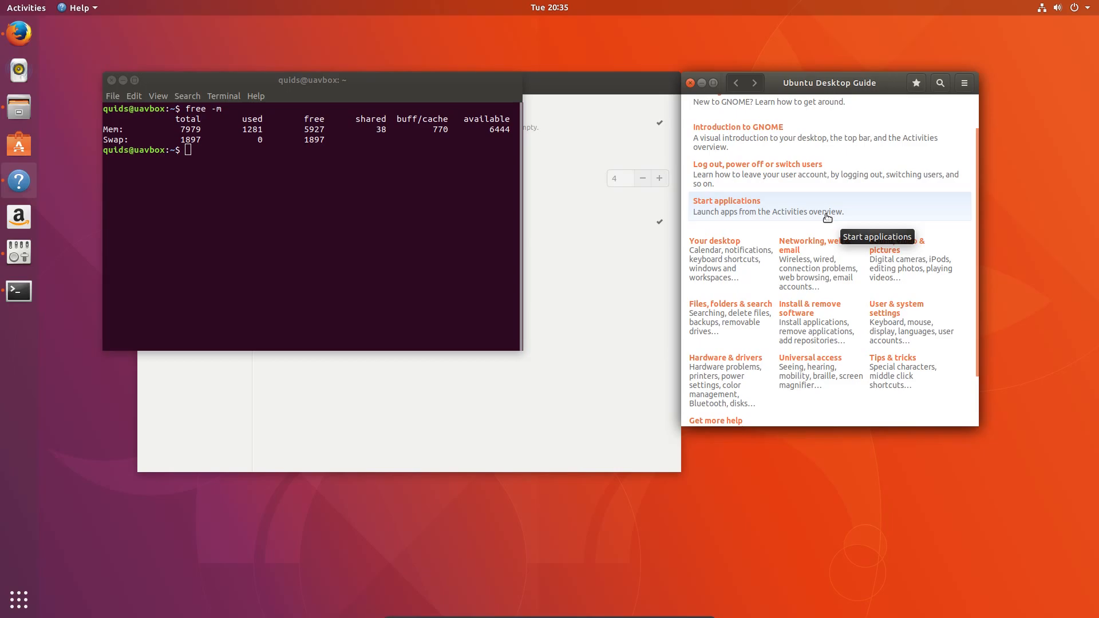
scroll("up", 3)
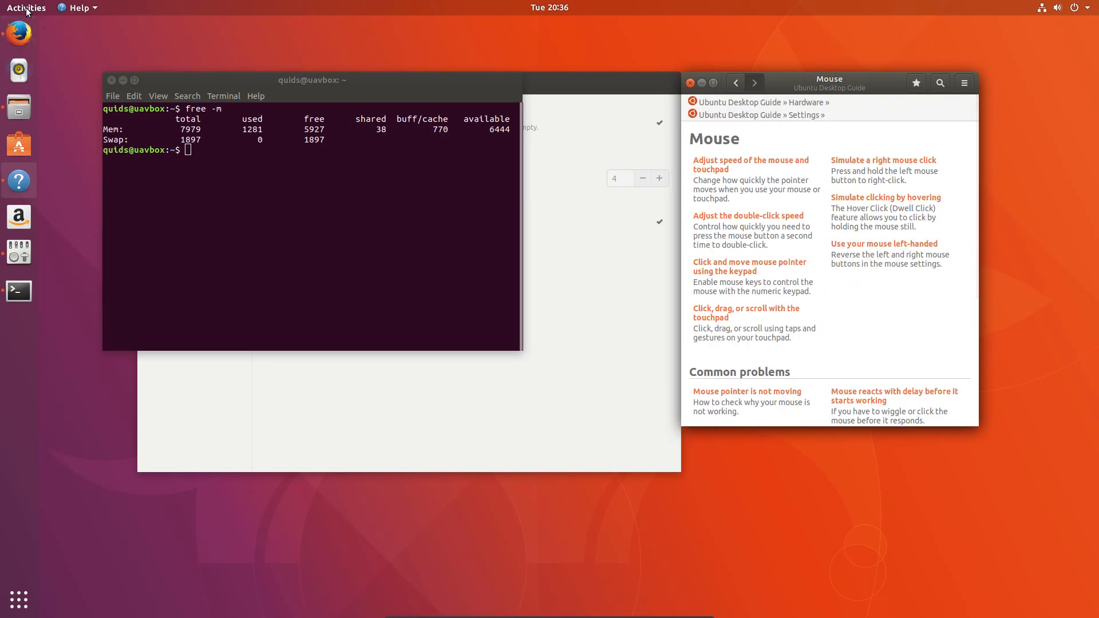
left_click(26, 7)
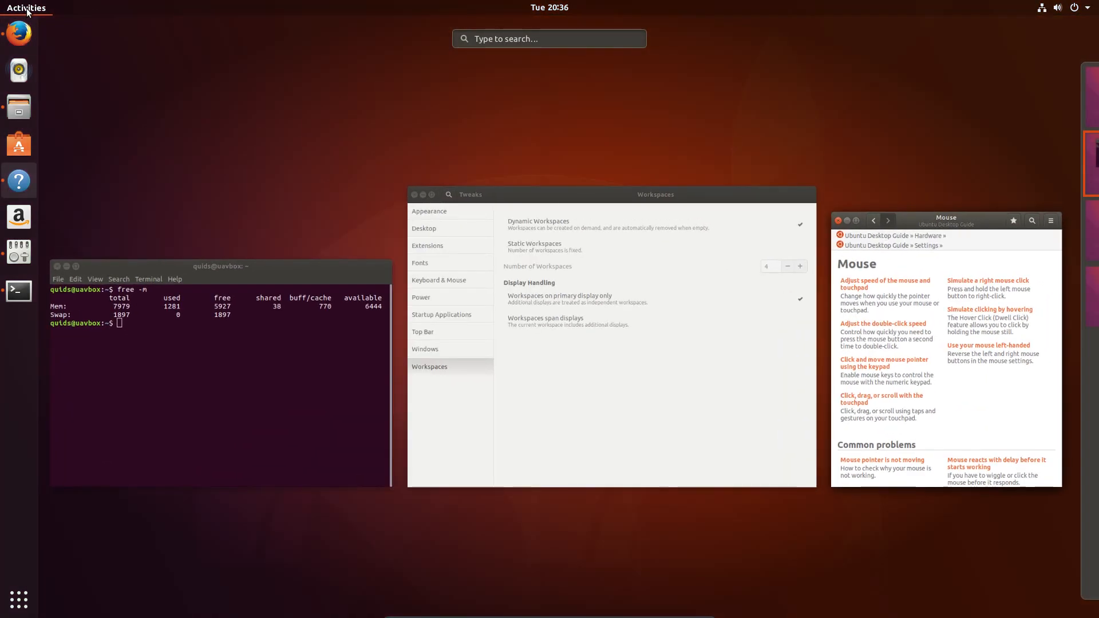
type("ink")
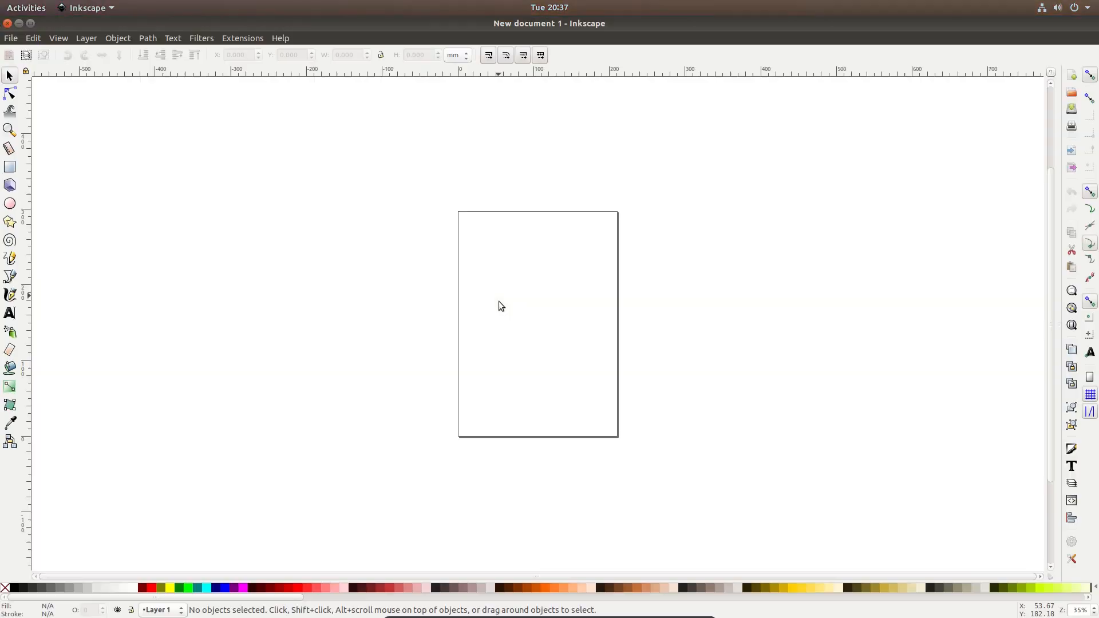
mouse_move(266, 140)
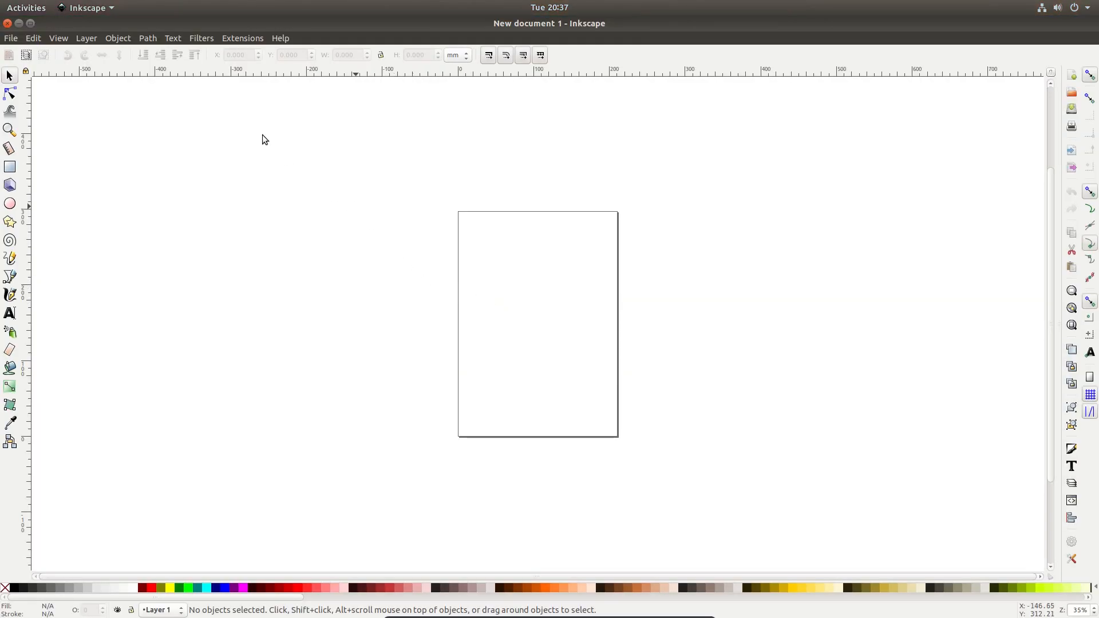
Look through Inkscape's Object, File and Edit menus, quit it, and open the system status panel
left_click(118, 38)
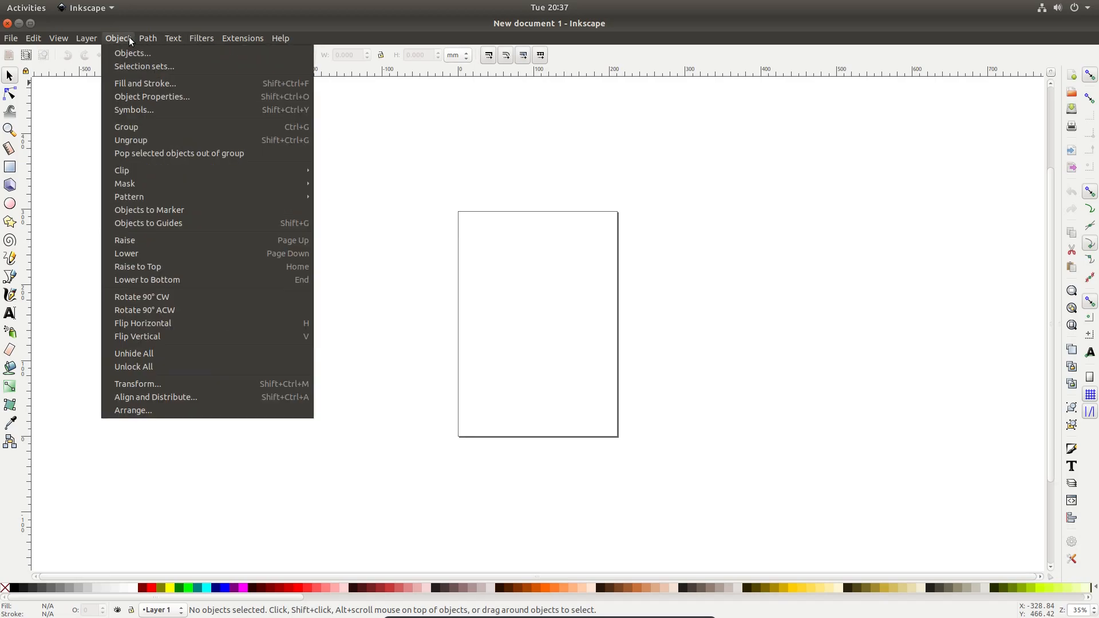
left_click(10, 38)
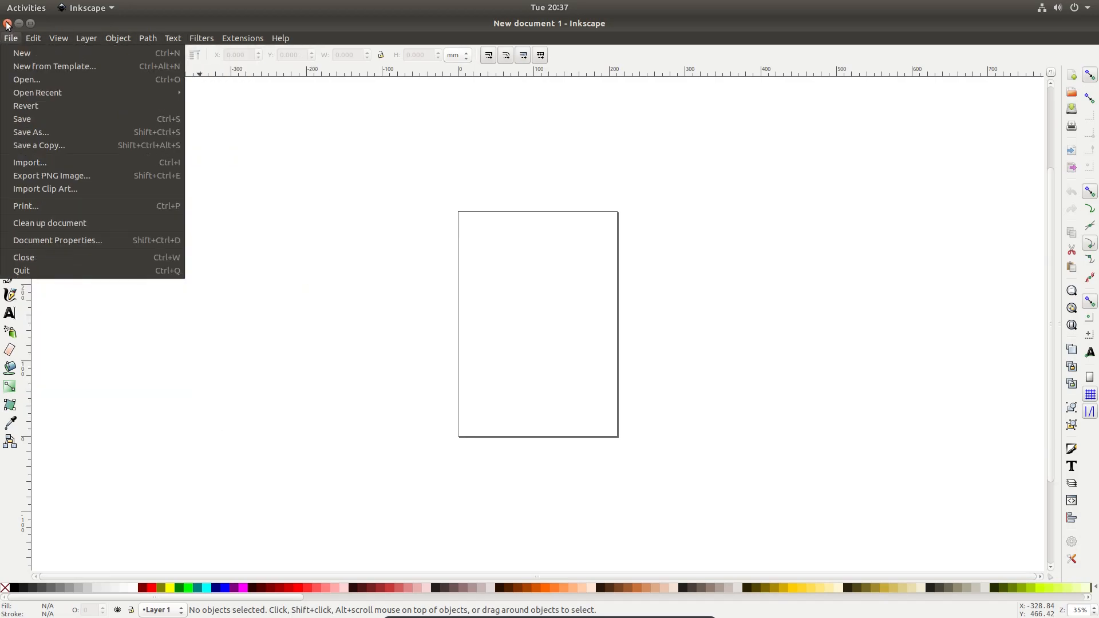
left_click(32, 38)
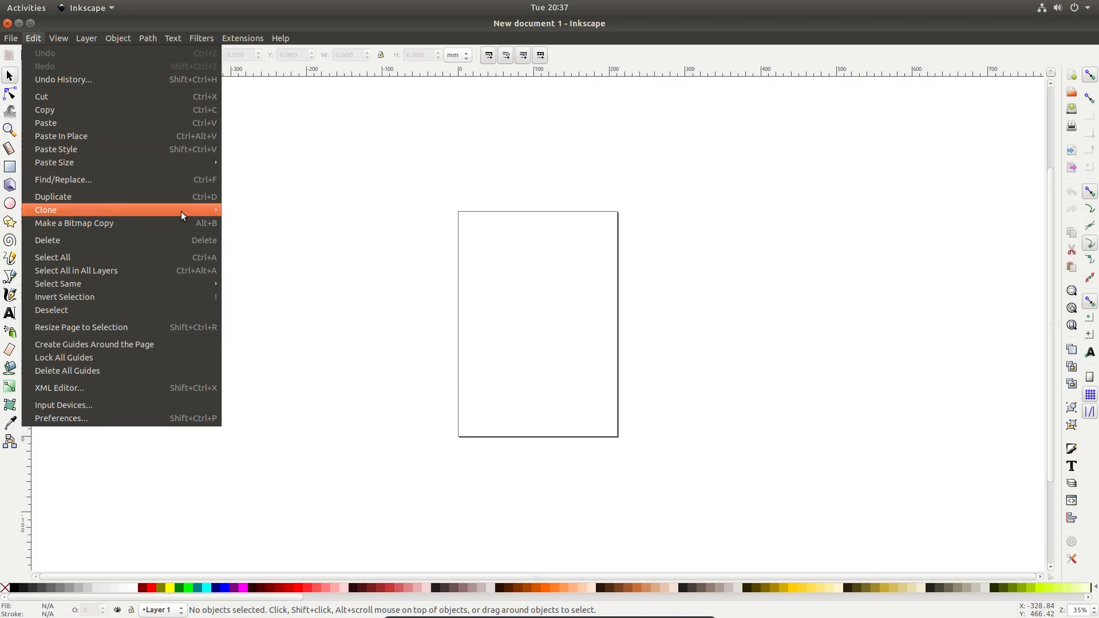
left_click(45, 210)
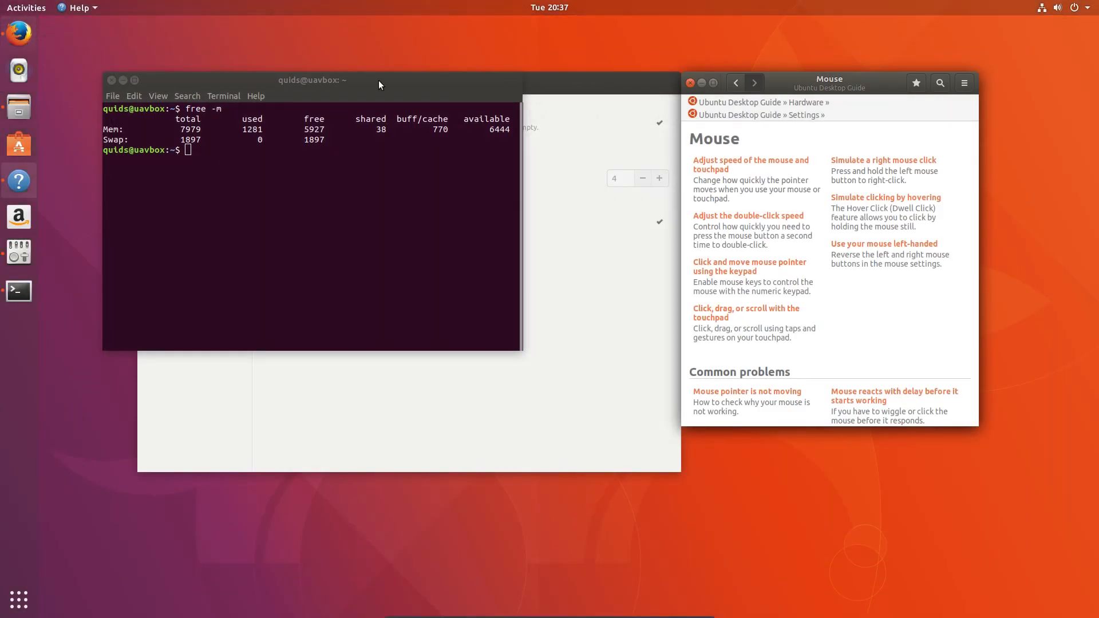
left_click(1058, 7)
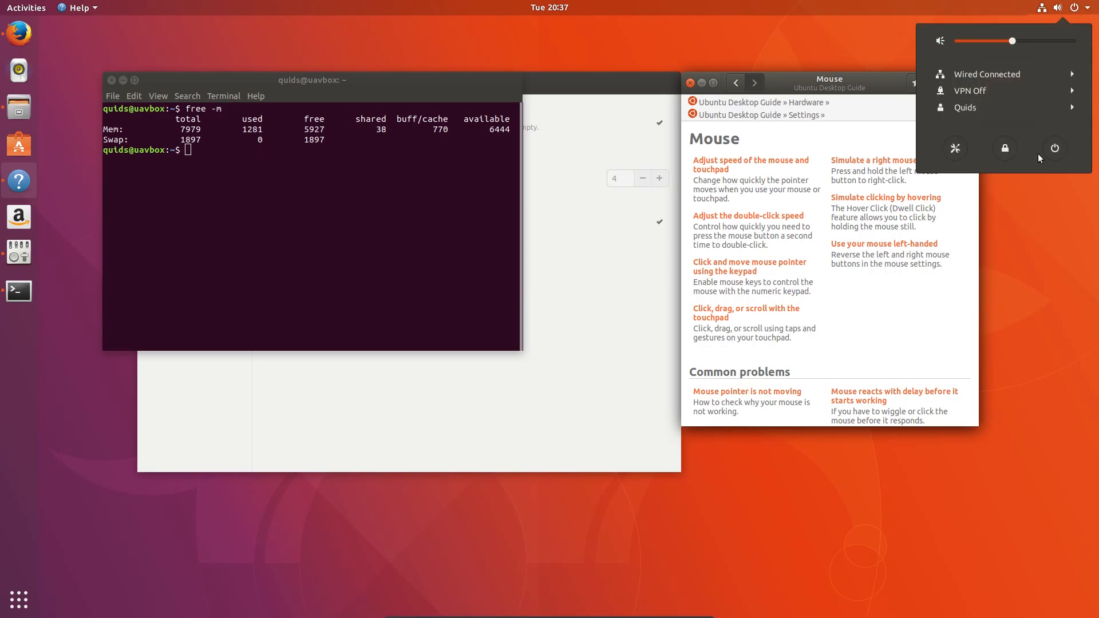